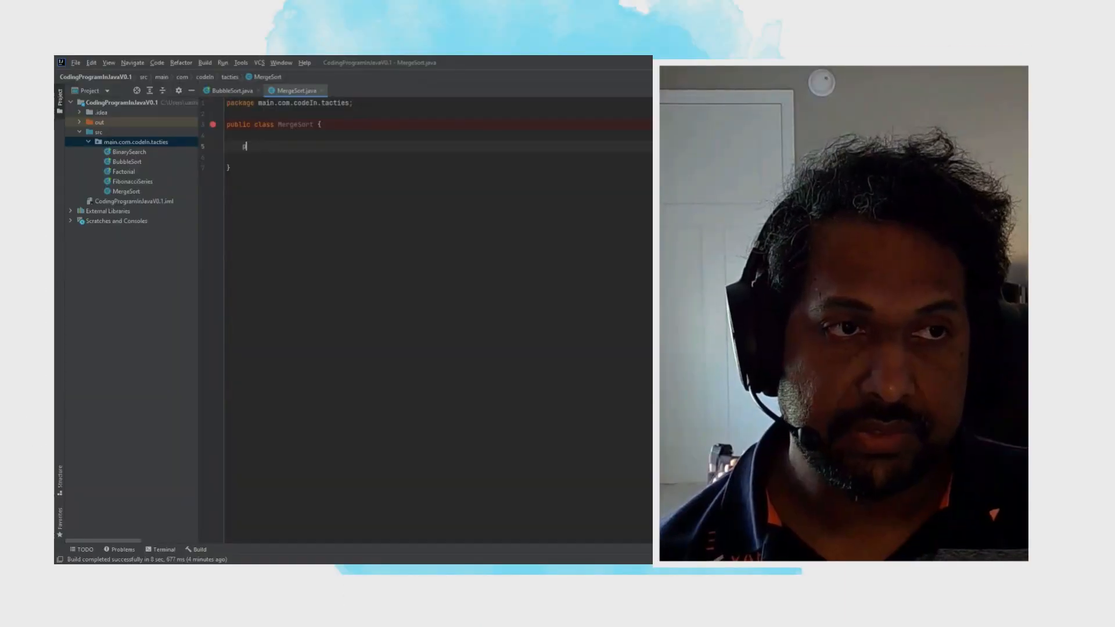
# Declare an empty public static void sort(int[] arr, int left, int right) method.
pyautogui.write('public static void sort(int')
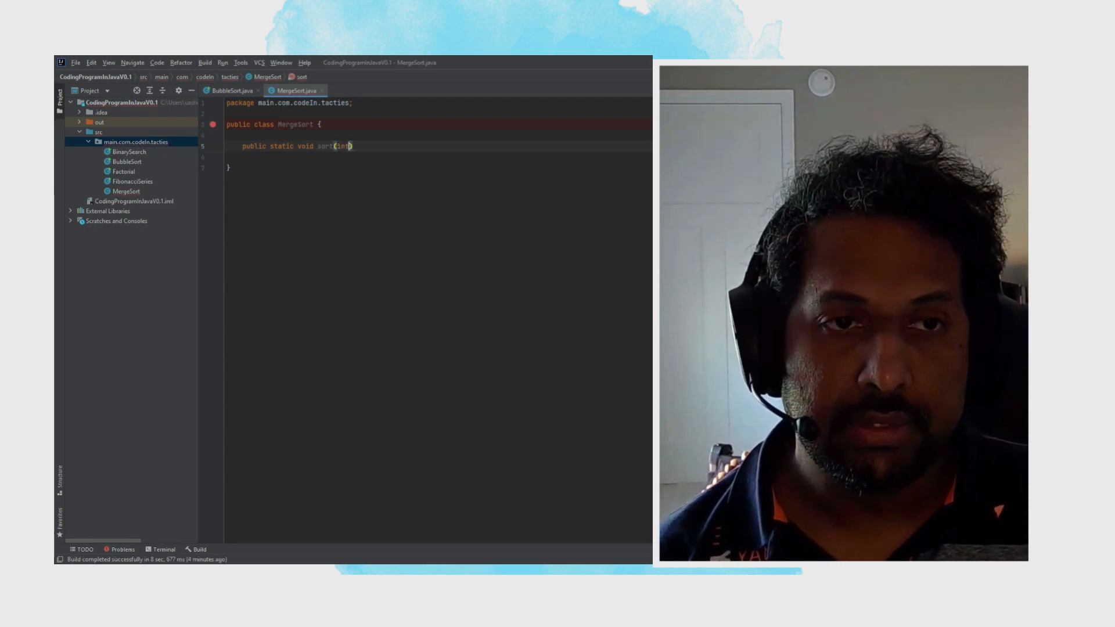
pyautogui.write('[]')
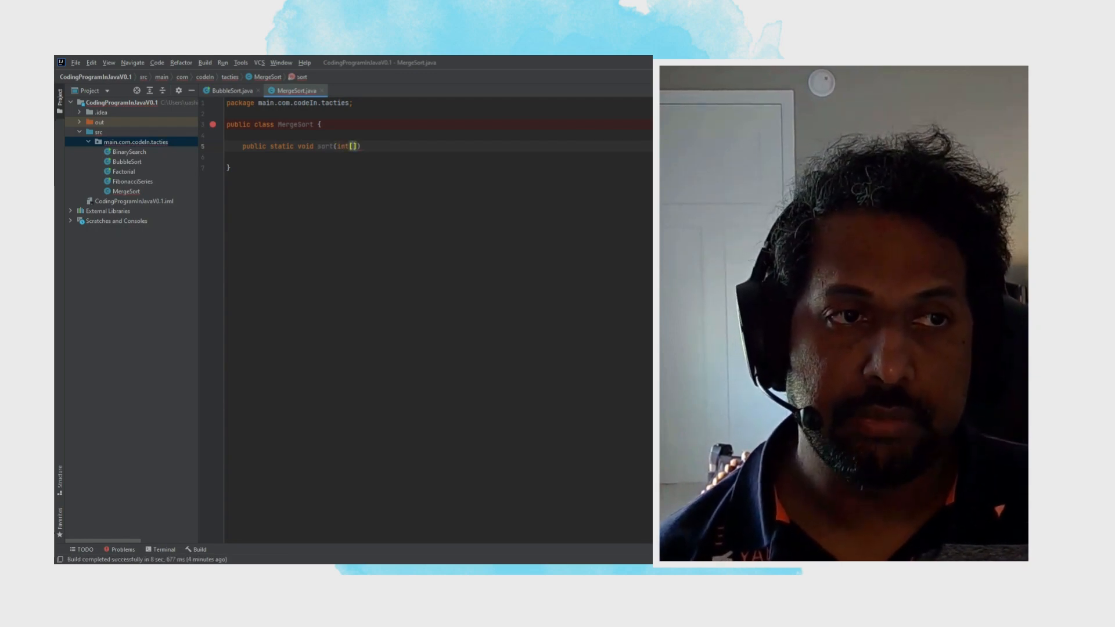
pyautogui.write('arr, int left, int right')
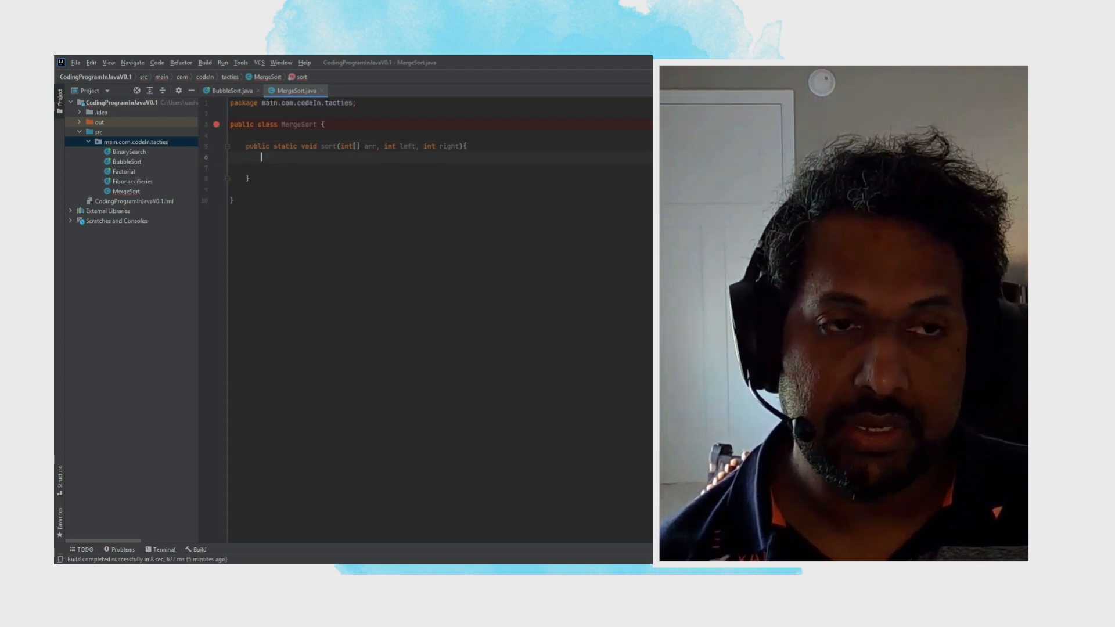
# Add an if (left<right) block inside the sort method.
pyautogui.write('if')
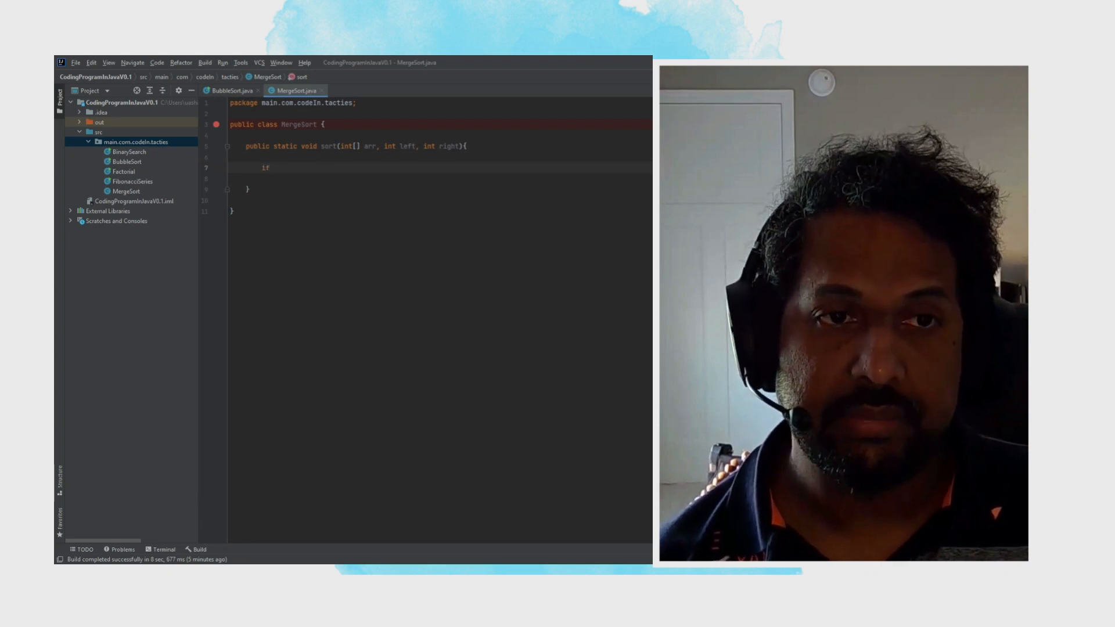
pyautogui.write('()')
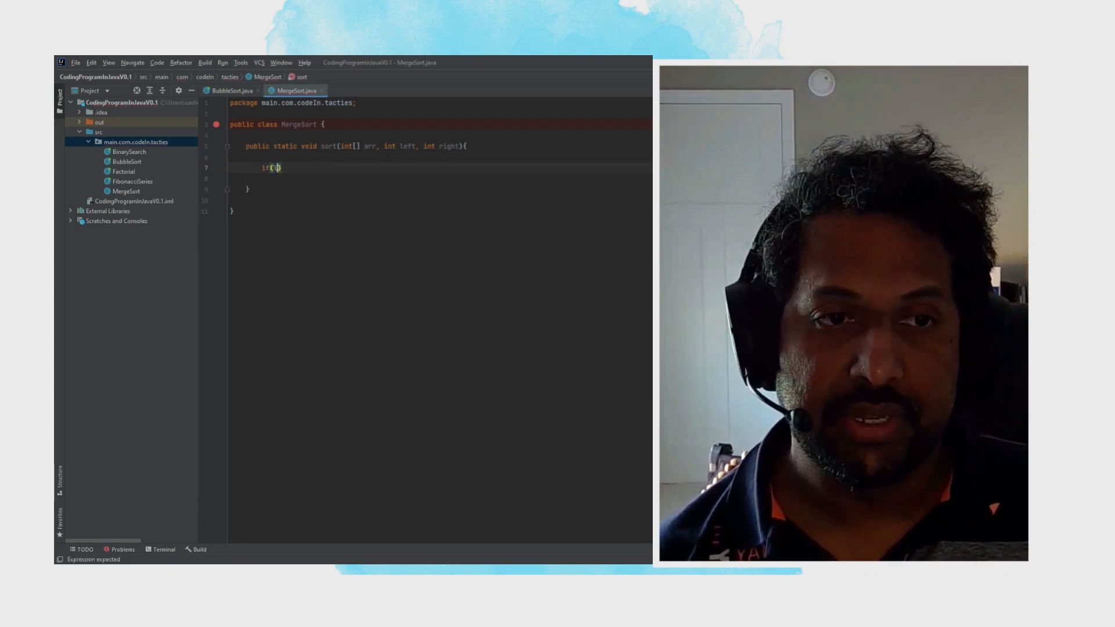
pyautogui.write('left<')
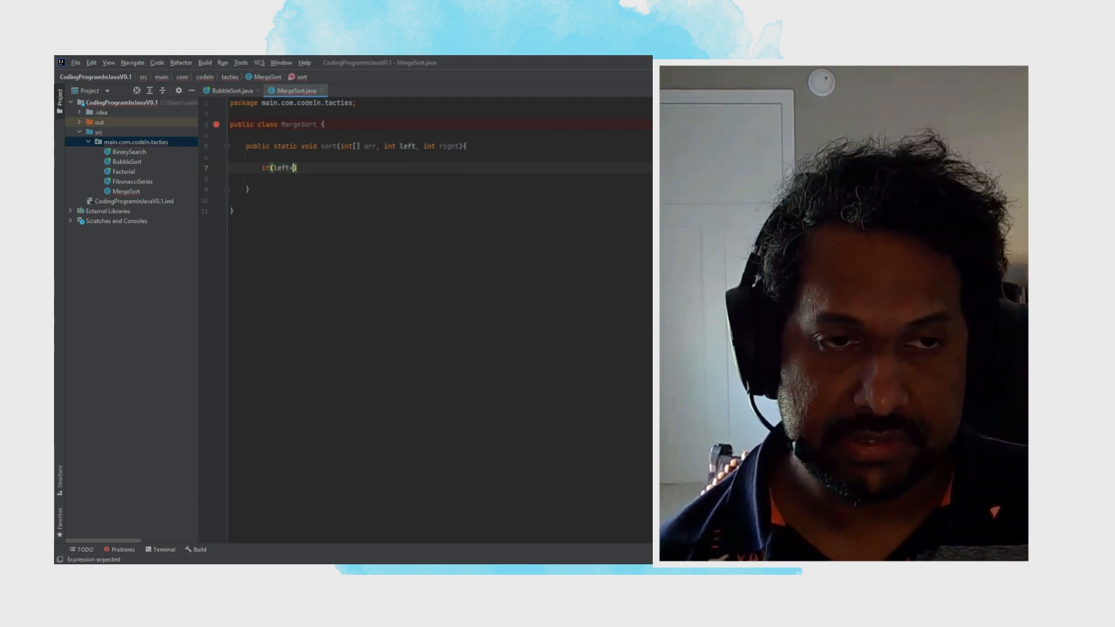
pyautogui.write('right')
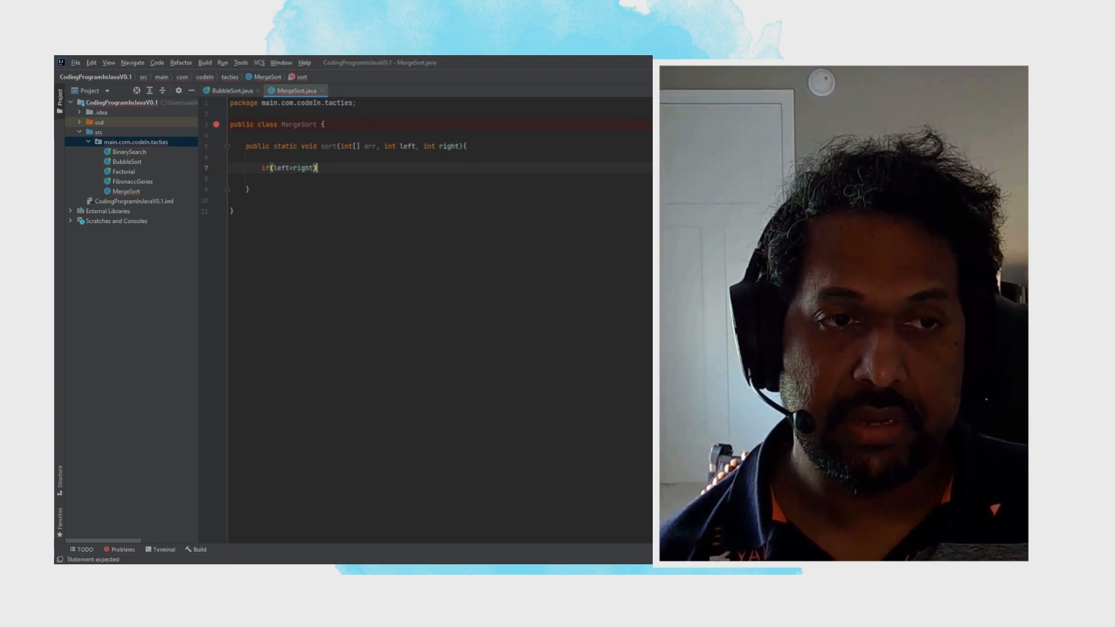
pyautogui.write('{')
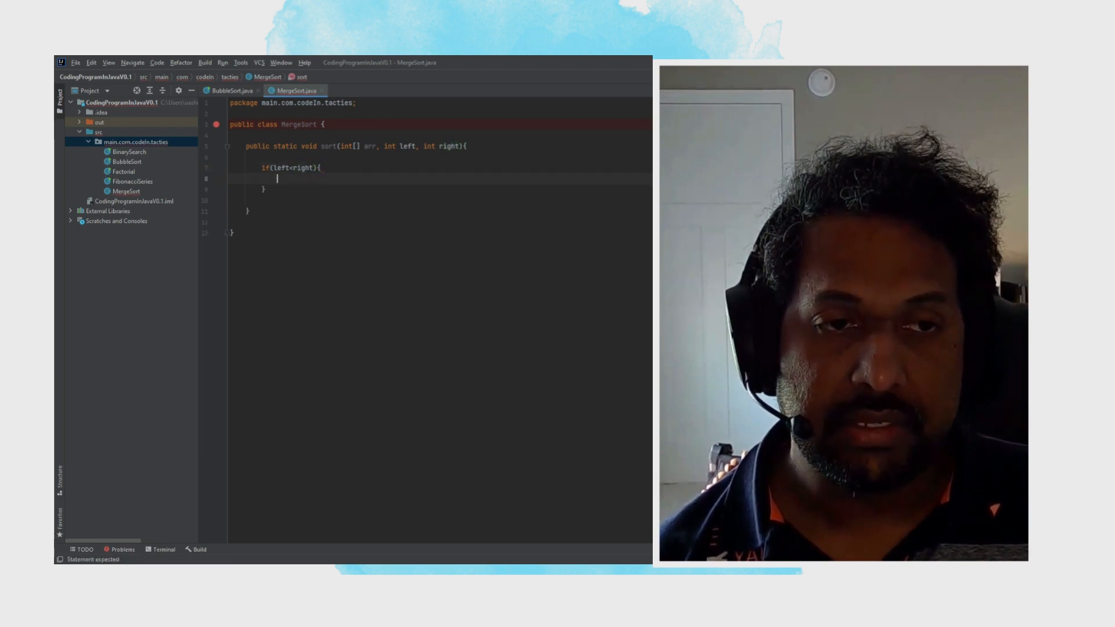
# Inside the if block, declare int middle=(left+right)/2;.
pyautogui.write('int')
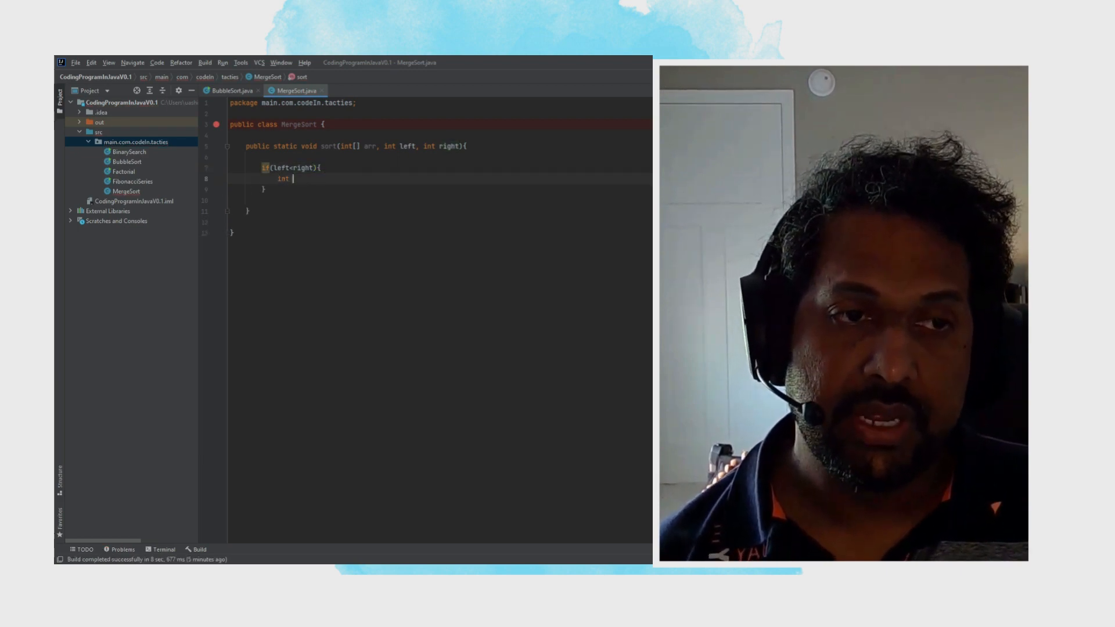
pyautogui.write('middle')
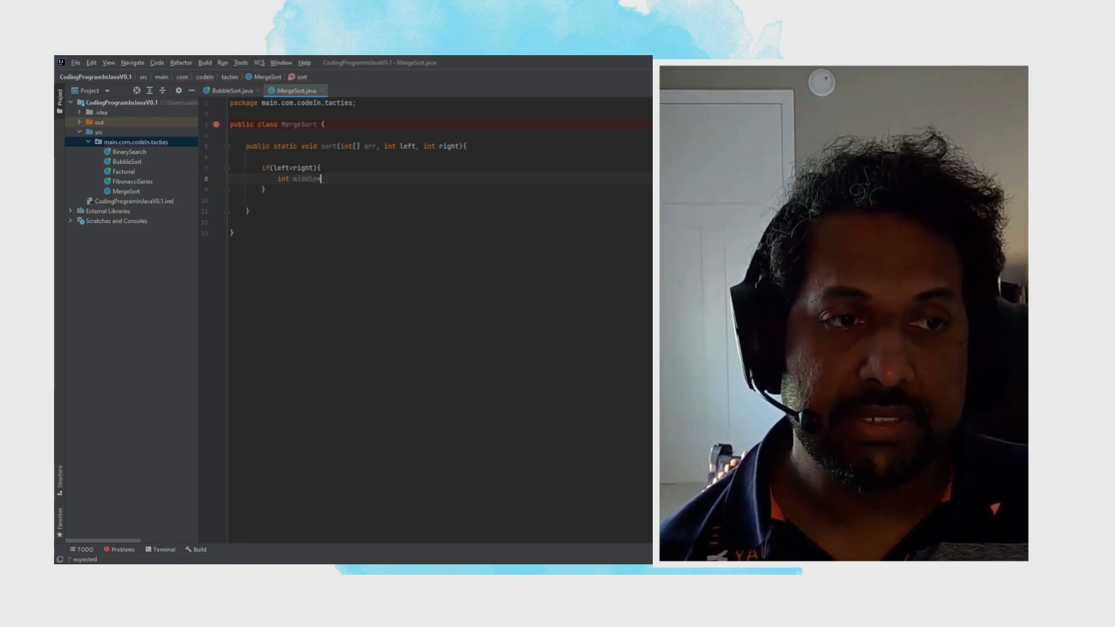
pyautogui.write('=(left+righ')
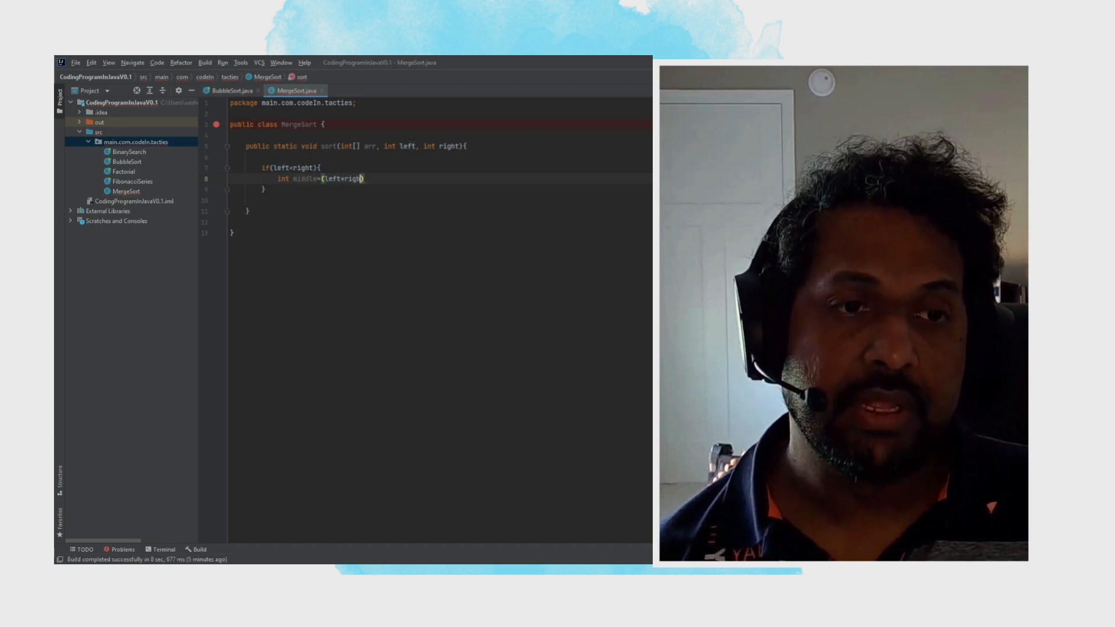
pyautogui.write('t')
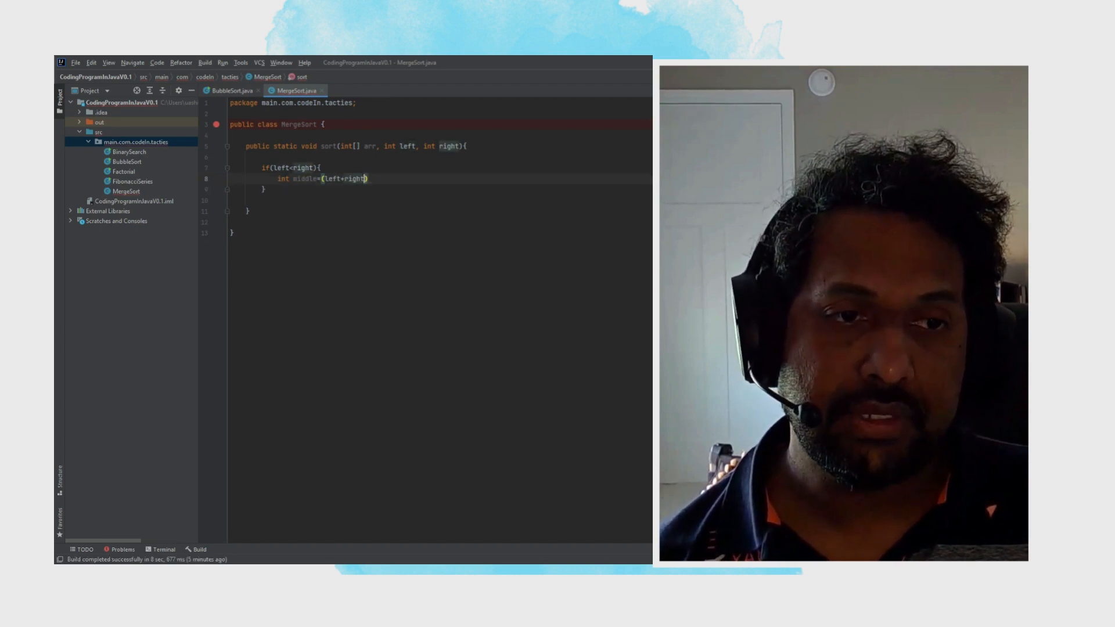
pyautogui.write('/2')
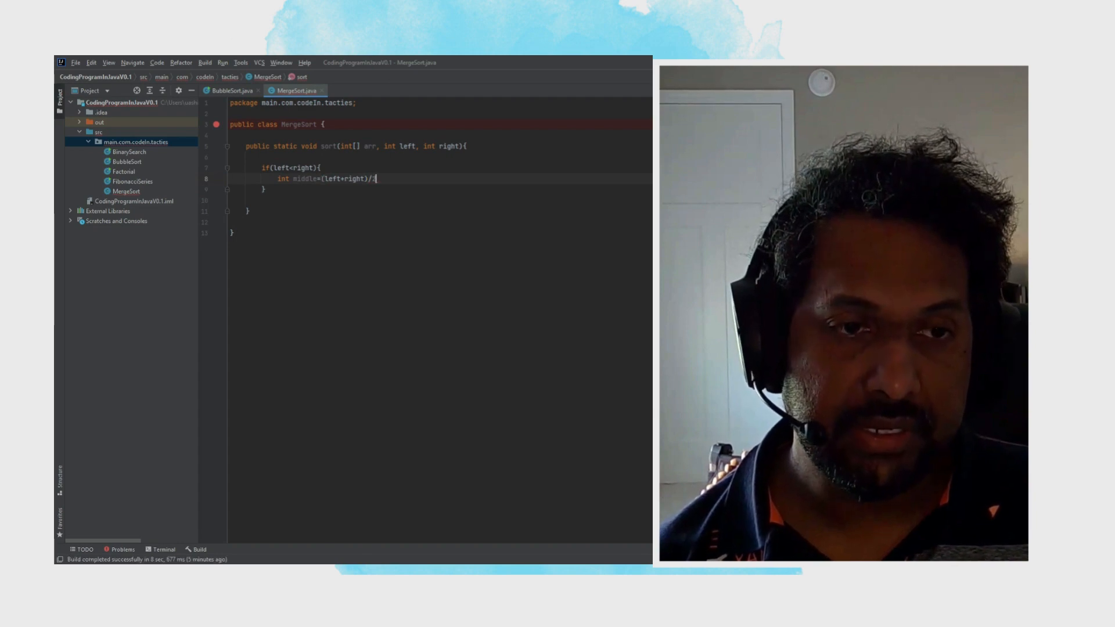
pyautogui.write('2;')
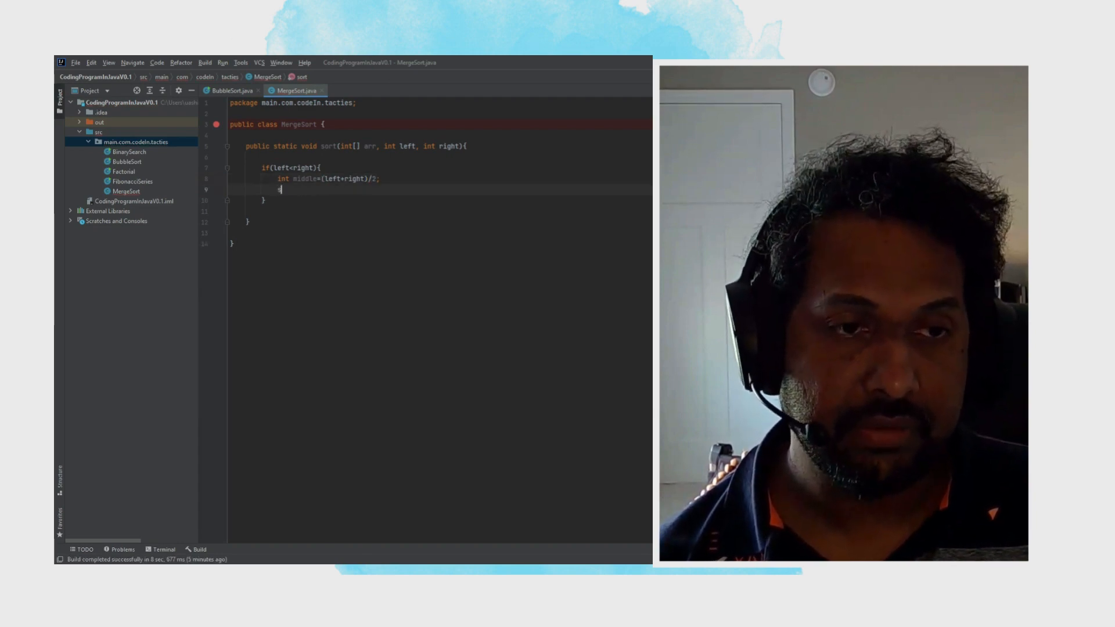
# Add the recursive call sort(arr,left,middle); after the middle calculation.
pyautogui.write('sort()')
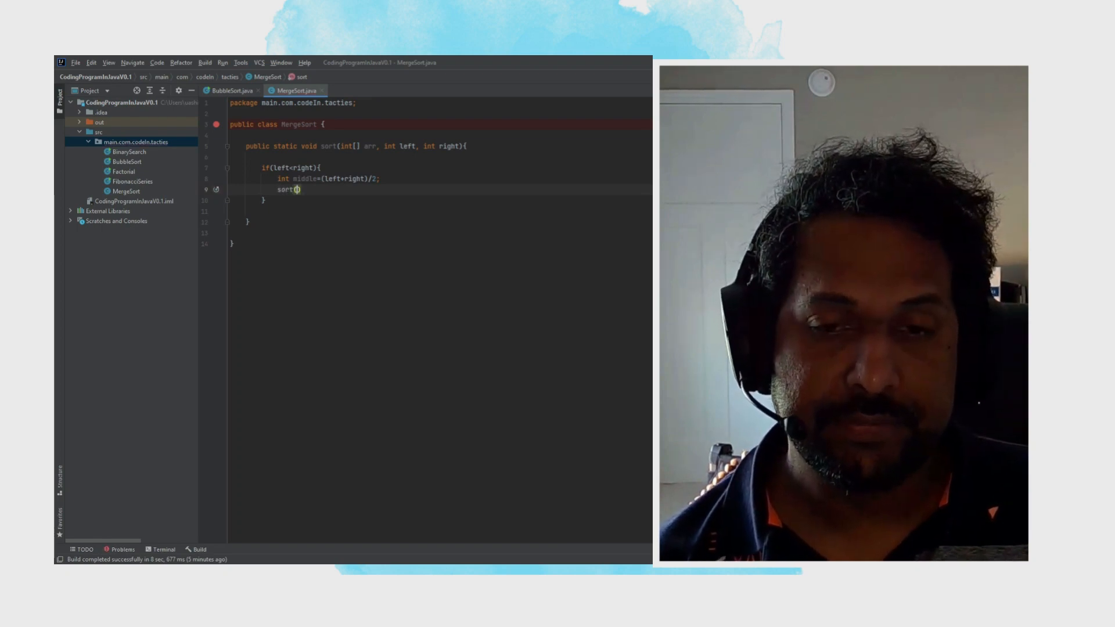
pyautogui.write('arr,')
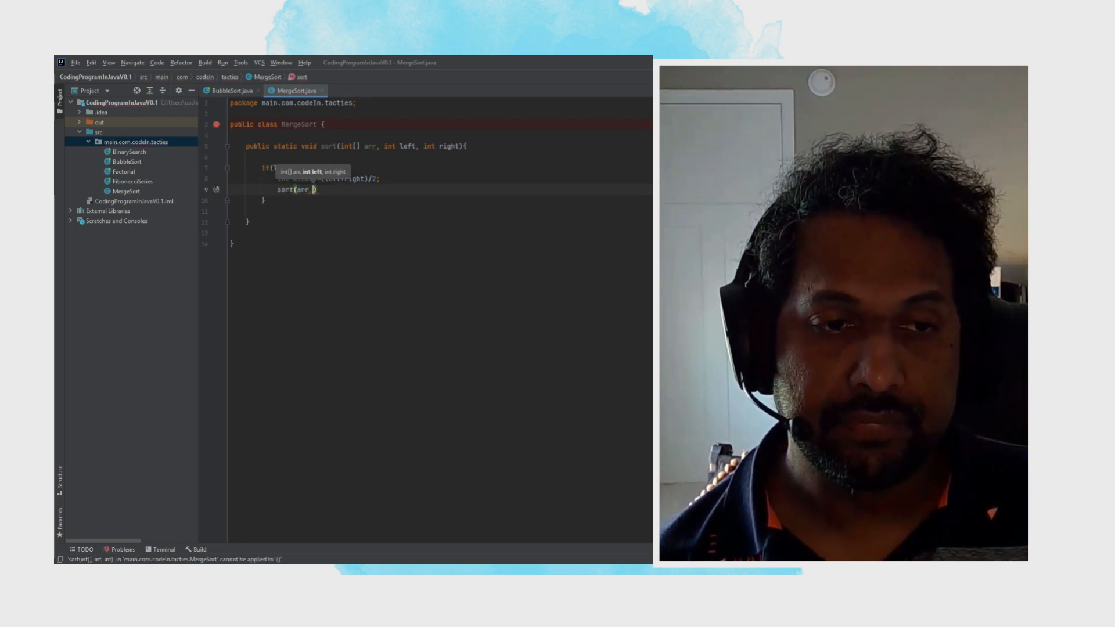
pyautogui.write('left')
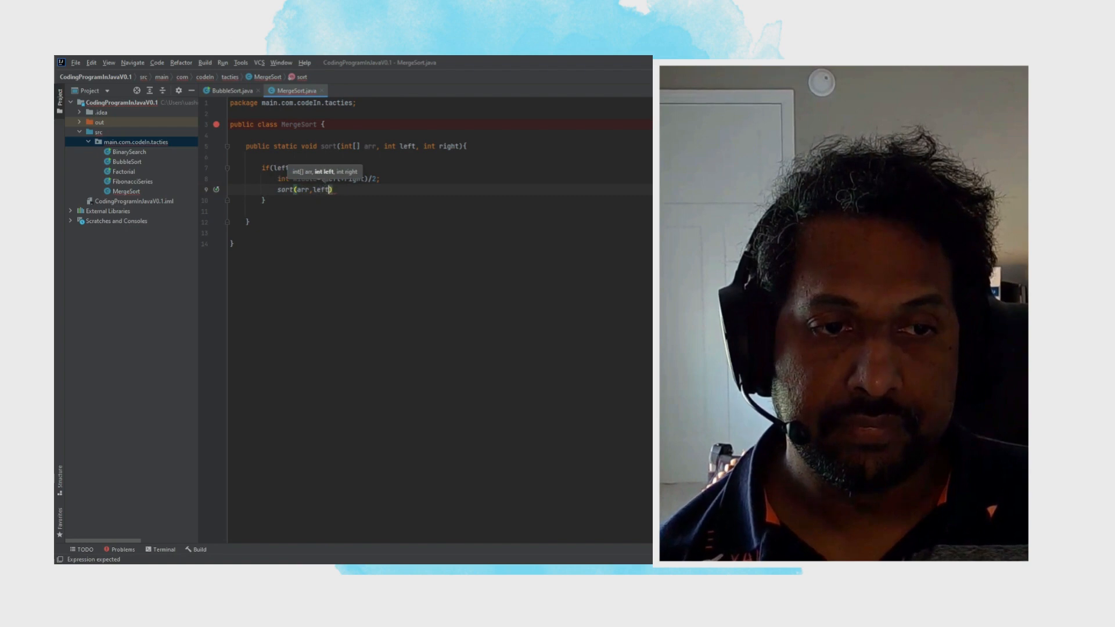
pyautogui.write('r')
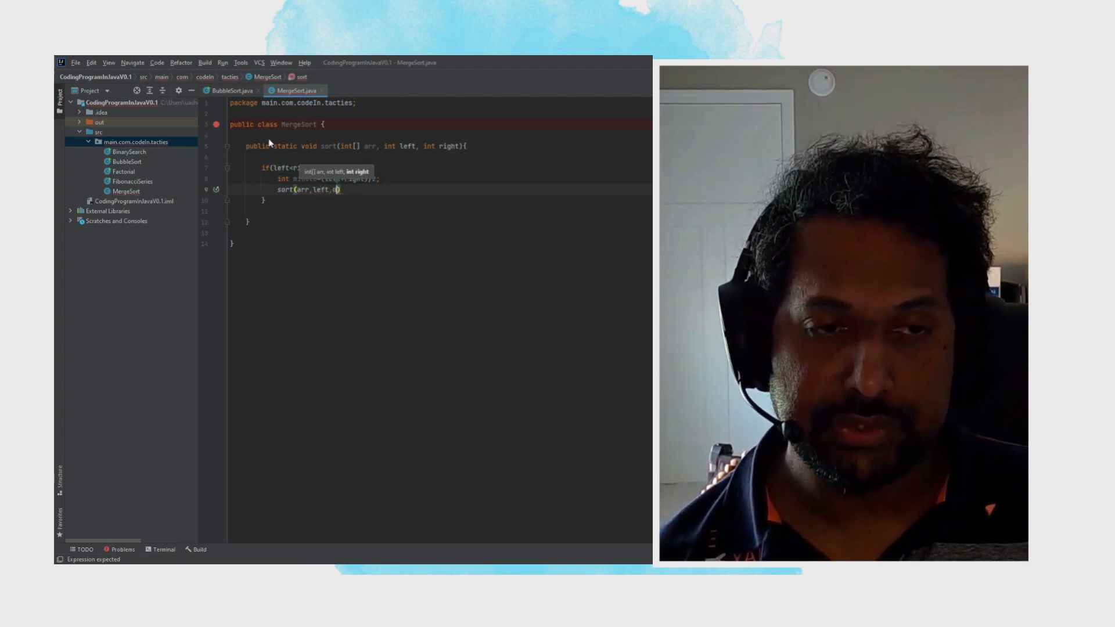
pyautogui.write('middle)')
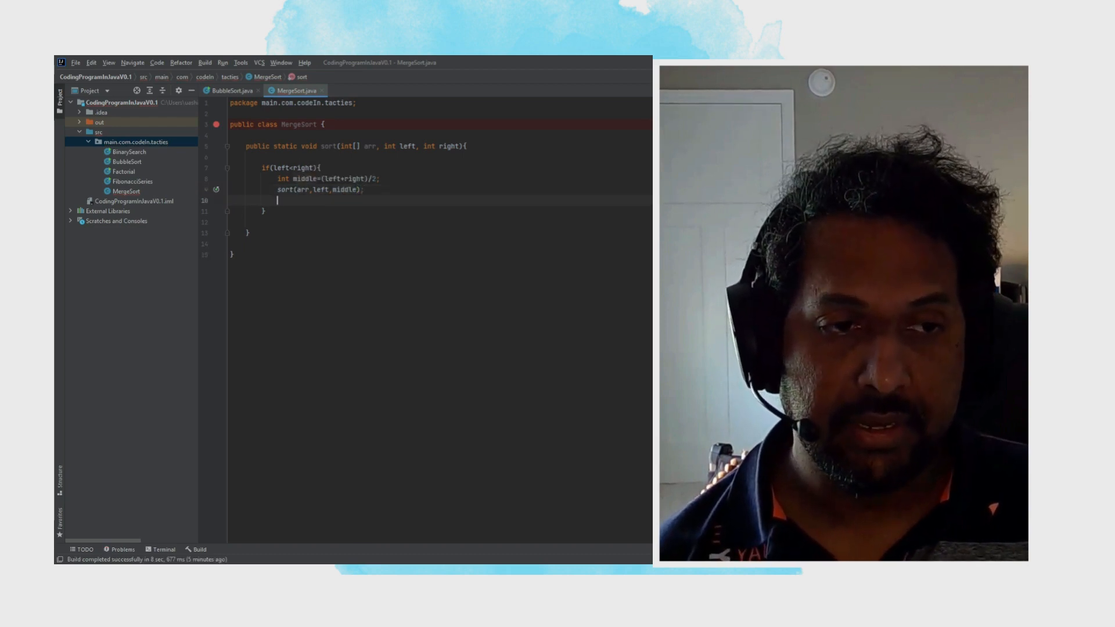
# Add the second recursive call sort(arr,middle+1,right); on the next line.
pyautogui.write('sort')
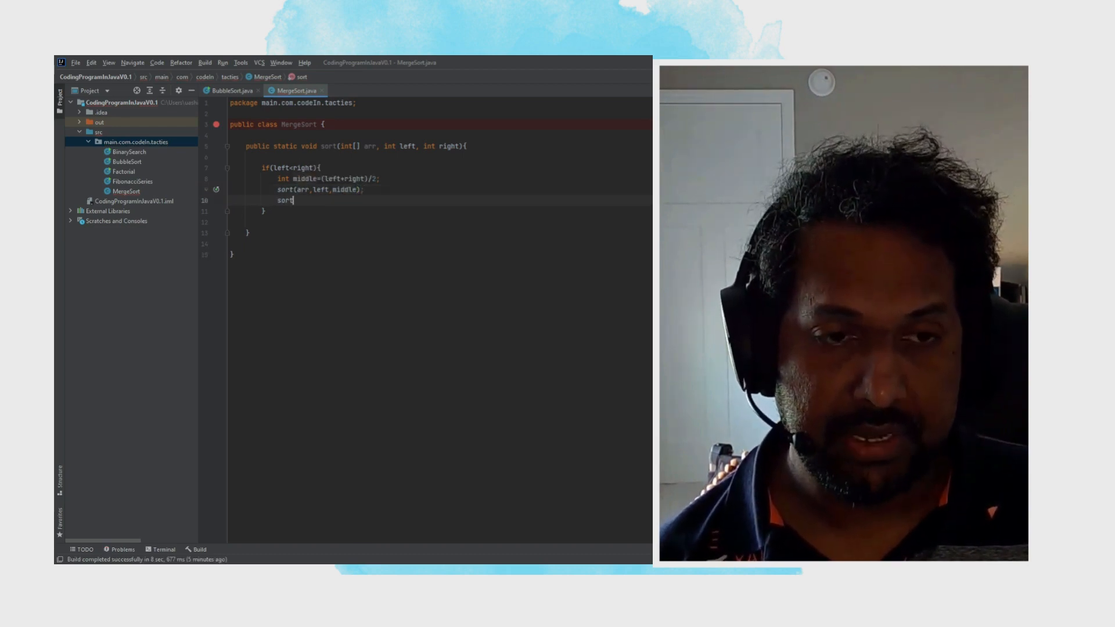
pyautogui.write('(a')
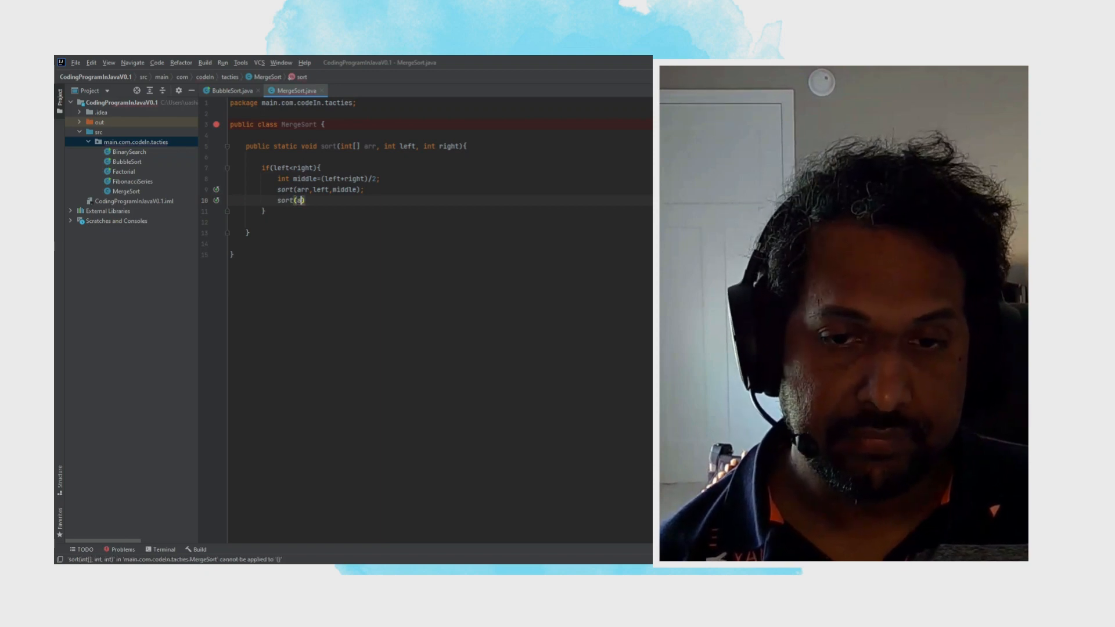
pyautogui.write('rr,middle+1,right')
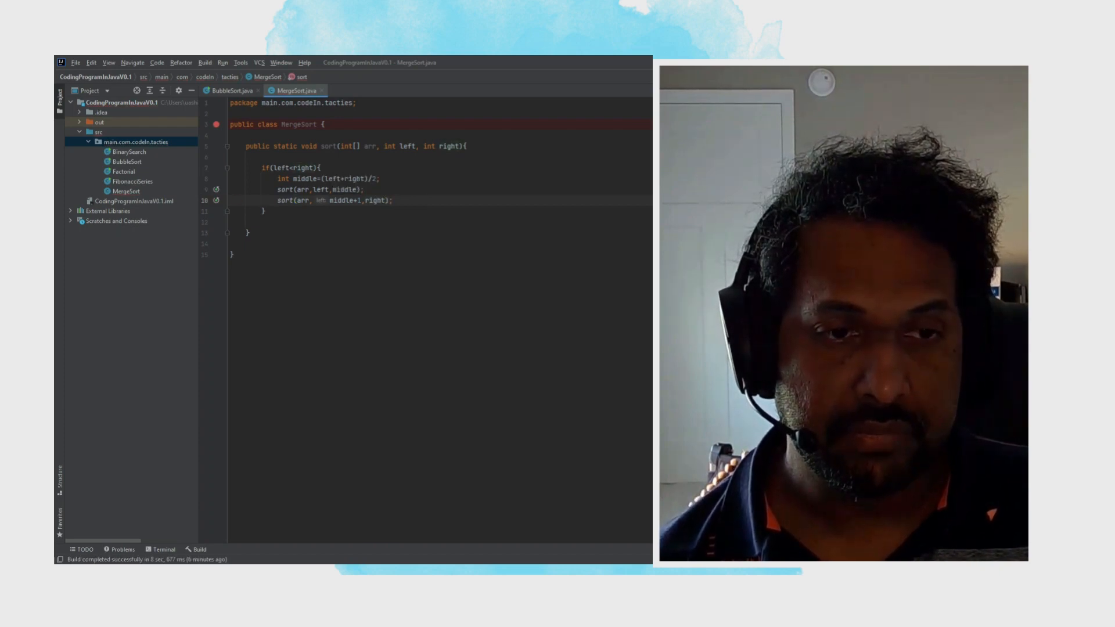
pyautogui.press('enter')
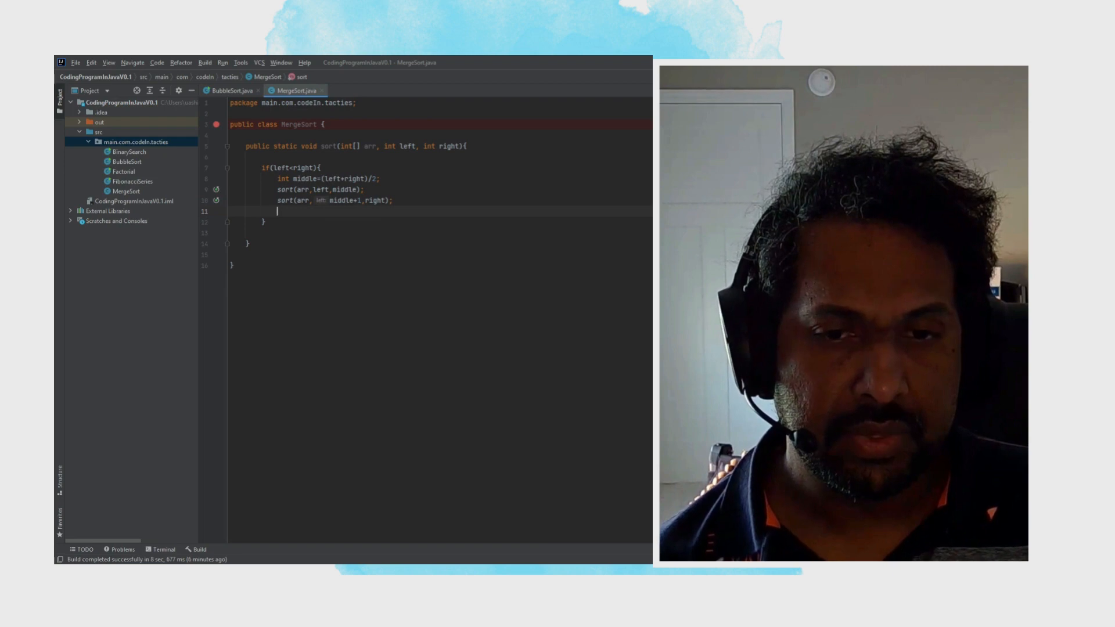
# Call merge(arr,left,middle,right) and create an empty static merge method stub.
pyautogui.write('me')
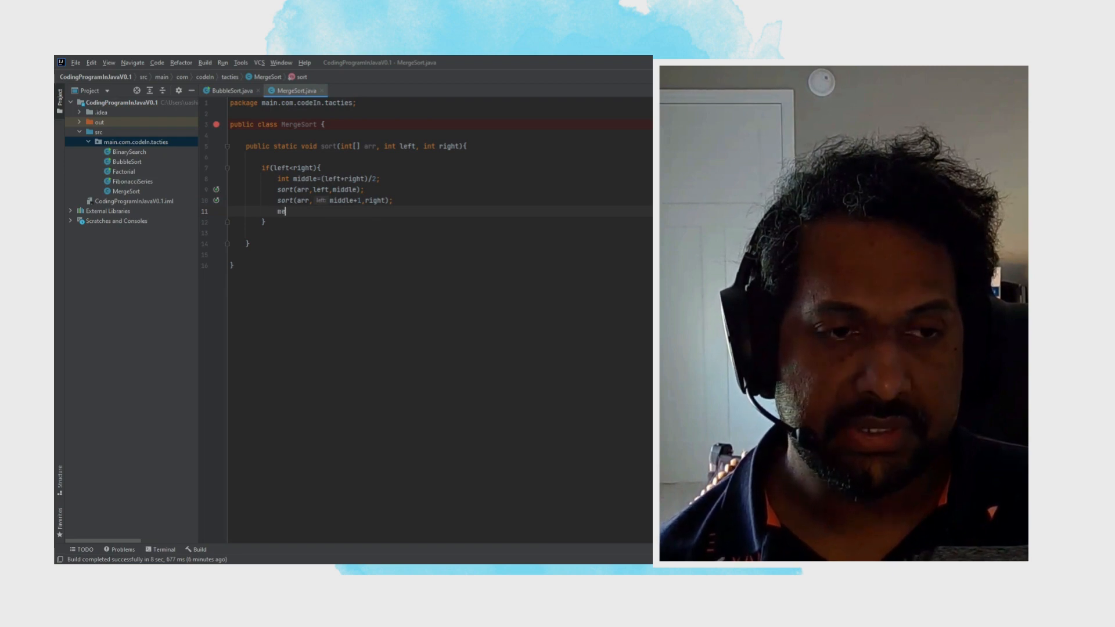
pyautogui.write('merge')
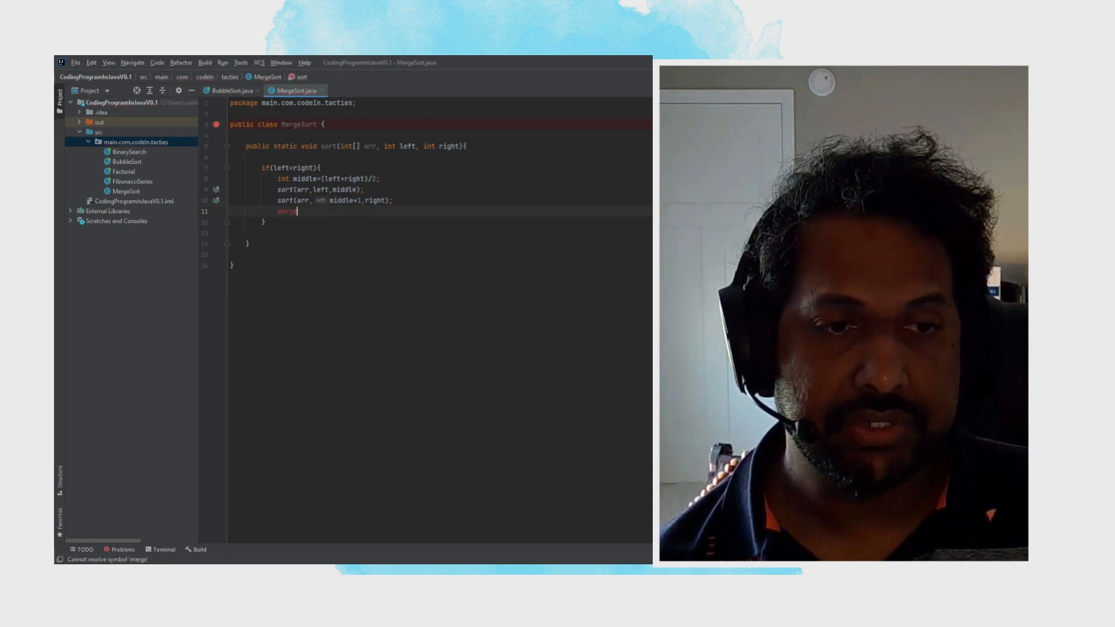
pyautogui.write('(arr')
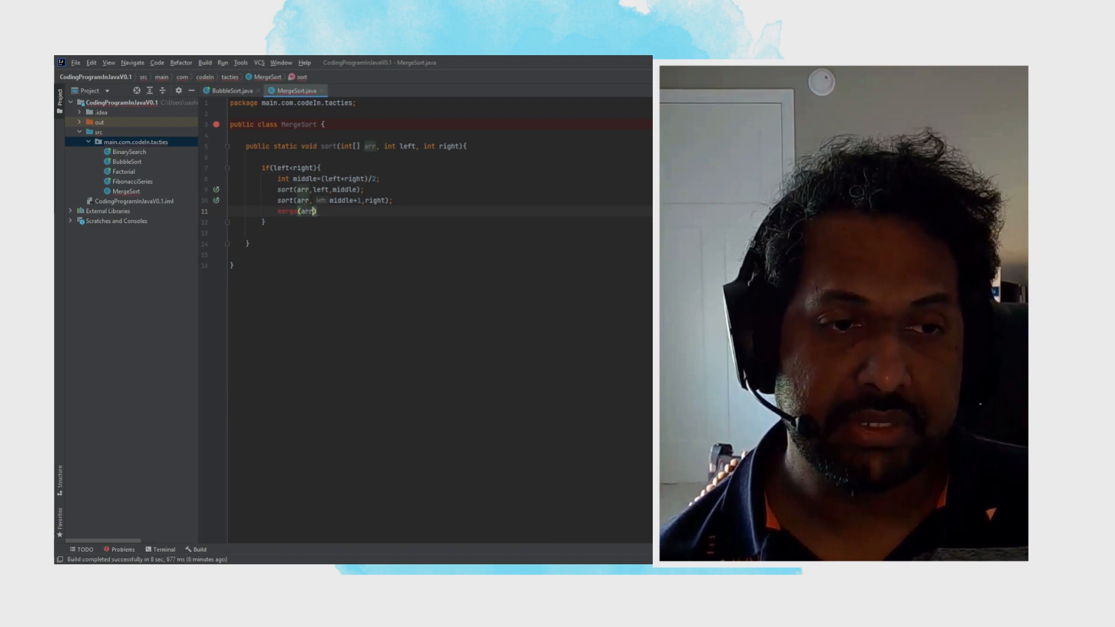
pyautogui.write(',)')
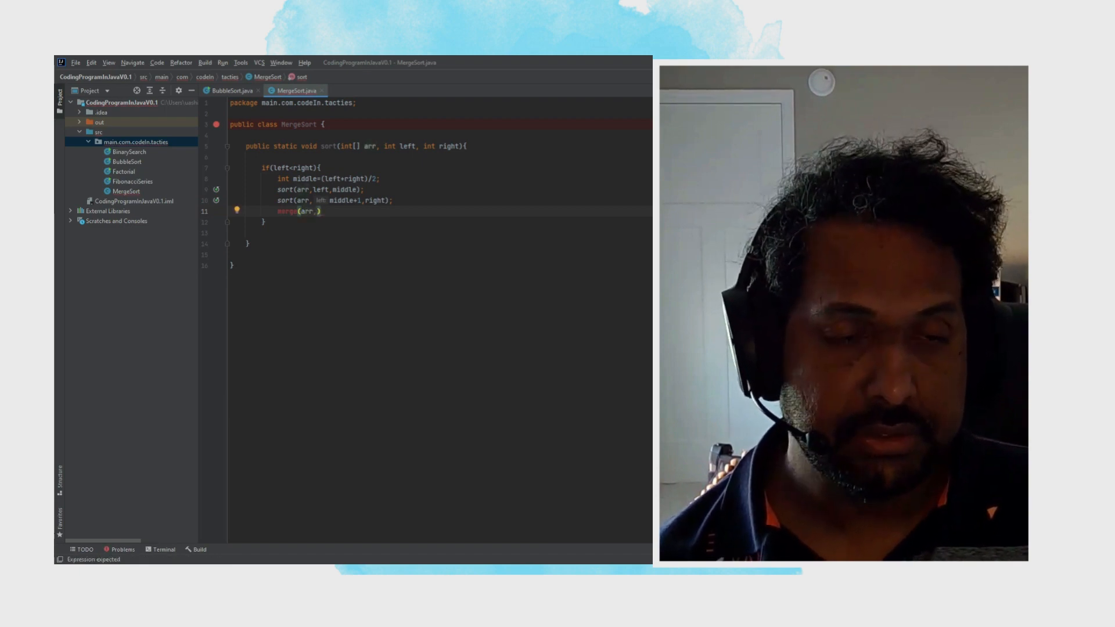
pyautogui.write('left')
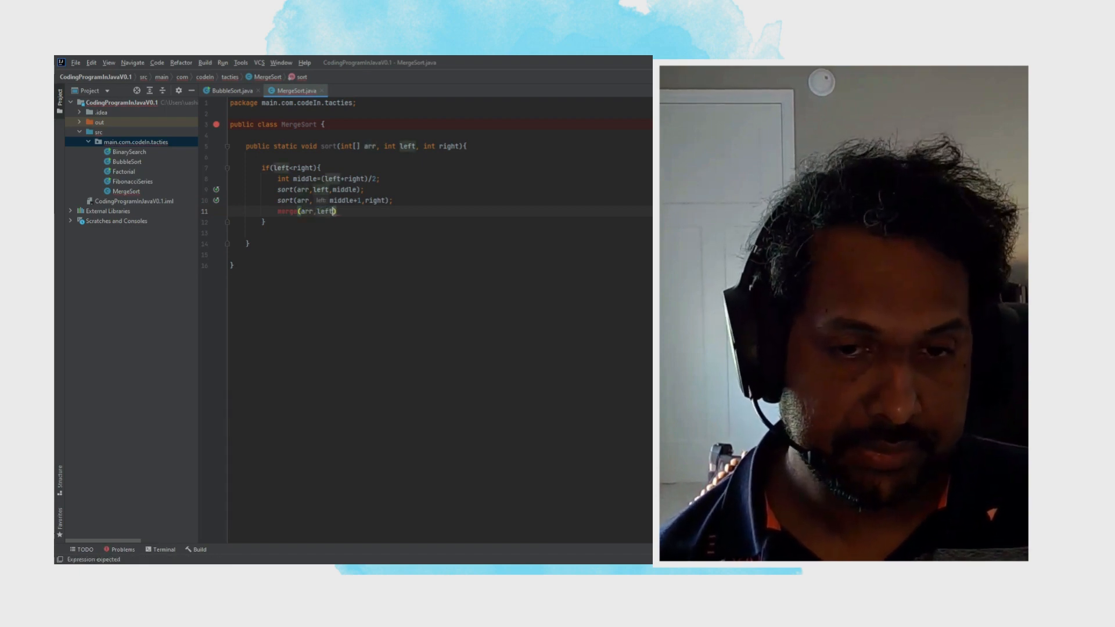
pyautogui.write('middle,right')
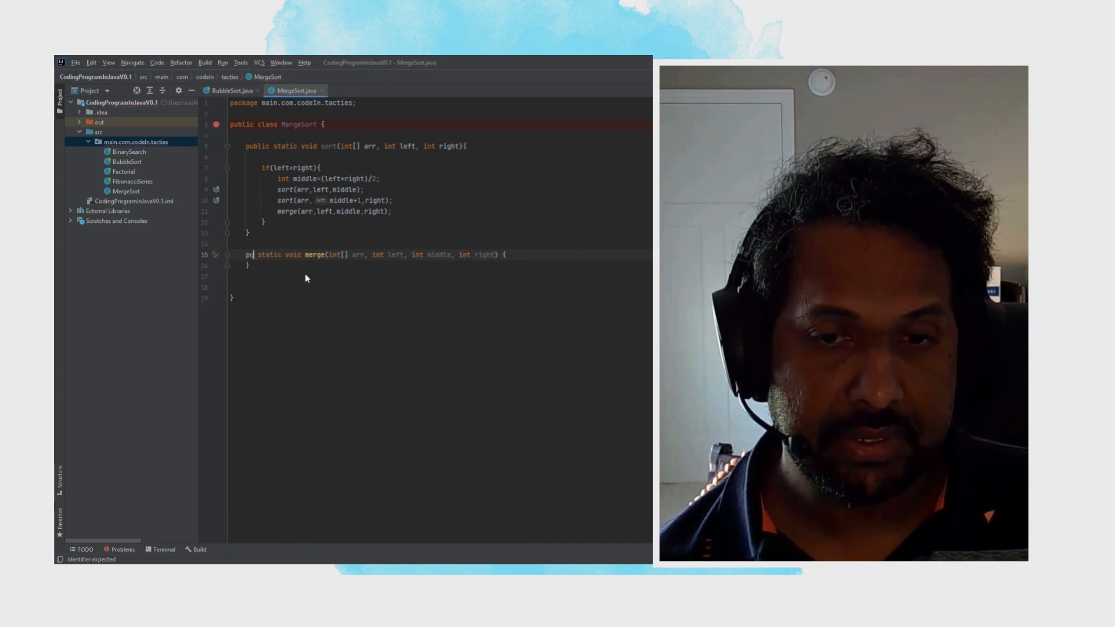
# In merge, declare int[] temp = new int[arr.length];.
pyautogui.write('blic')
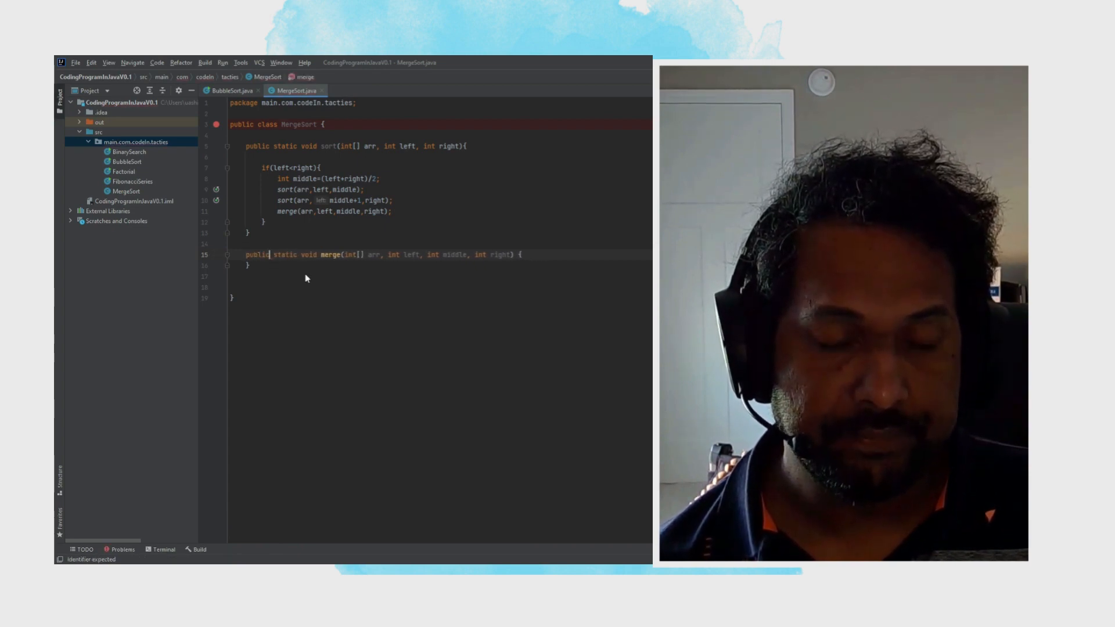
pyautogui.write('int[]')
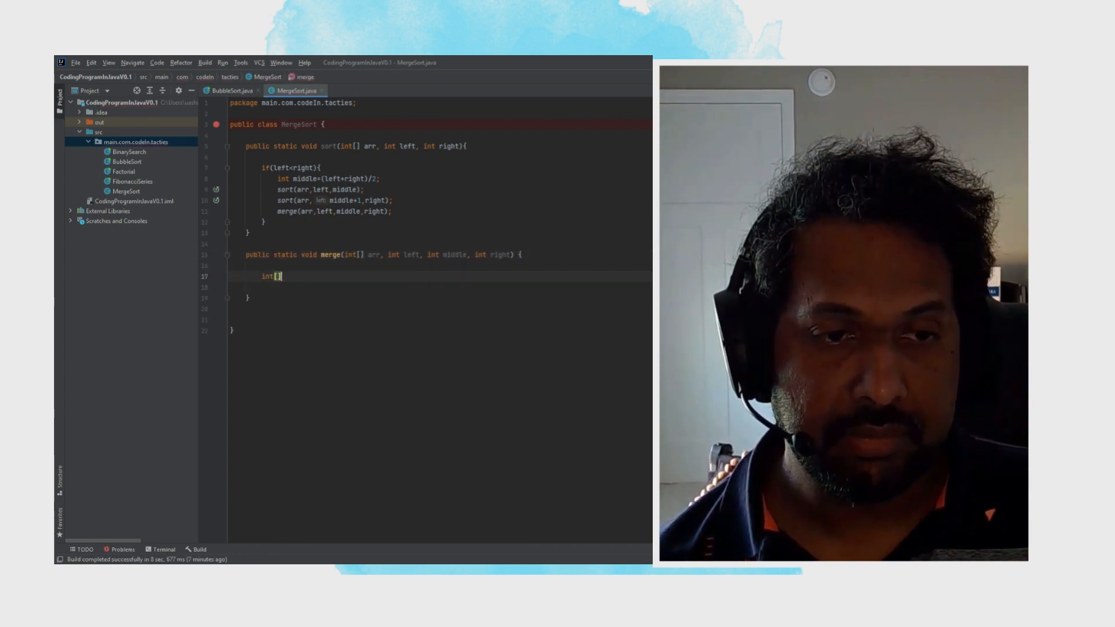
pyautogui.write('temp')
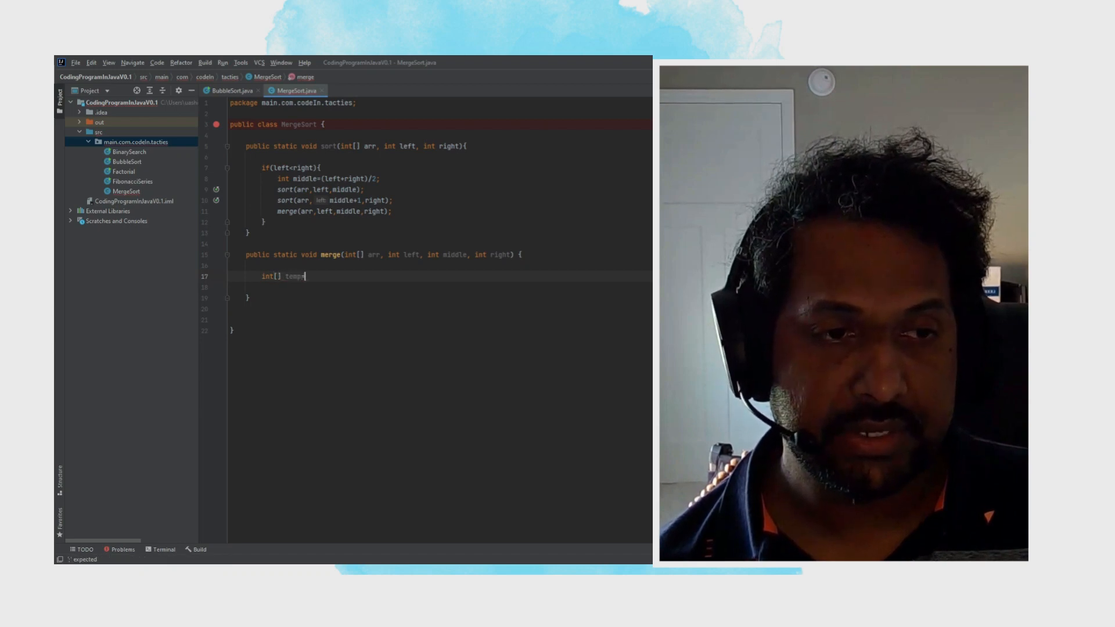
pyautogui.write('=new int[a')
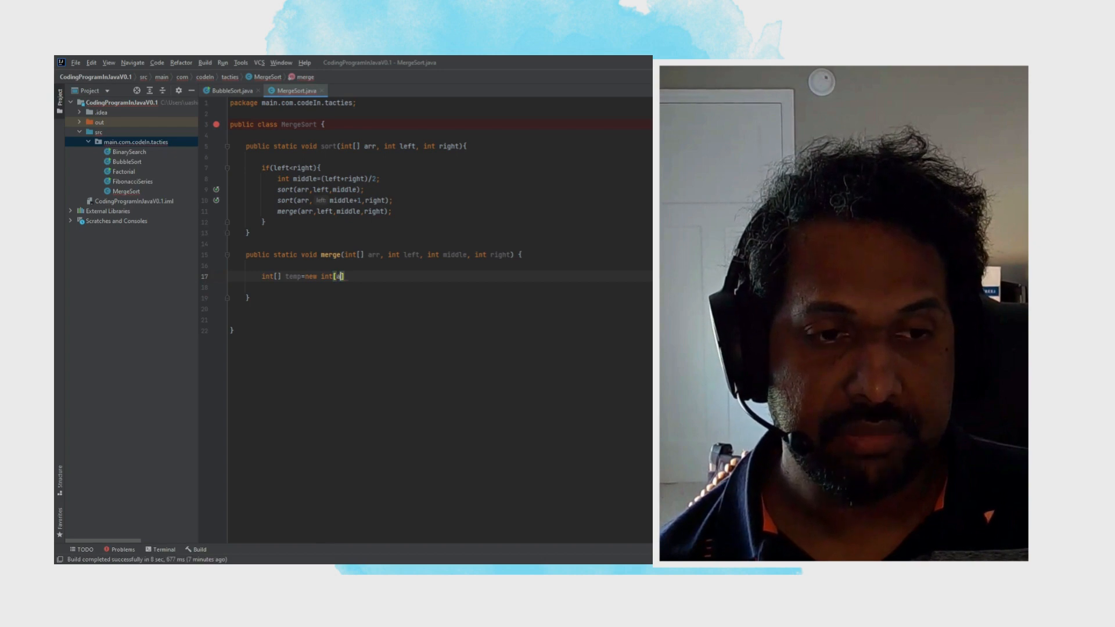
pyautogui.write('arr.length')
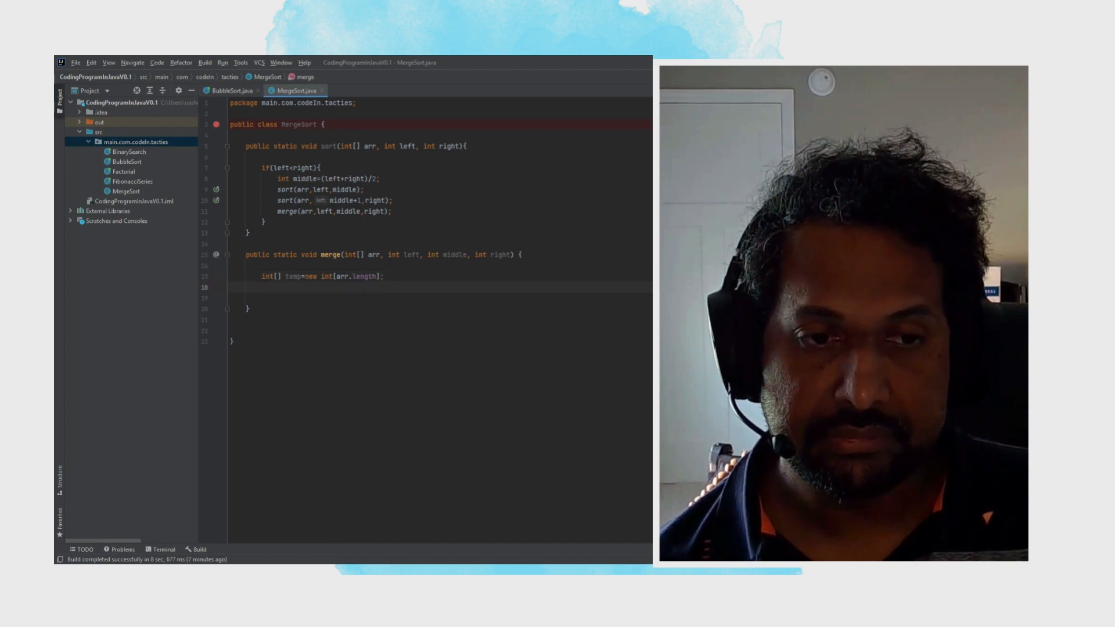
# Write a for loop header running i from left to right.
pyautogui.write('for')
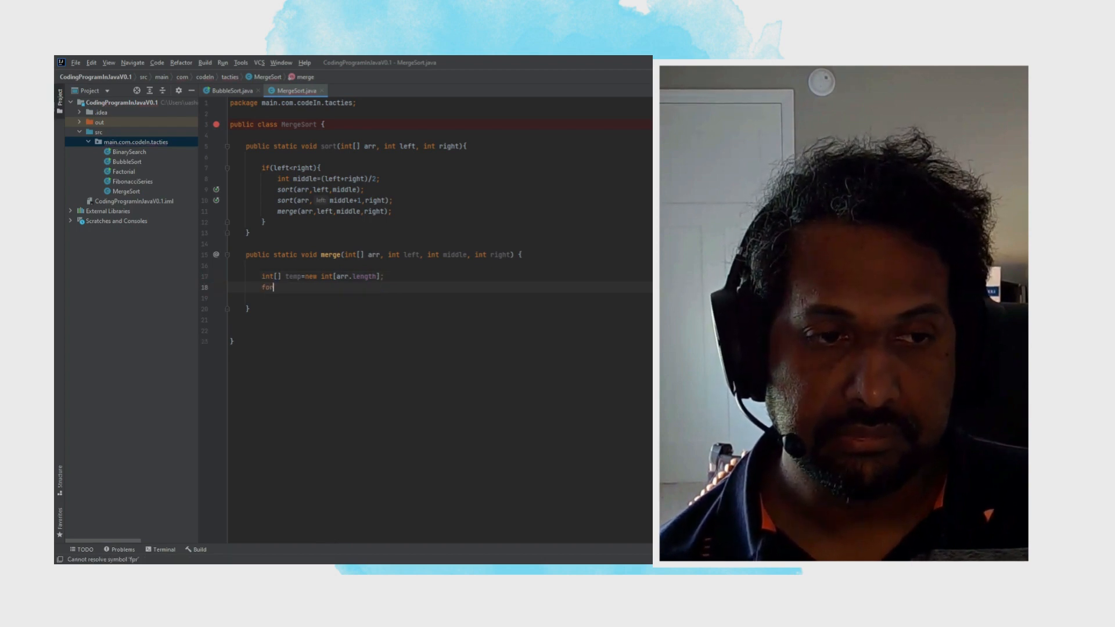
pyautogui.write('()')
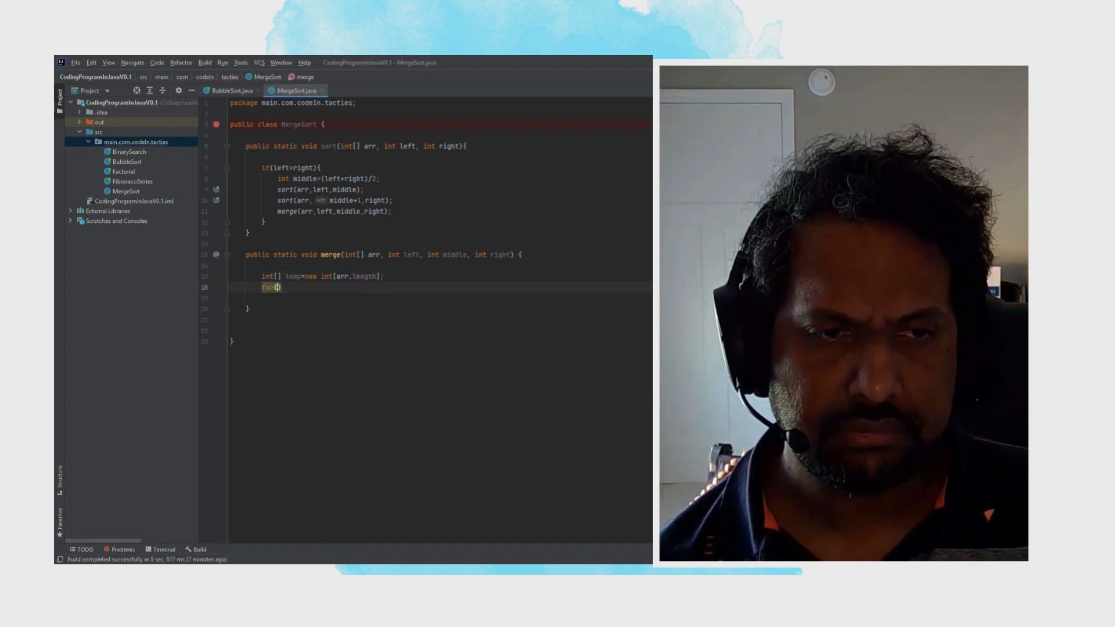
pyautogui.write('int')
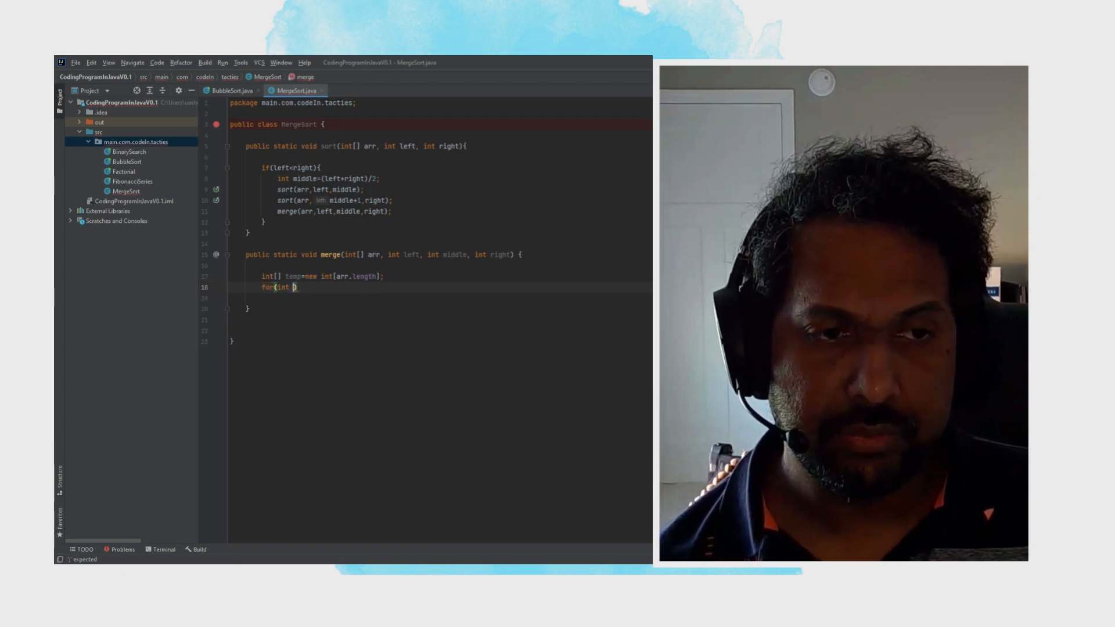
pyautogui.write('i=')
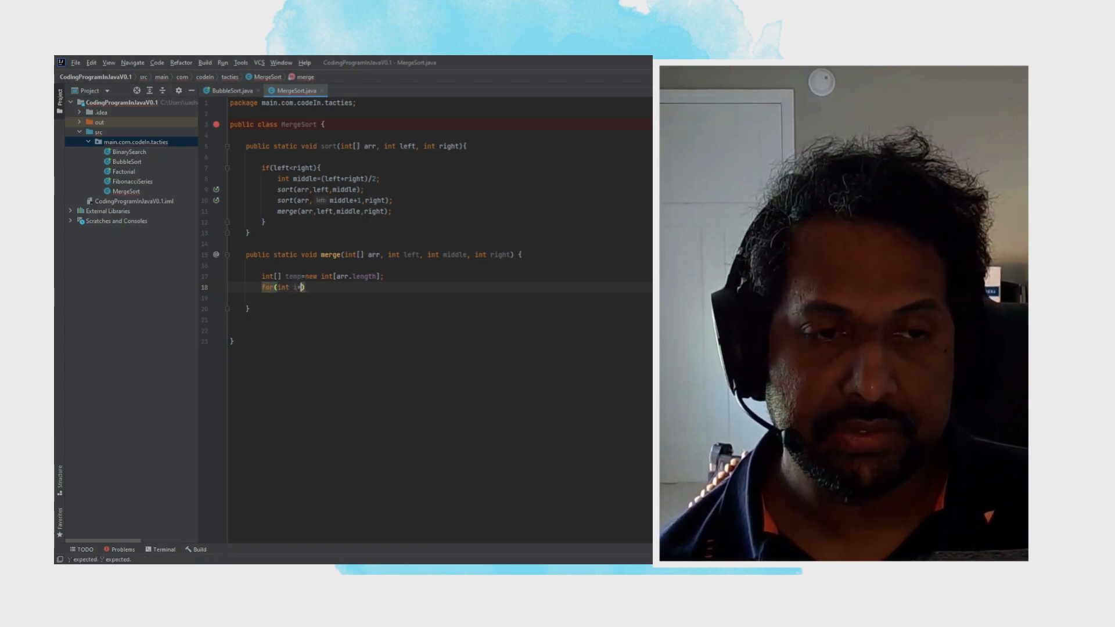
pyautogui.write('left')
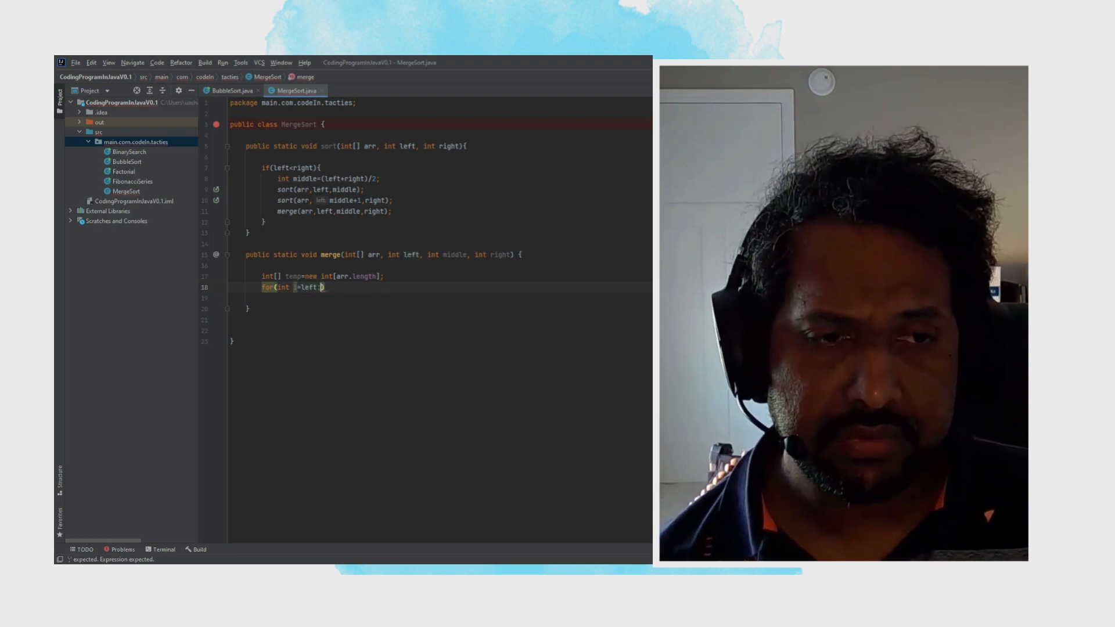
pyautogui.write(';')
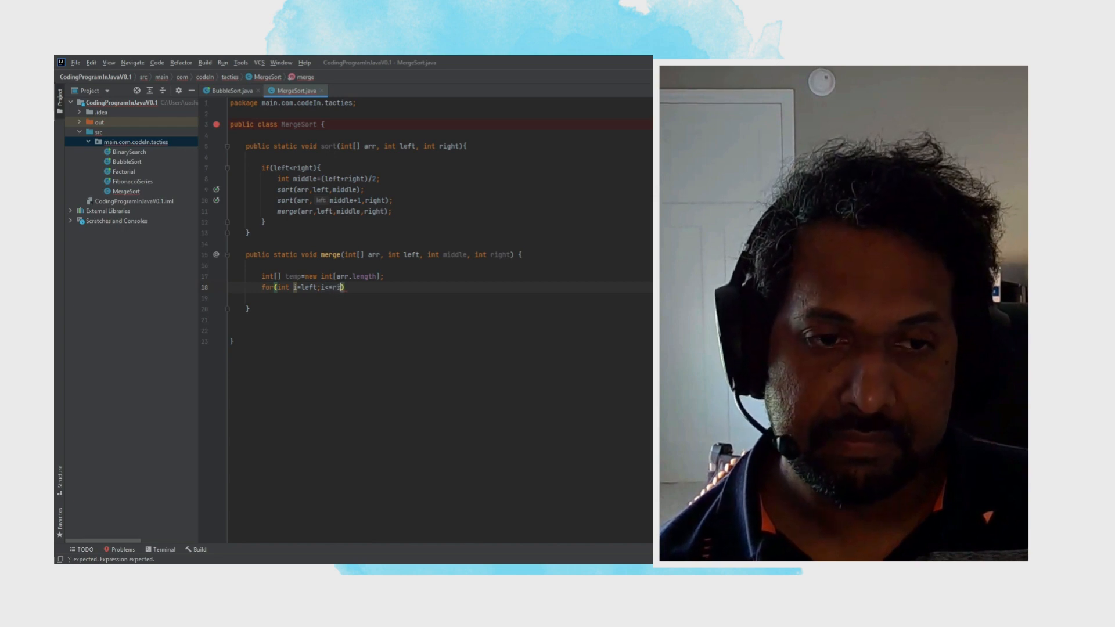
pyautogui.write('ight')
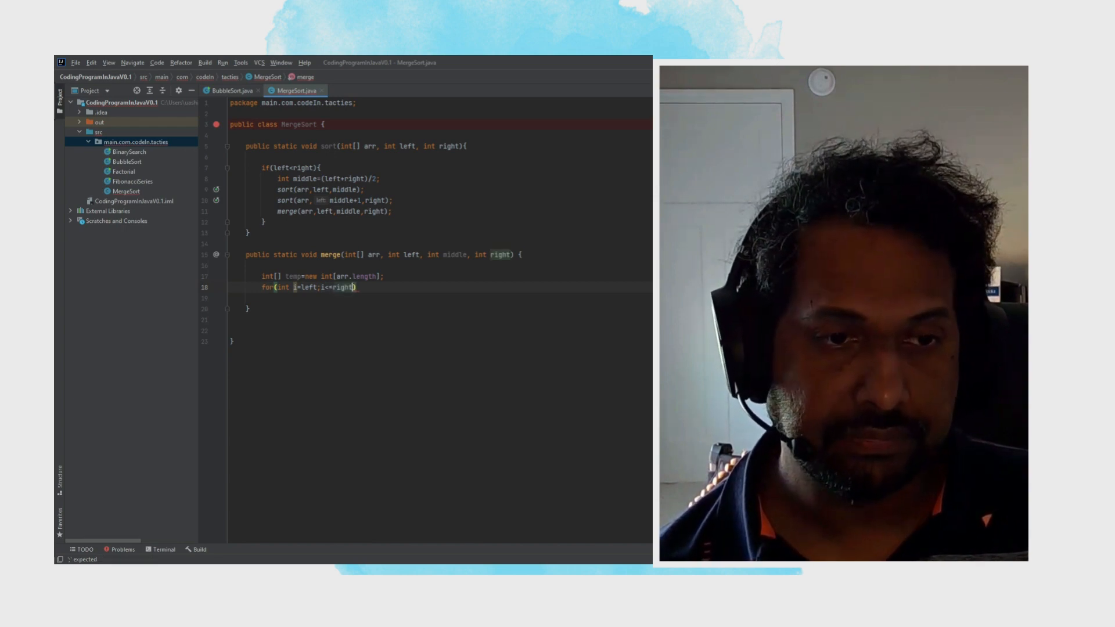
pyautogui.write('i++')
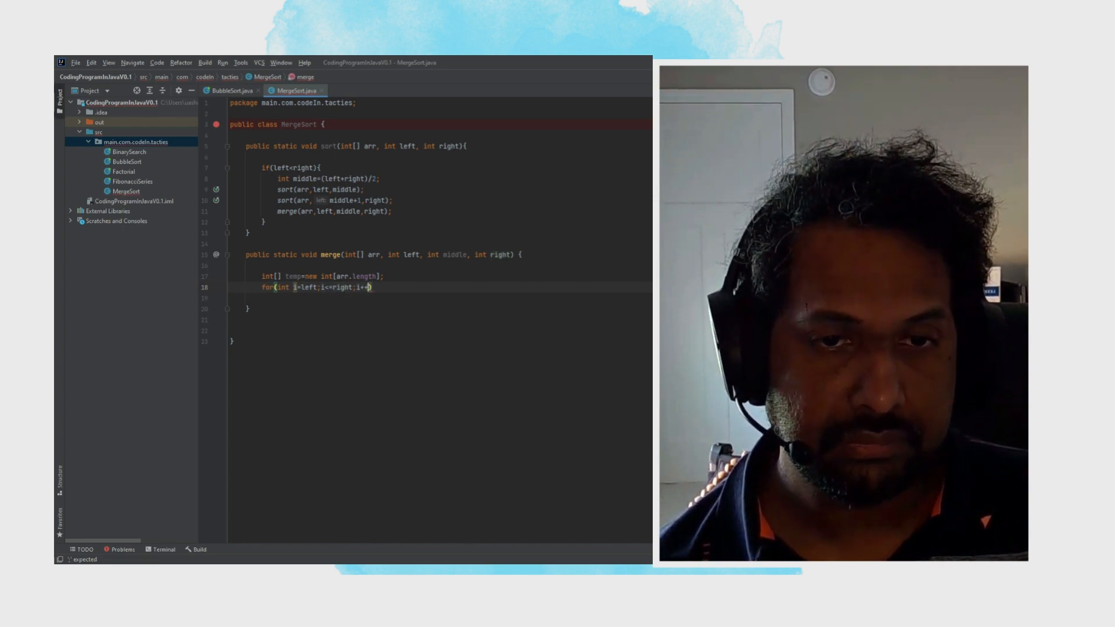
pyautogui.write('{')
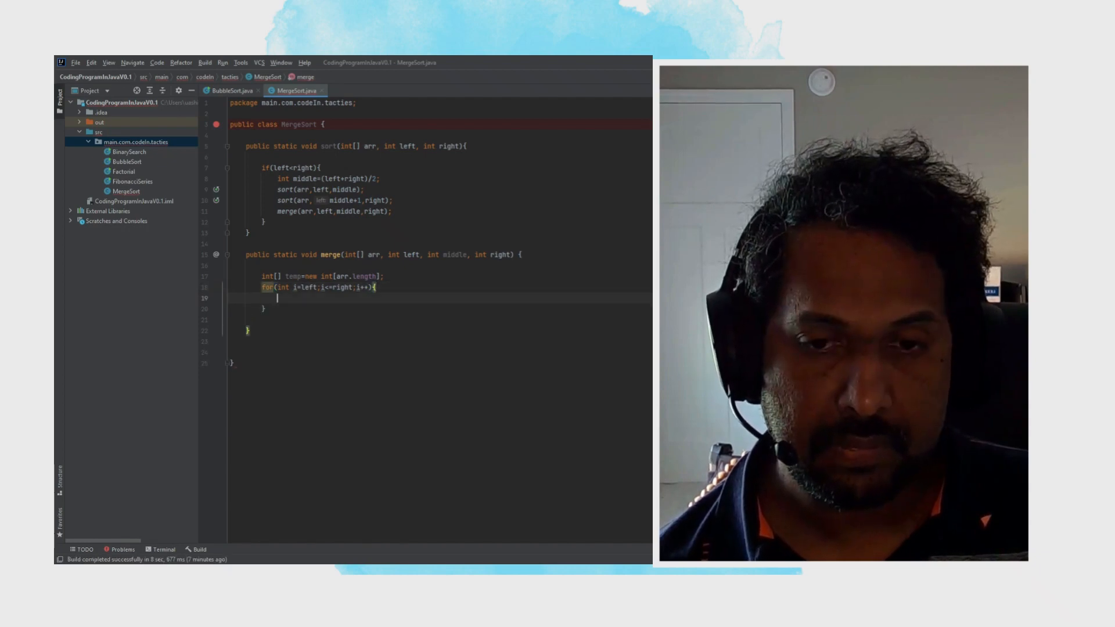
# Inside the loop body, copy arr[i] into temp[i].
pyautogui.write('temp')
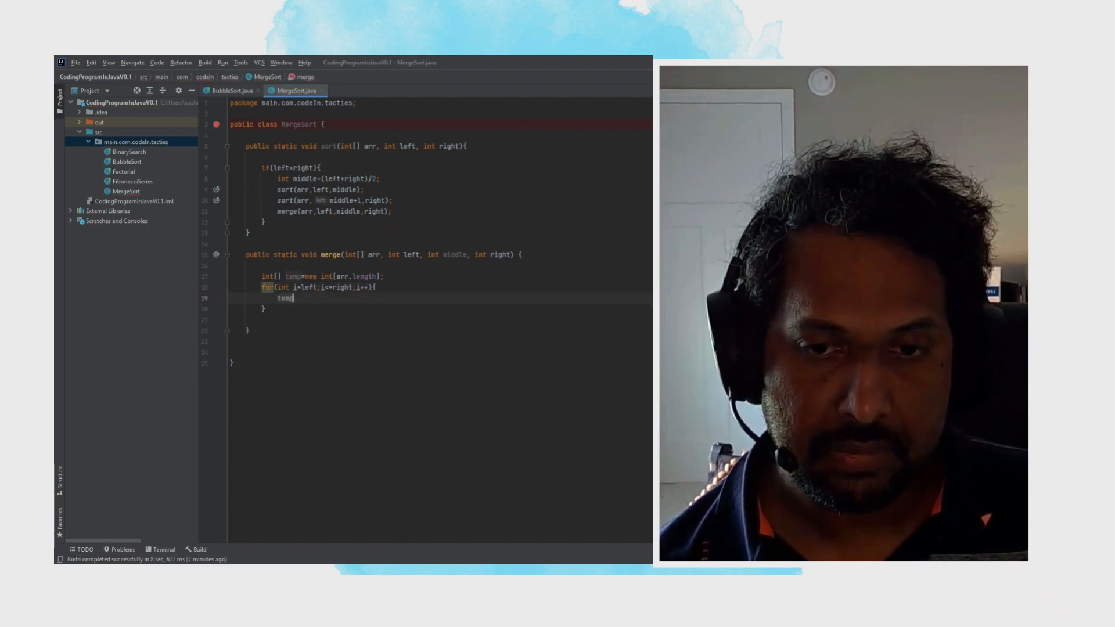
pyautogui.write('[]')
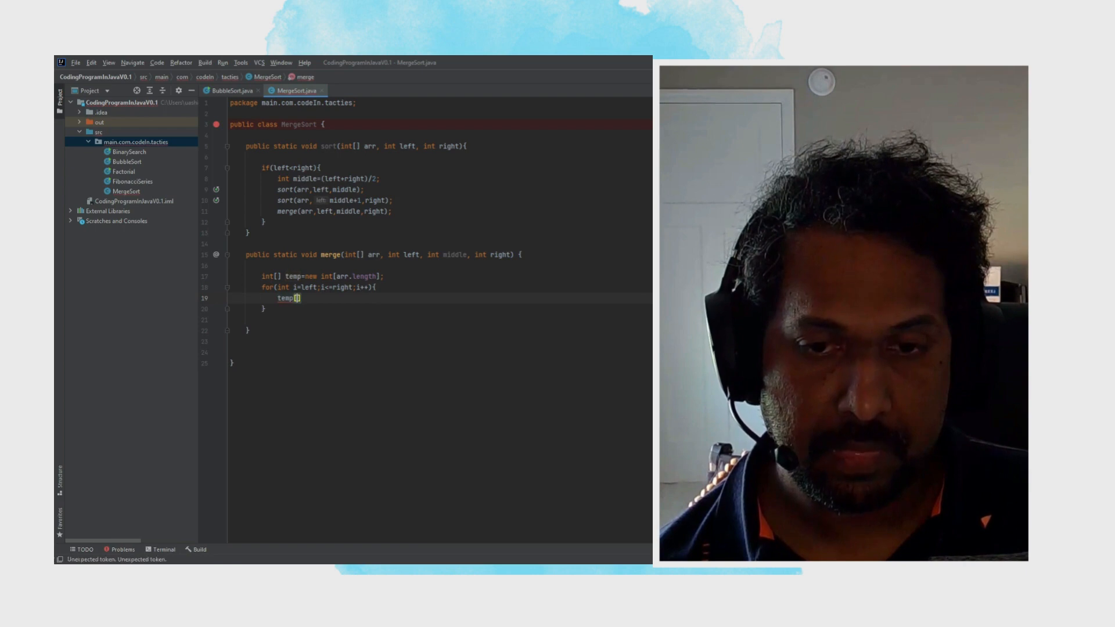
pyautogui.write('i')
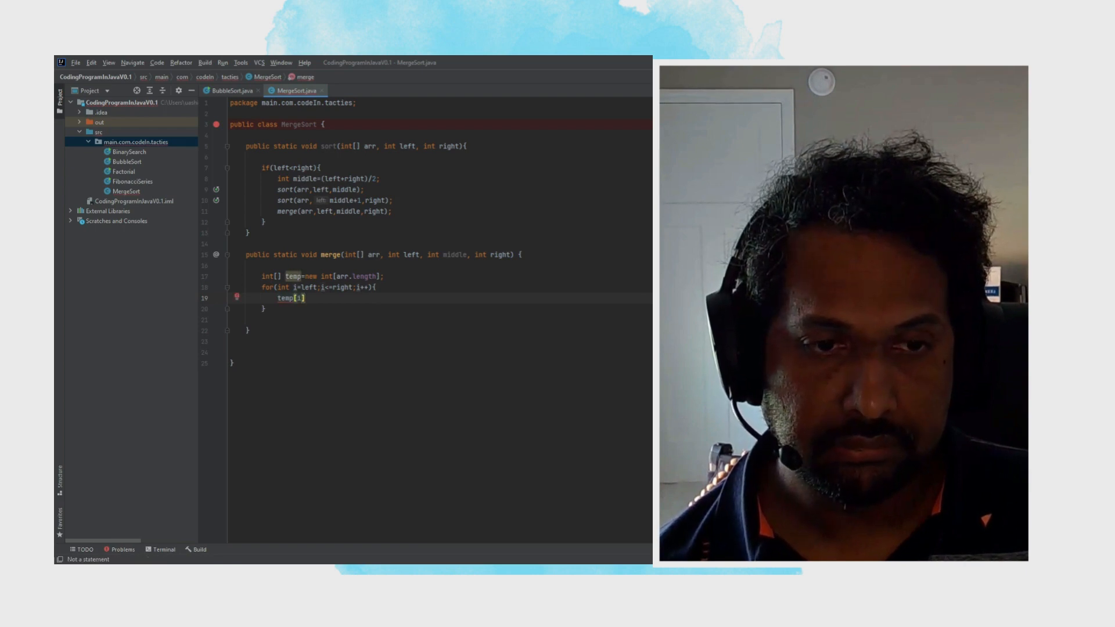
pyautogui.write('=arr')
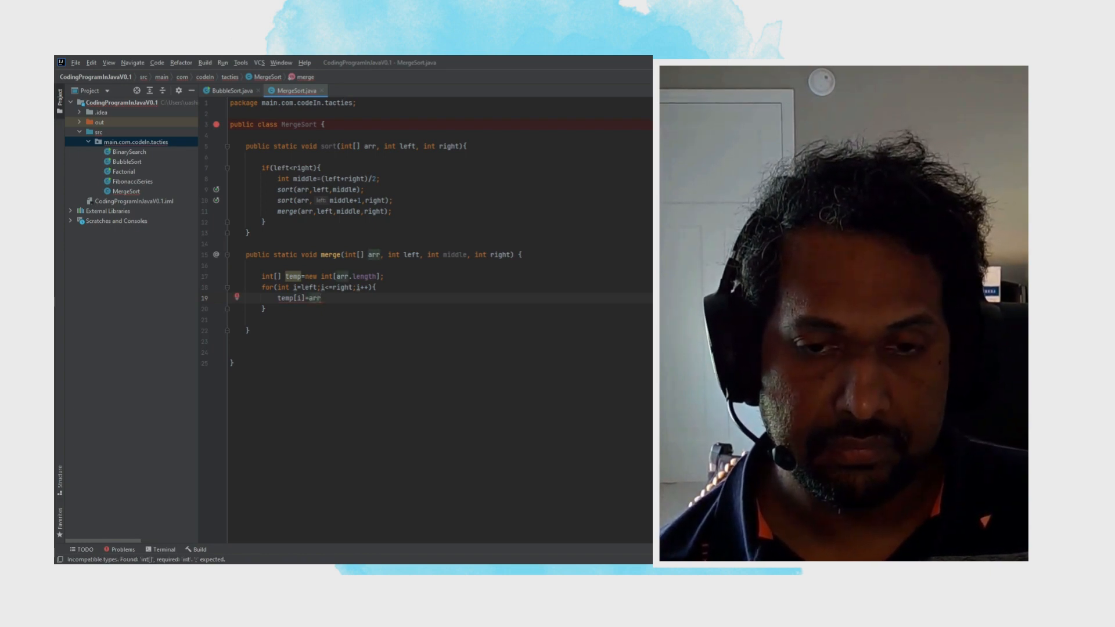
pyautogui.write('[i];')
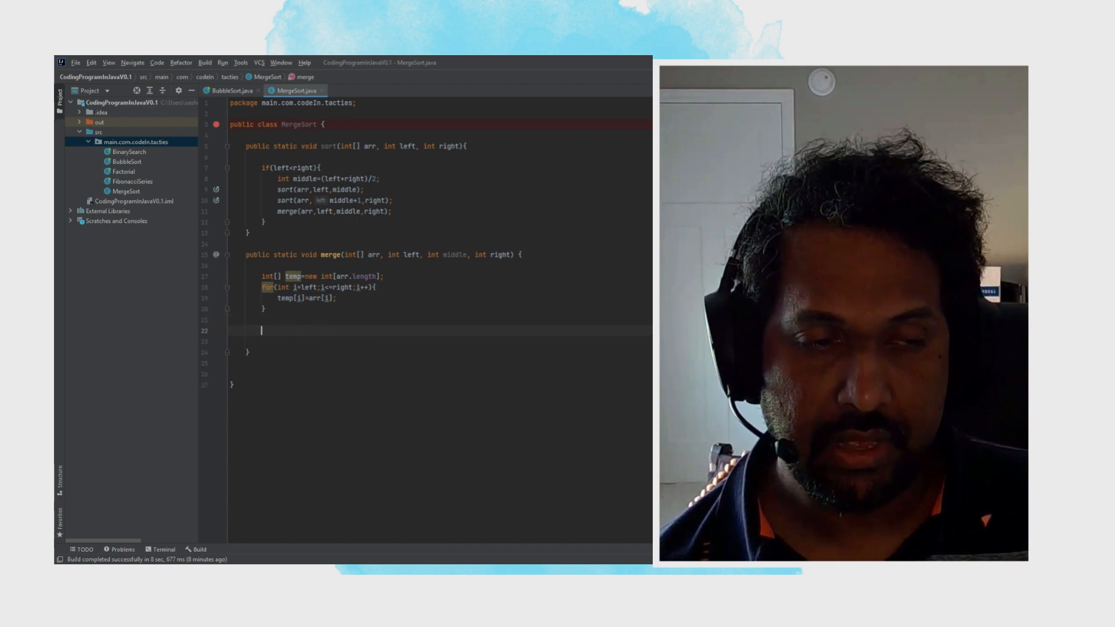
# Declare the merge indices int i=left; int j=middle+1; int k=left;.
pyautogui.write('int')
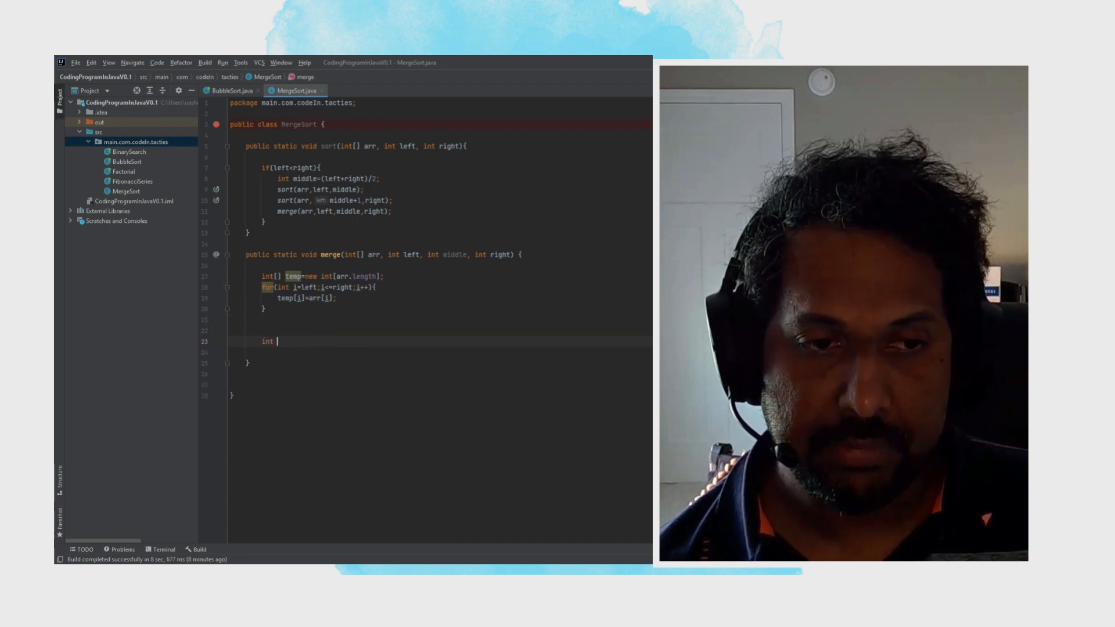
pyautogui.write('i=left;')
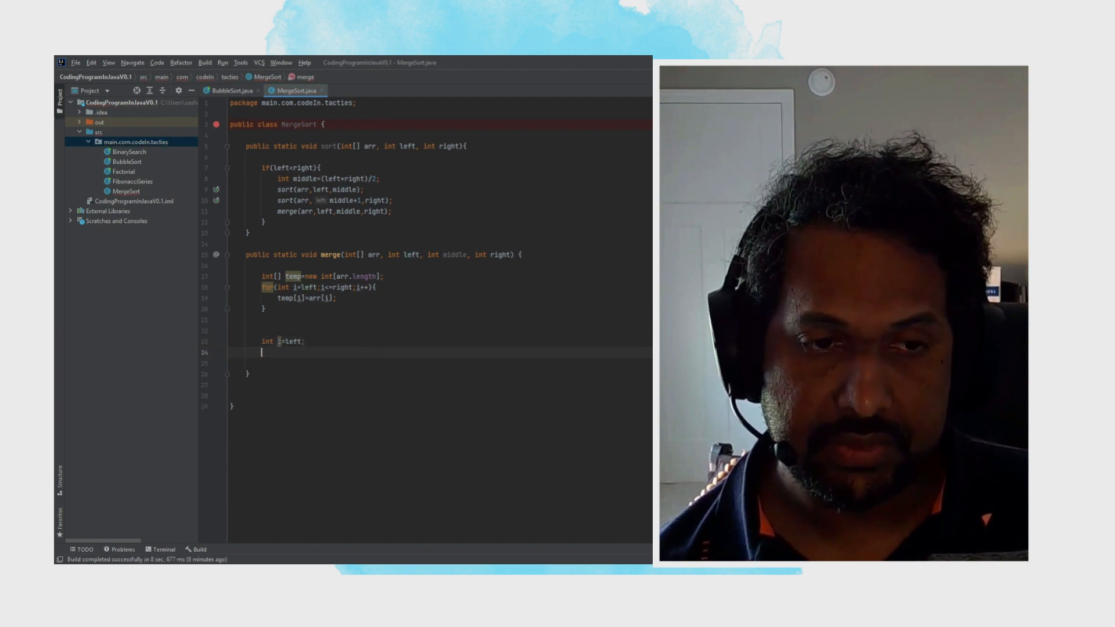
pyautogui.write('int k')
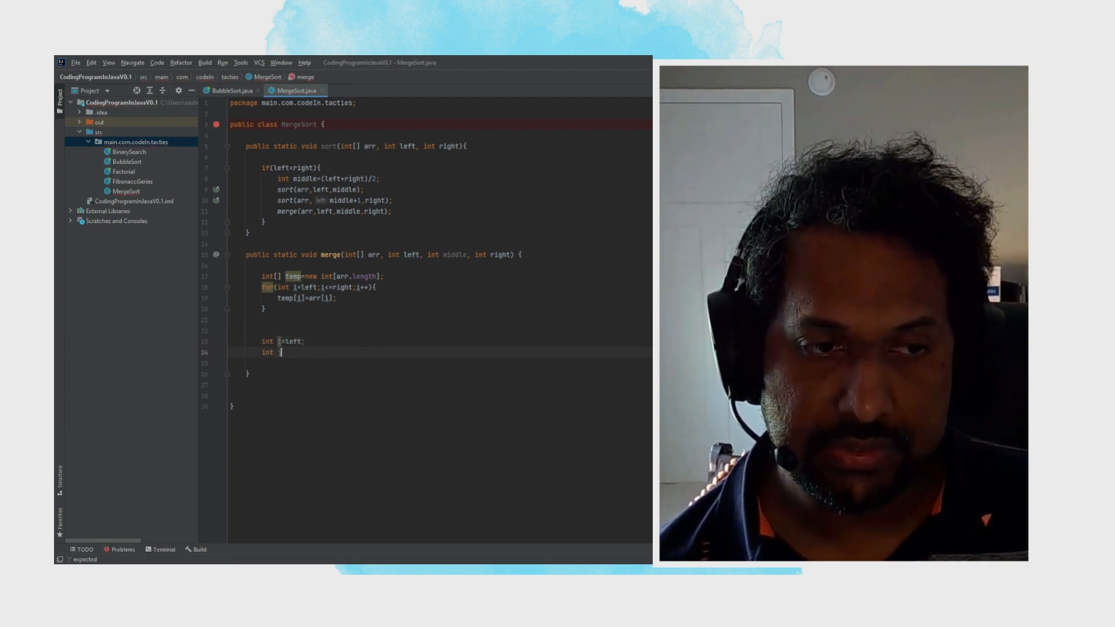
pyautogui.write('=middle')
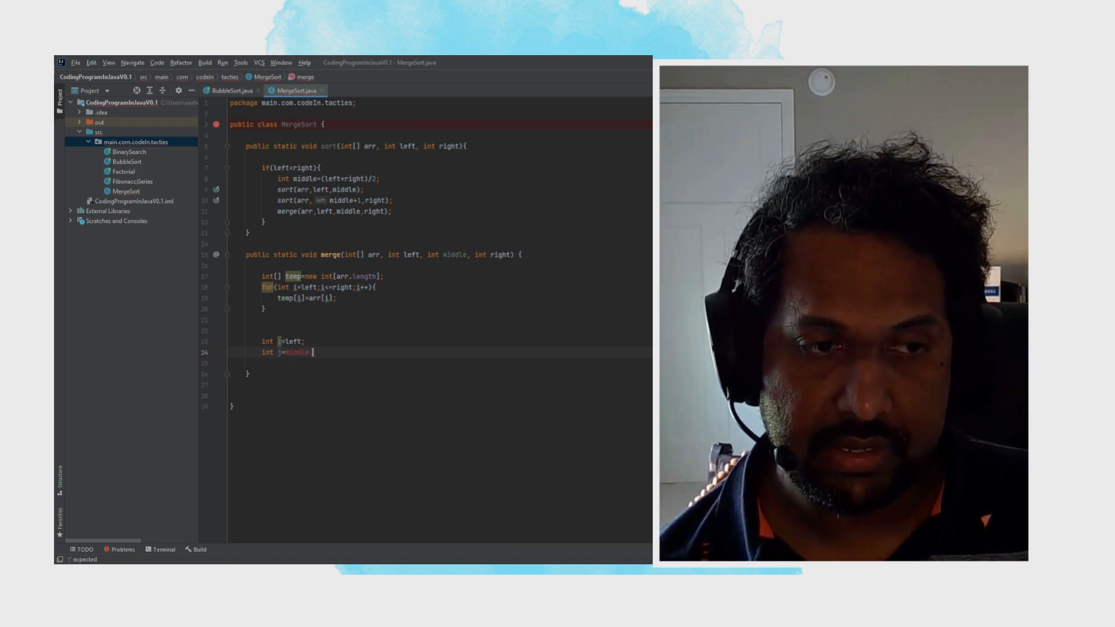
pyautogui.write('middle+1;')
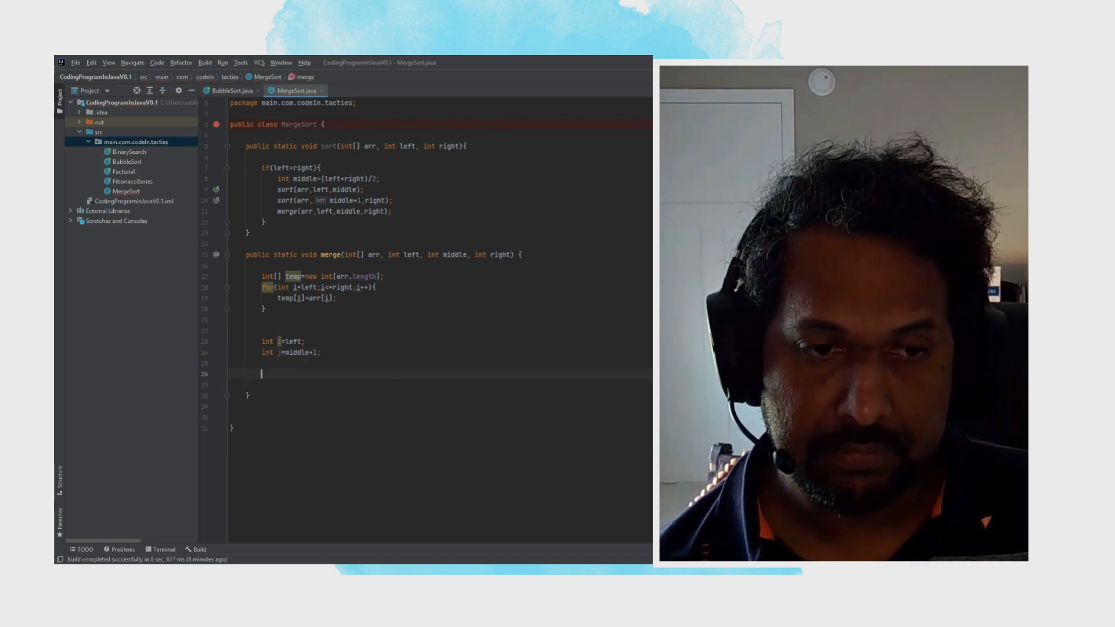
pyautogui.write('int')
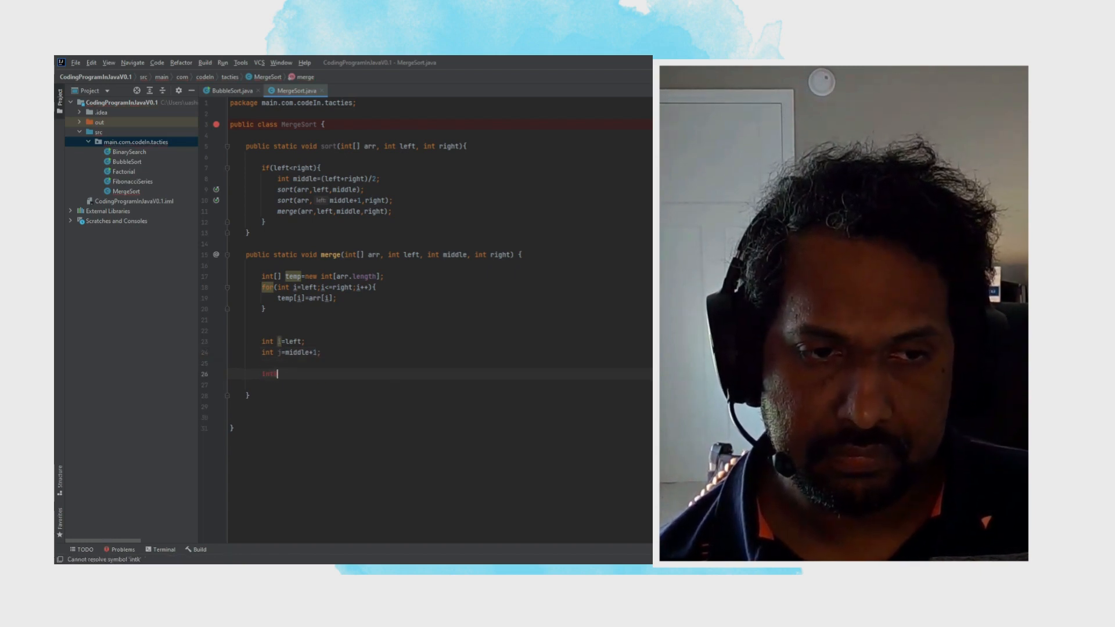
pyautogui.write('k=1')
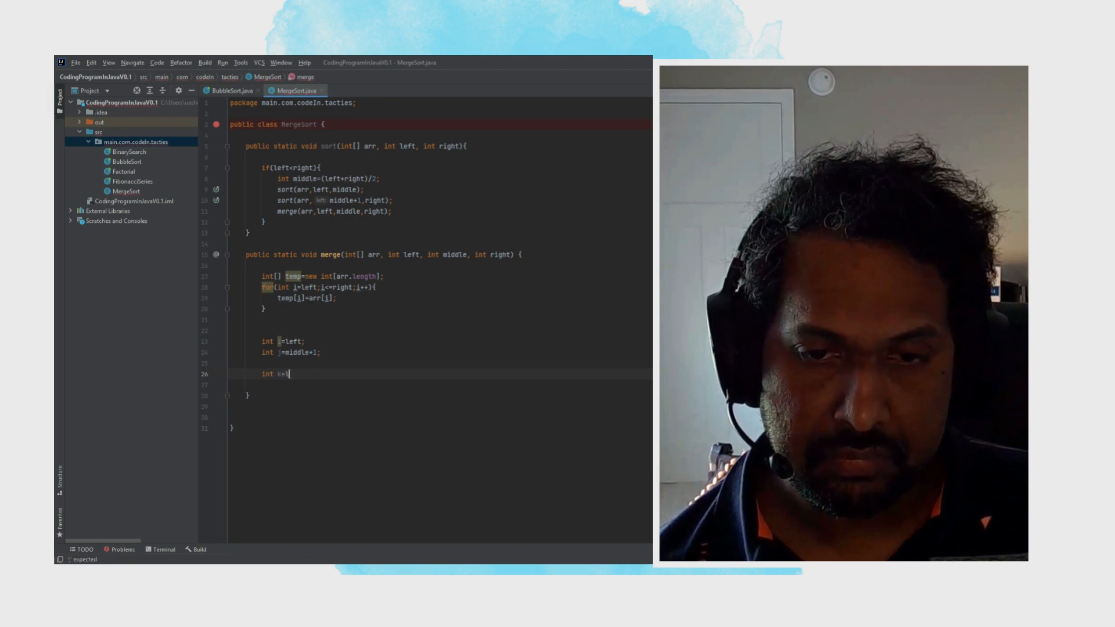
pyautogui.write('=left;')
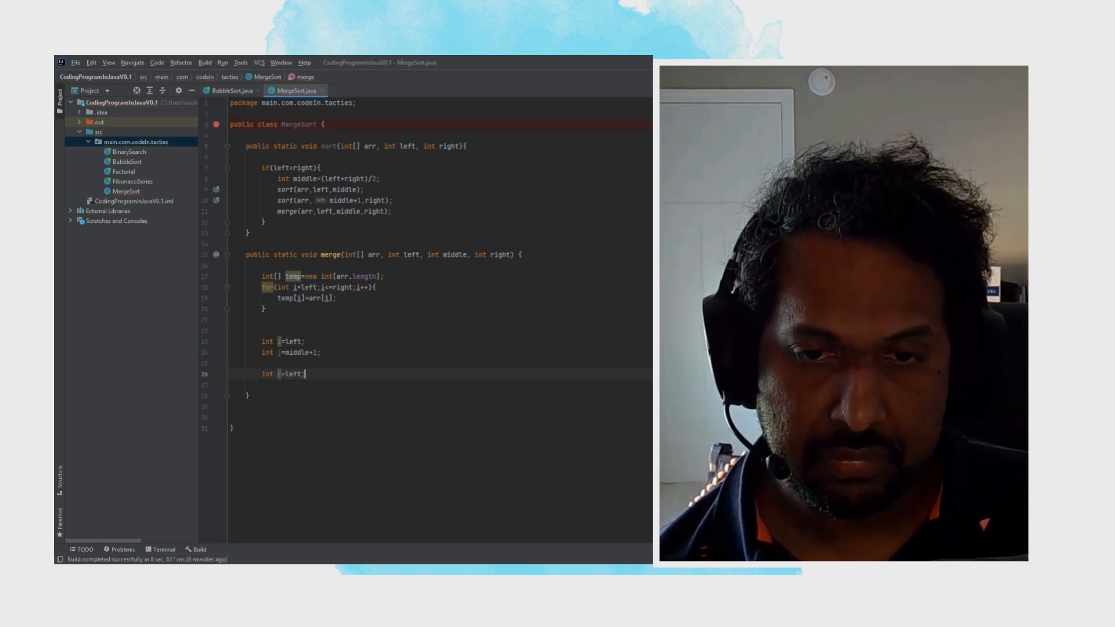
# Start a while loop testing i<=middle.
pyautogui.write('while(i<=middle &')
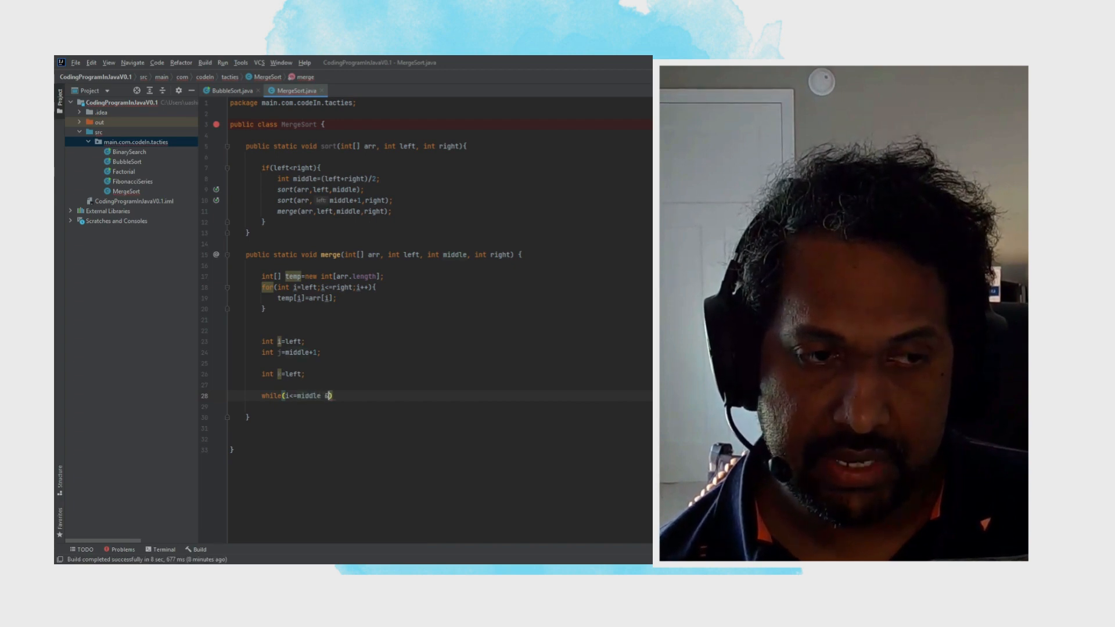
# Complete the while condition as i<=middle && j<=right and open its body.
pyautogui.write('&&')
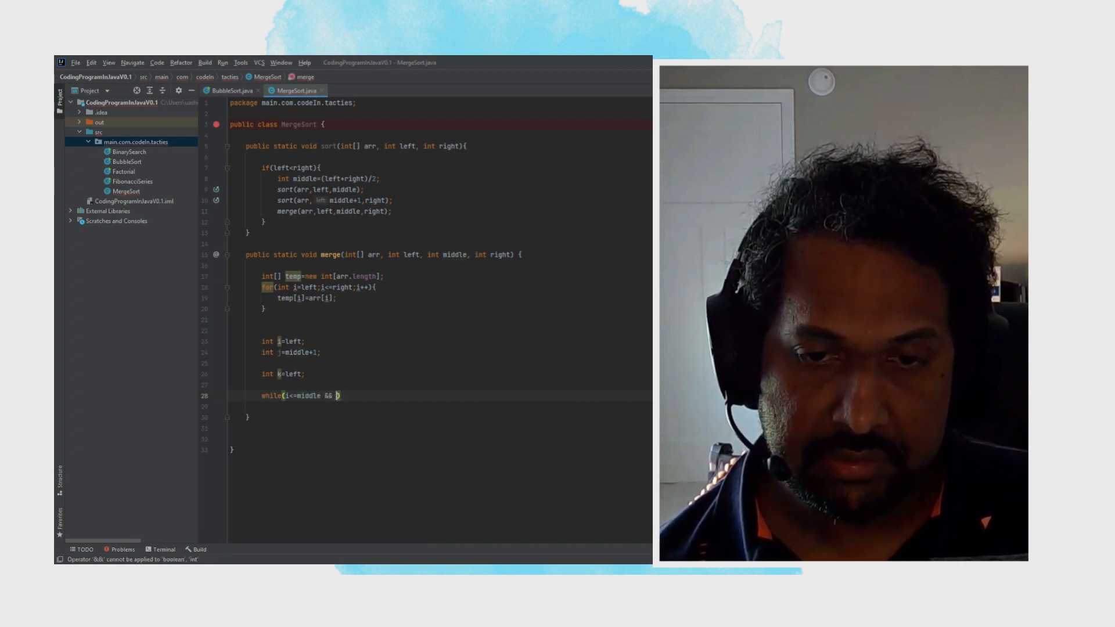
pyautogui.write('j<=r')
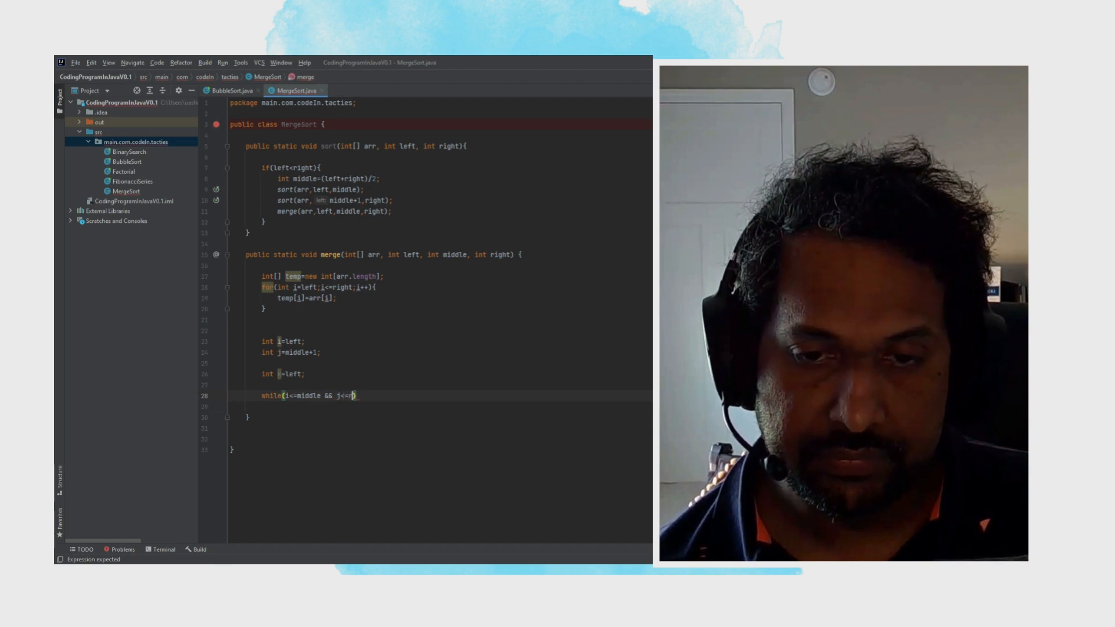
pyautogui.write('ight)')
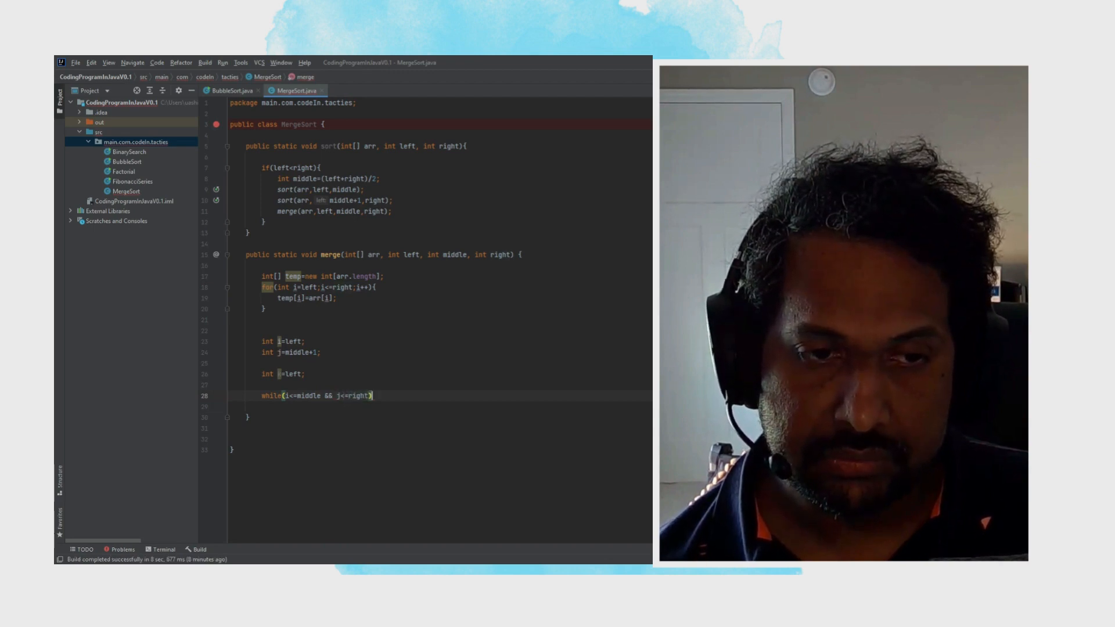
pyautogui.write('{')
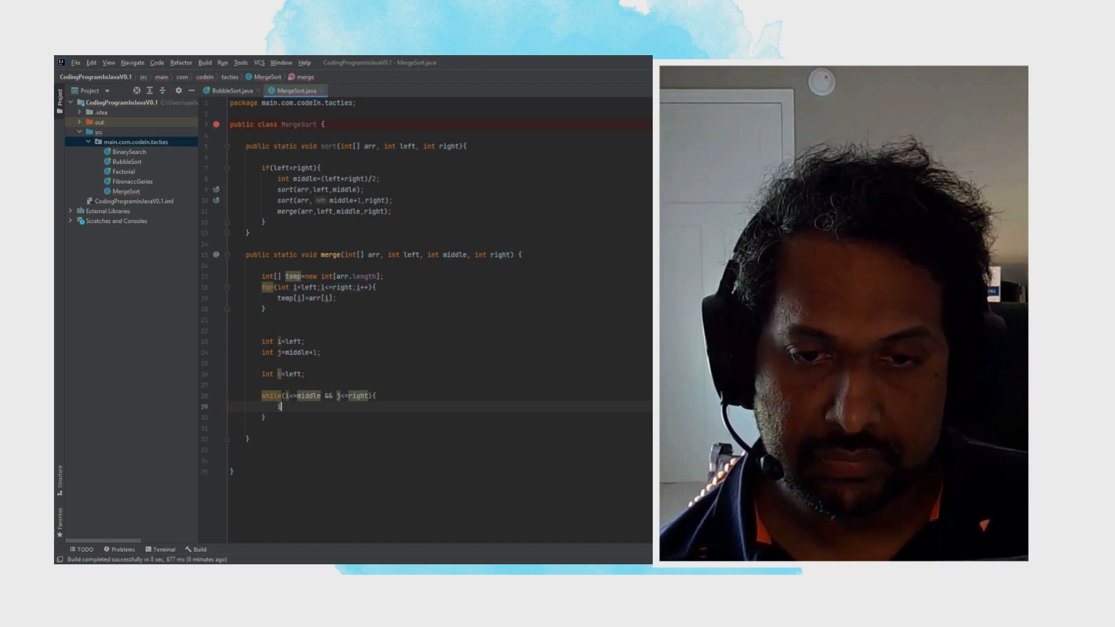
# Add an if (temp[i] <= temp[j]) branch inside the while loop.
pyautogui.write('if()')
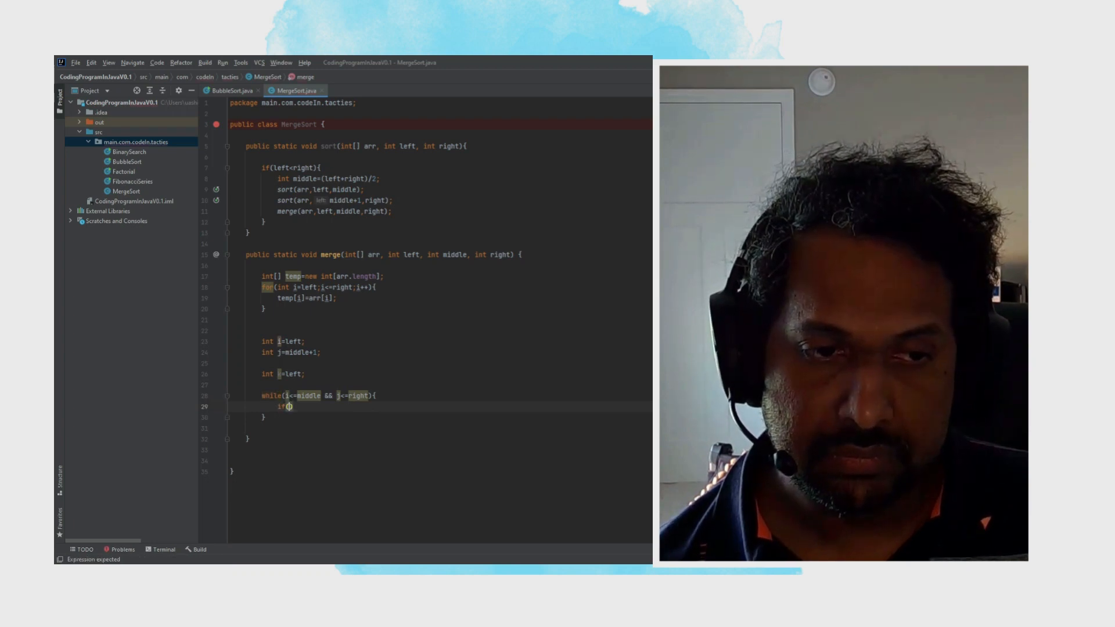
pyautogui.write('temp')
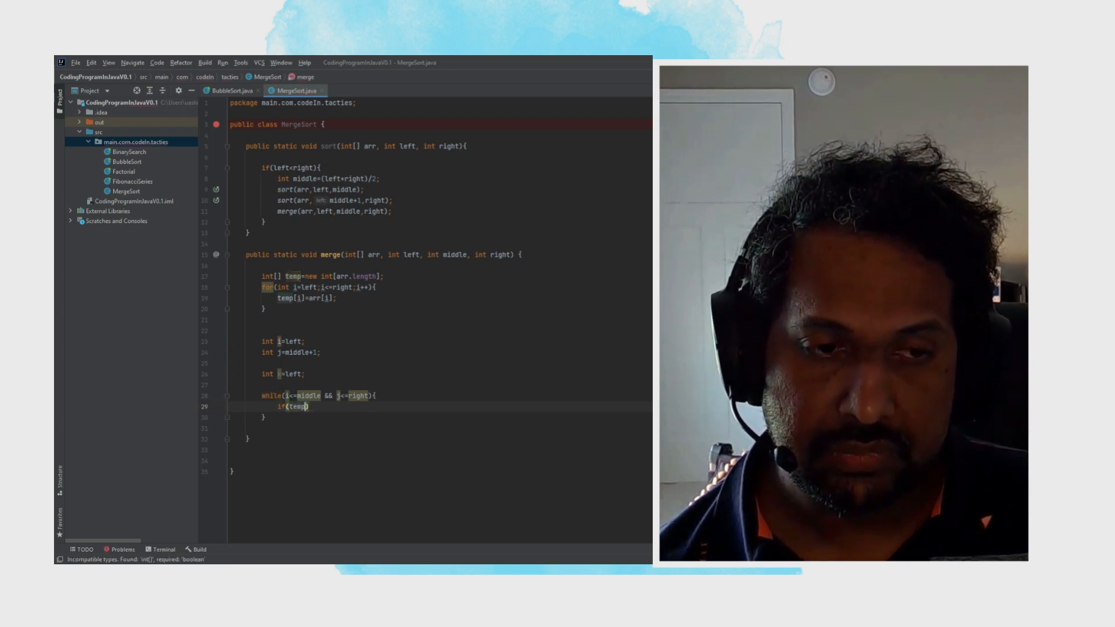
pyautogui.write('[i]')
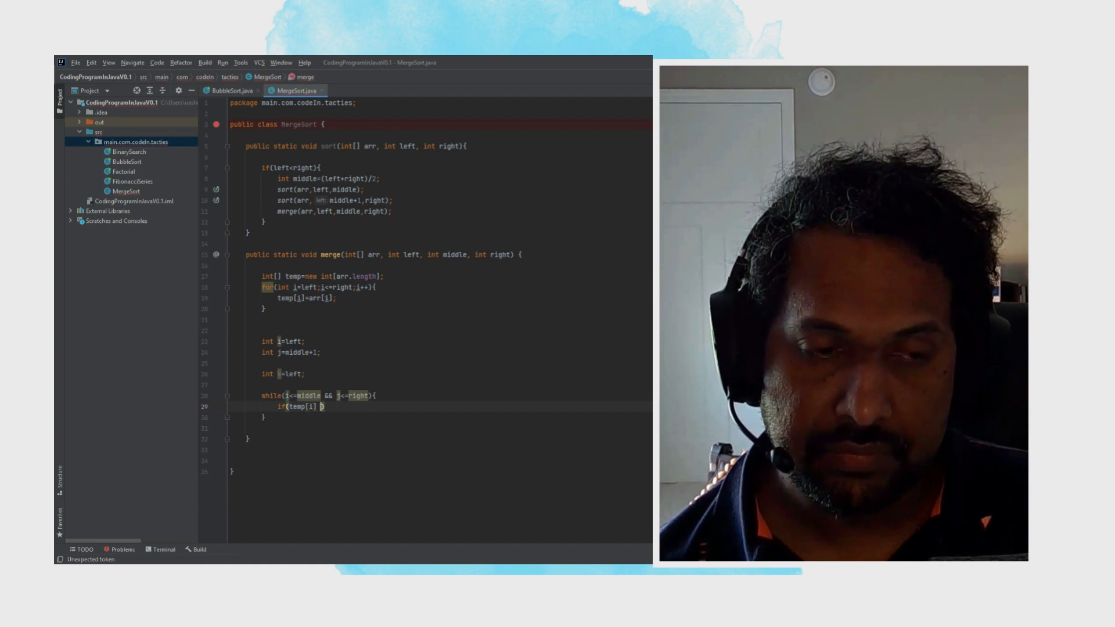
pyautogui.write('<= temp')
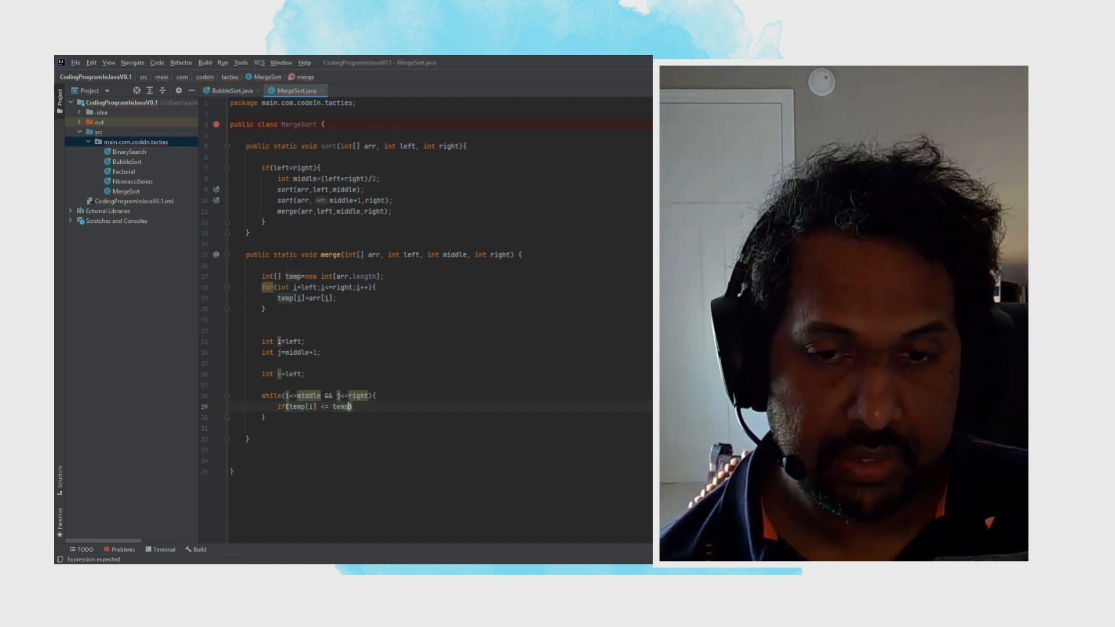
pyautogui.write('[]')
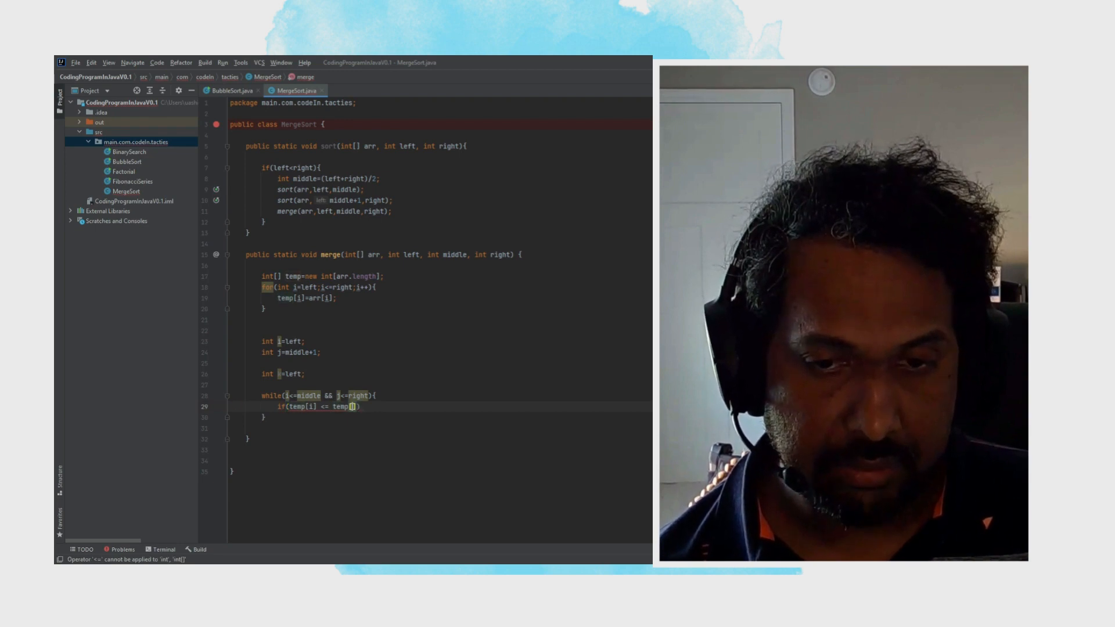
pyautogui.write('j')
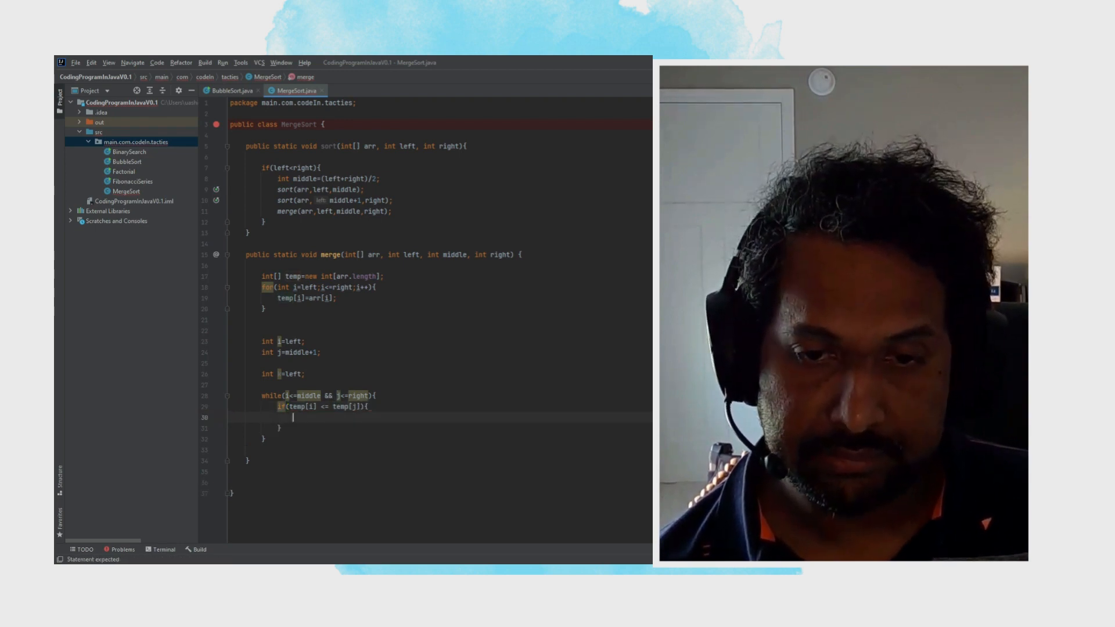
# In the if branch, set arr[k]=temp[i]; and increment i.
pyautogui.write('arr')
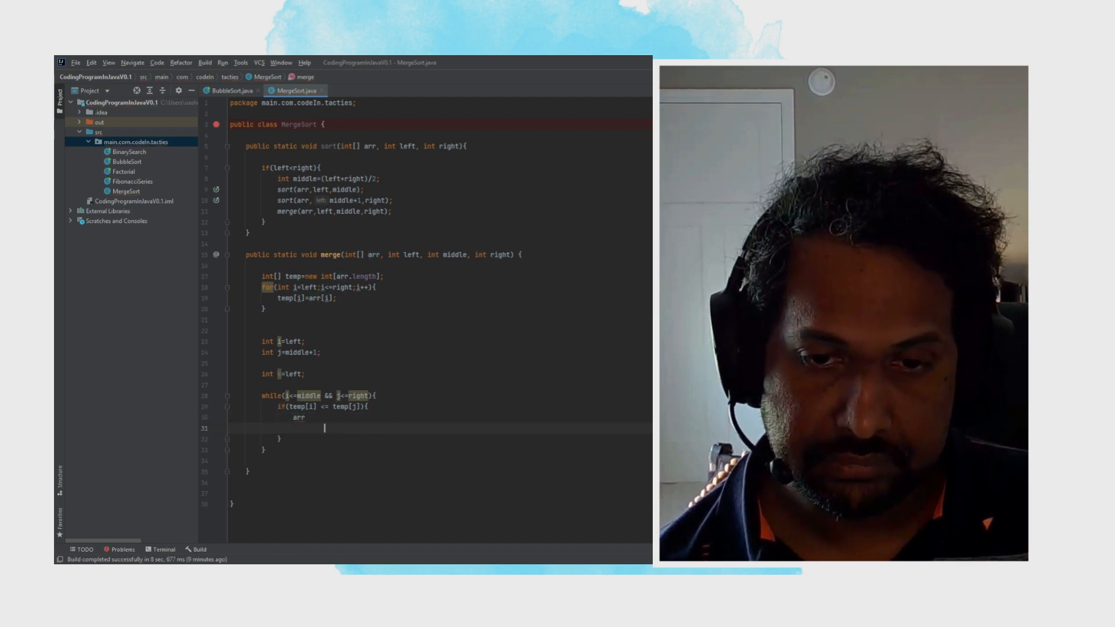
pyautogui.write('[]')
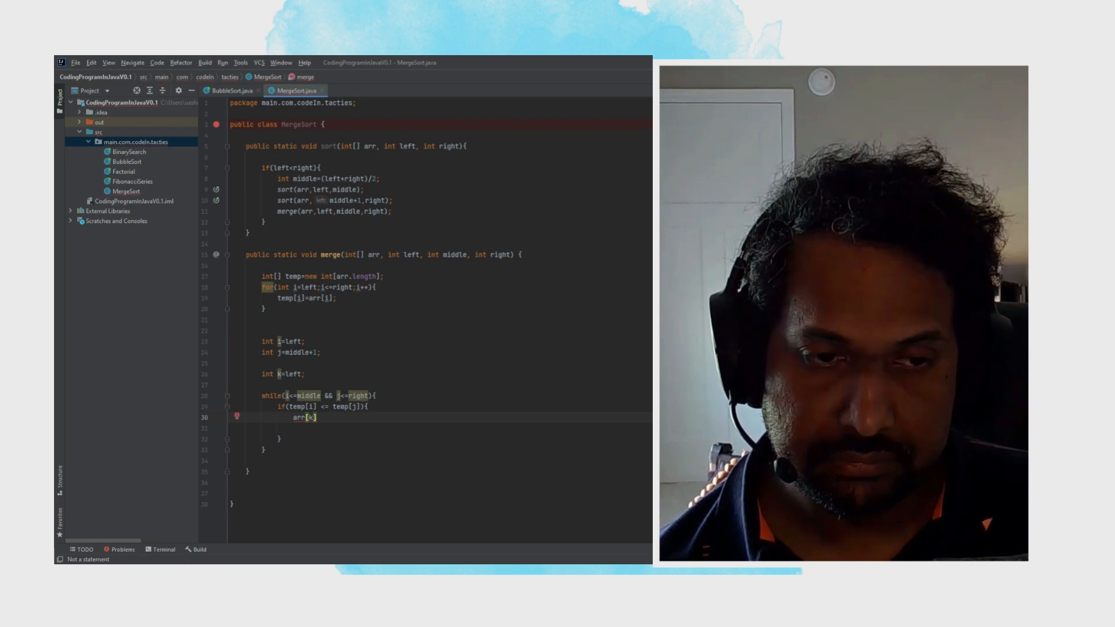
pyautogui.write('=temp[i];')
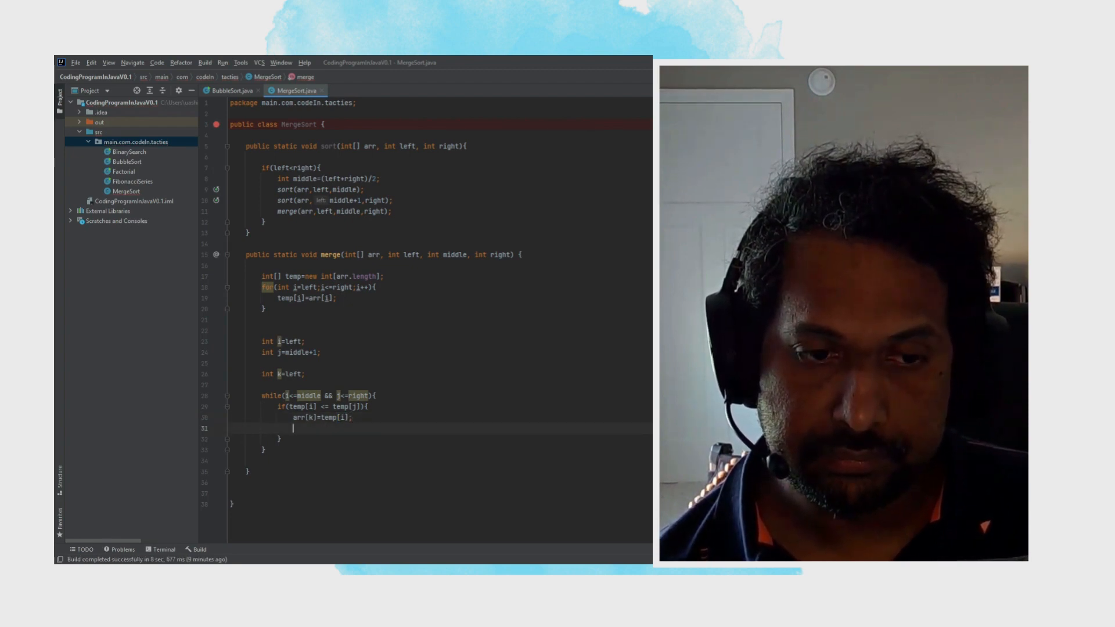
pyautogui.write('i++;')
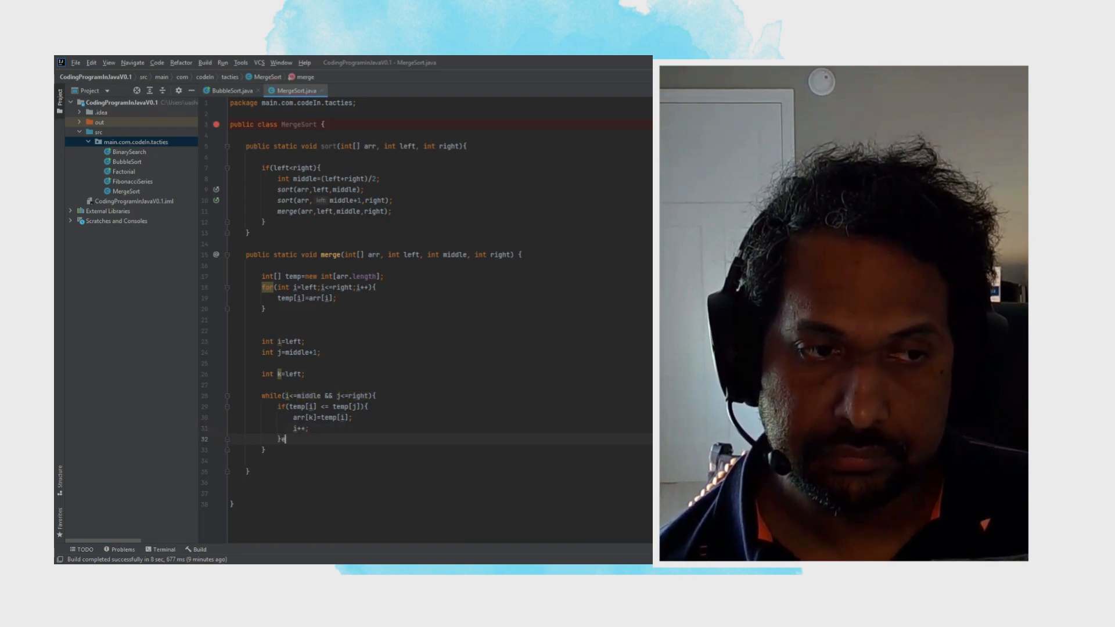
# Add else{ arr[k]=temp[j]; j++; } and k++; at the end of the loop body.
pyautogui.write('else{')
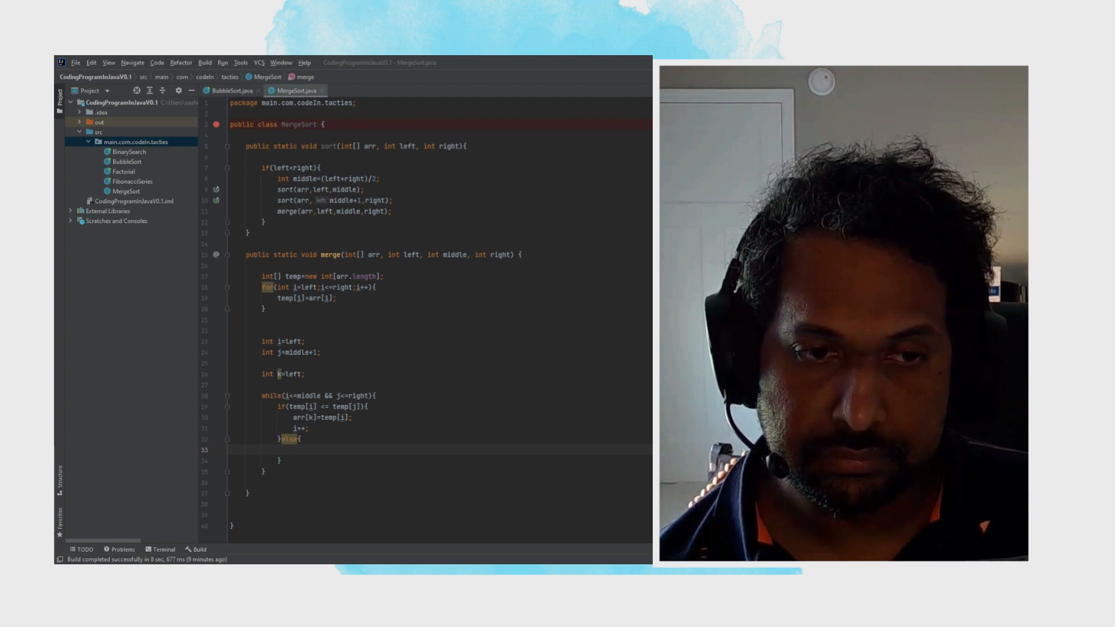
pyautogui.write('a')
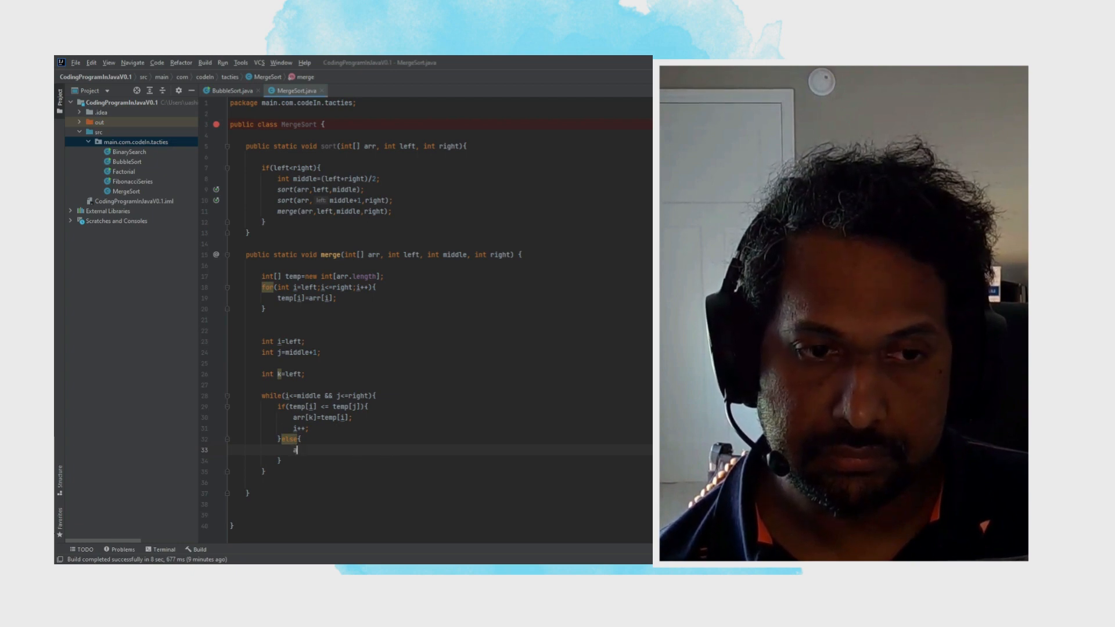
pyautogui.write('arr[k')
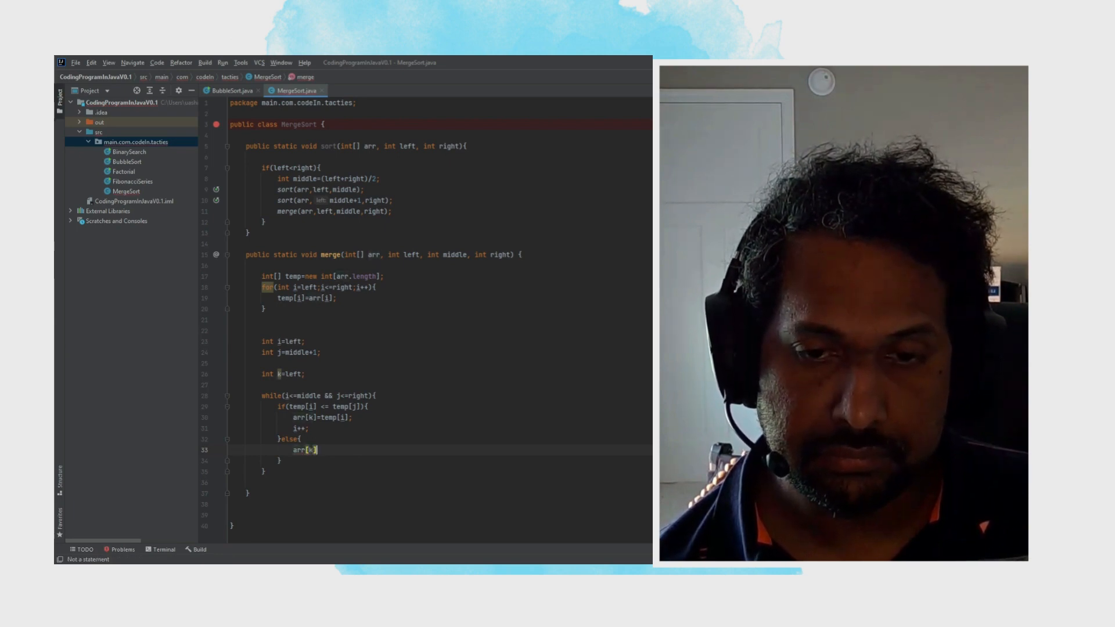
pyautogui.write('=temp[j];')
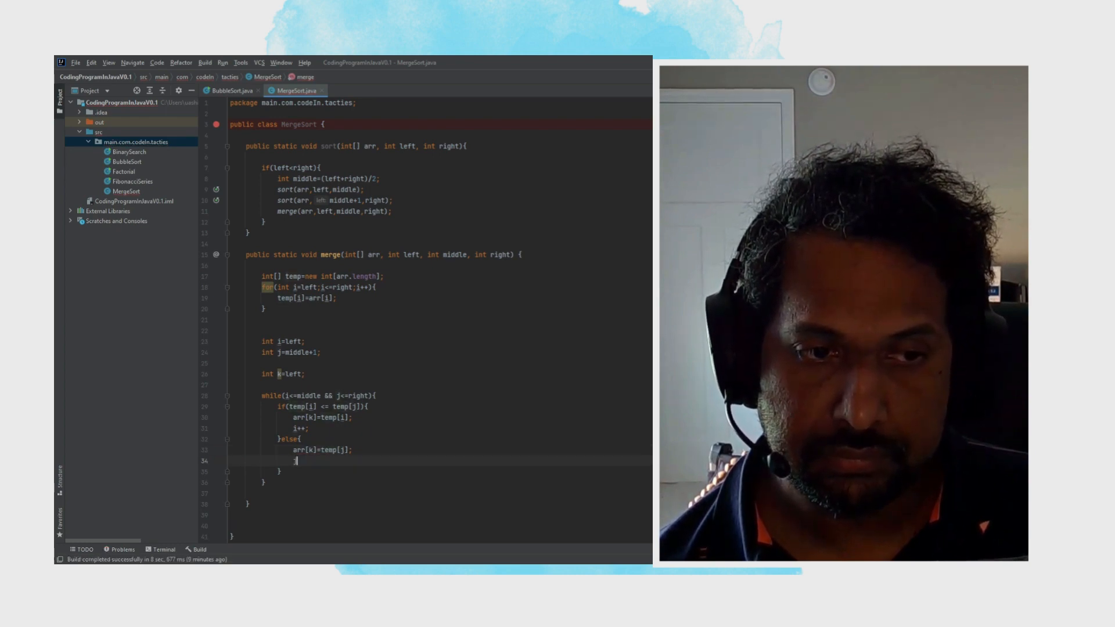
pyautogui.write('j++;')
pyautogui.write('k')
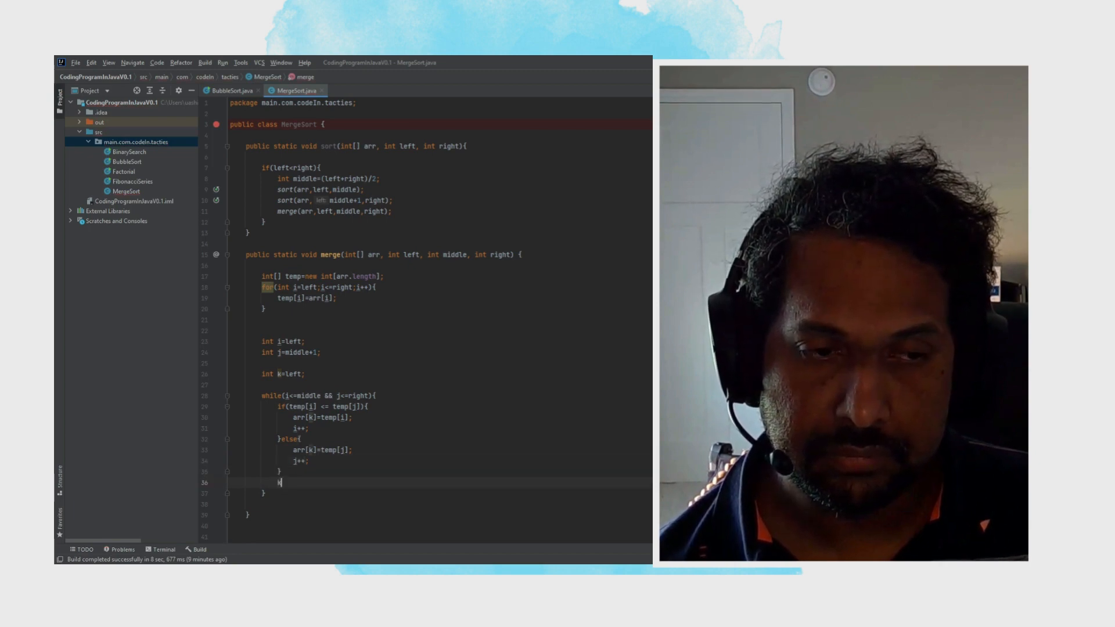
pyautogui.write('++;')
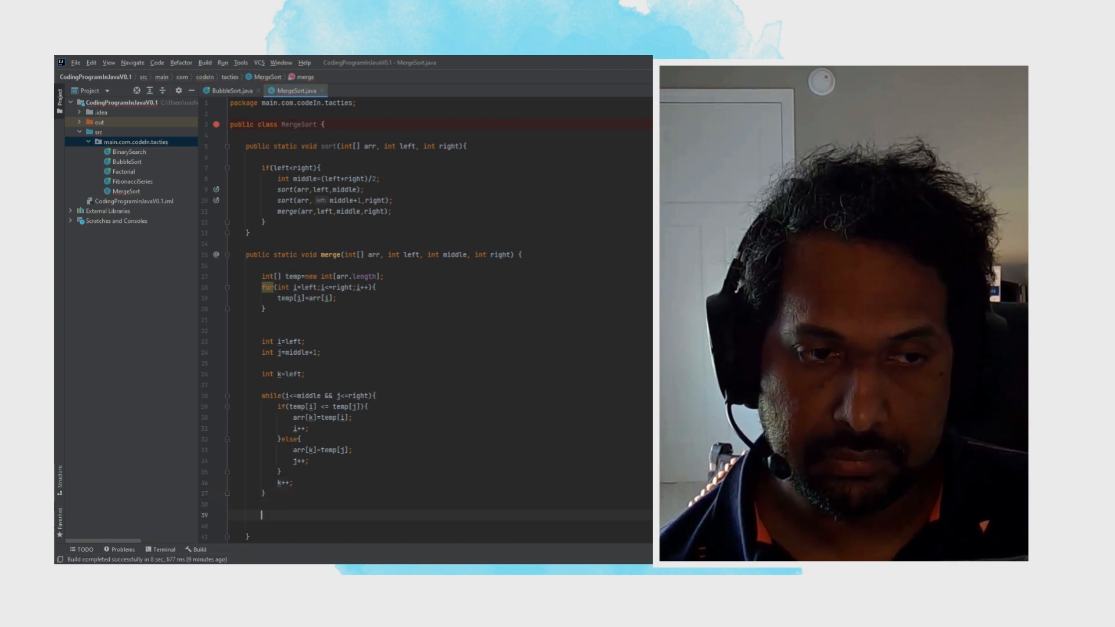
# Start a second loop while(i<=middle){ for remaining left-half elements.
pyautogui.write('while()')
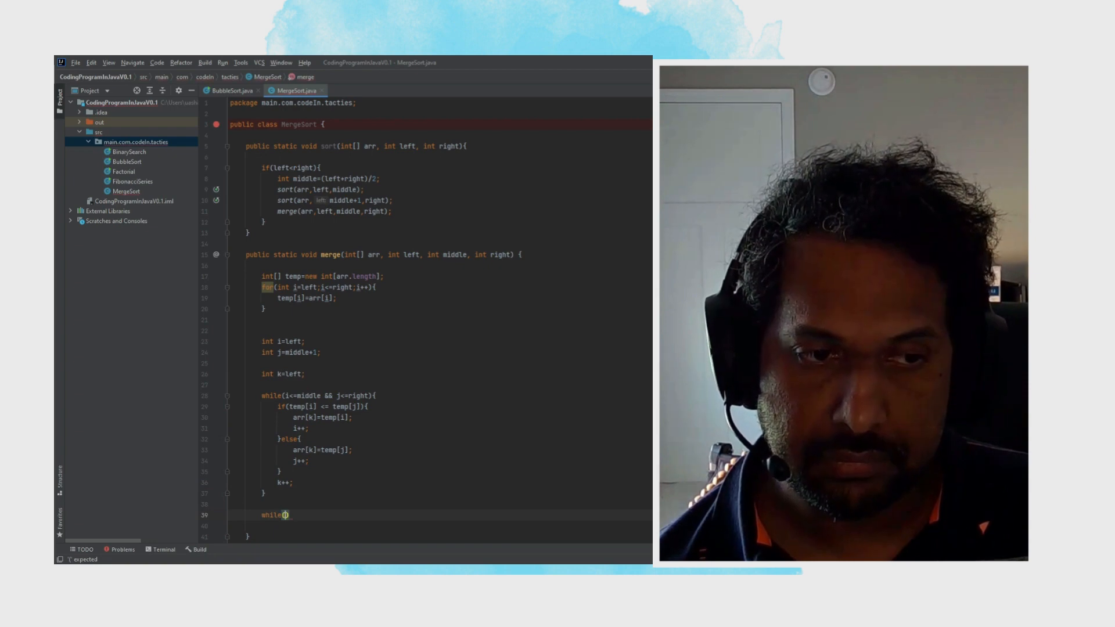
pyautogui.write('i<=')
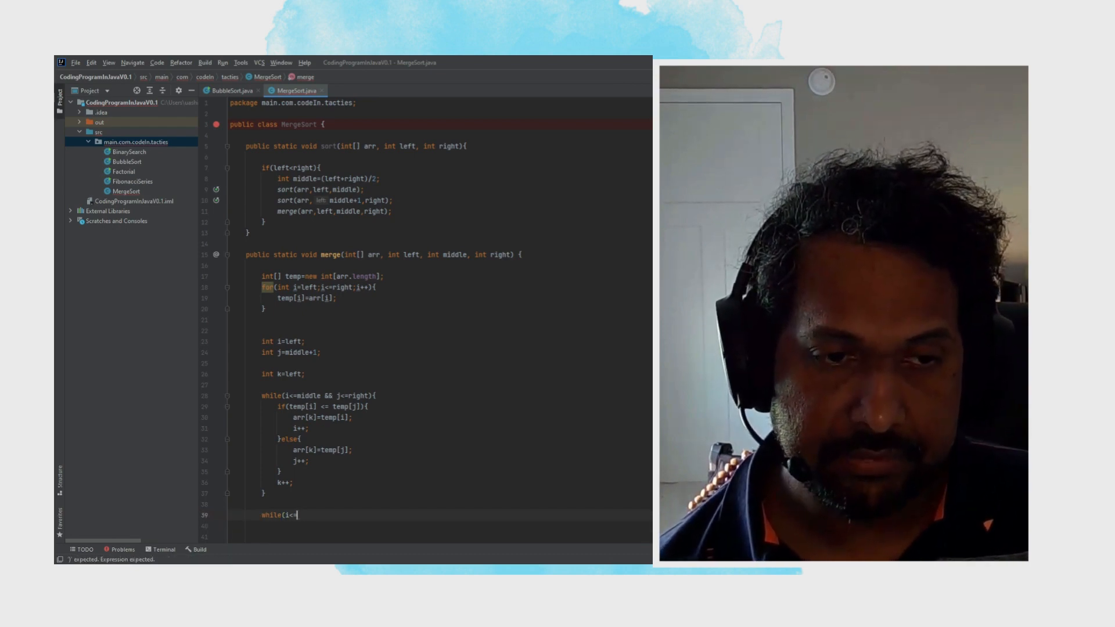
pyautogui.write('middle)')
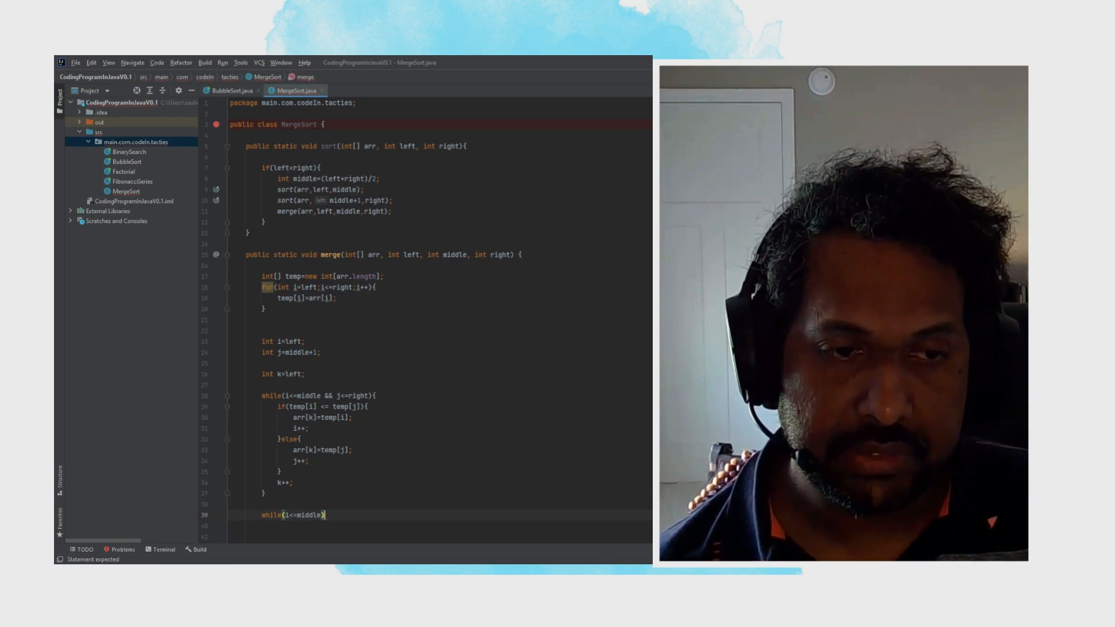
pyautogui.write('{')
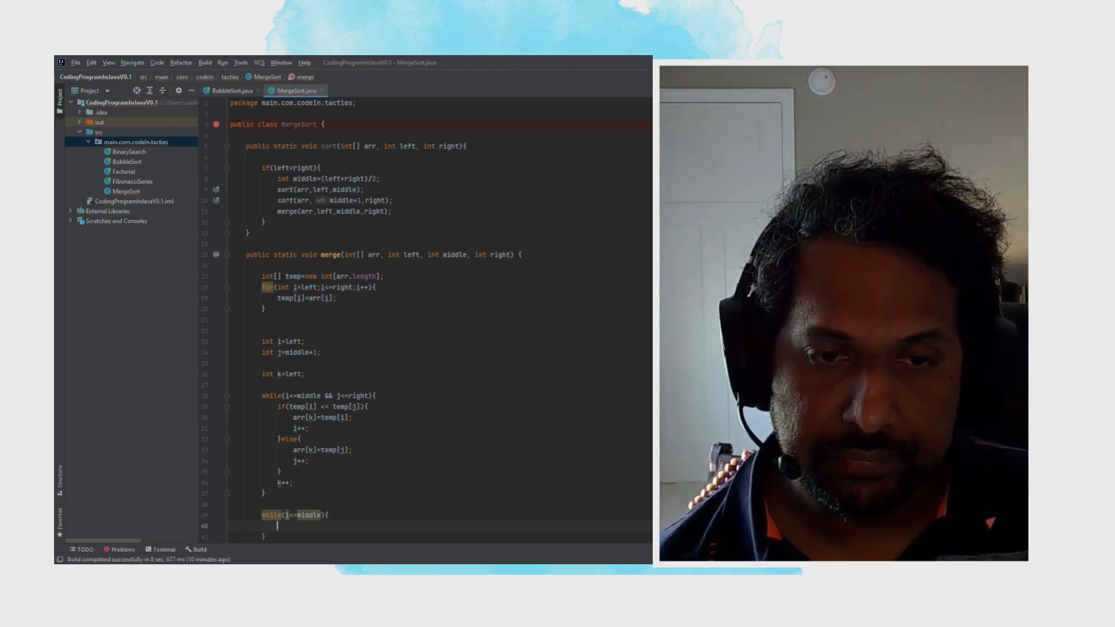
# In its body, set arr[k]=temp[i]; then k++; and i++;.
pyautogui.write('arr[k')
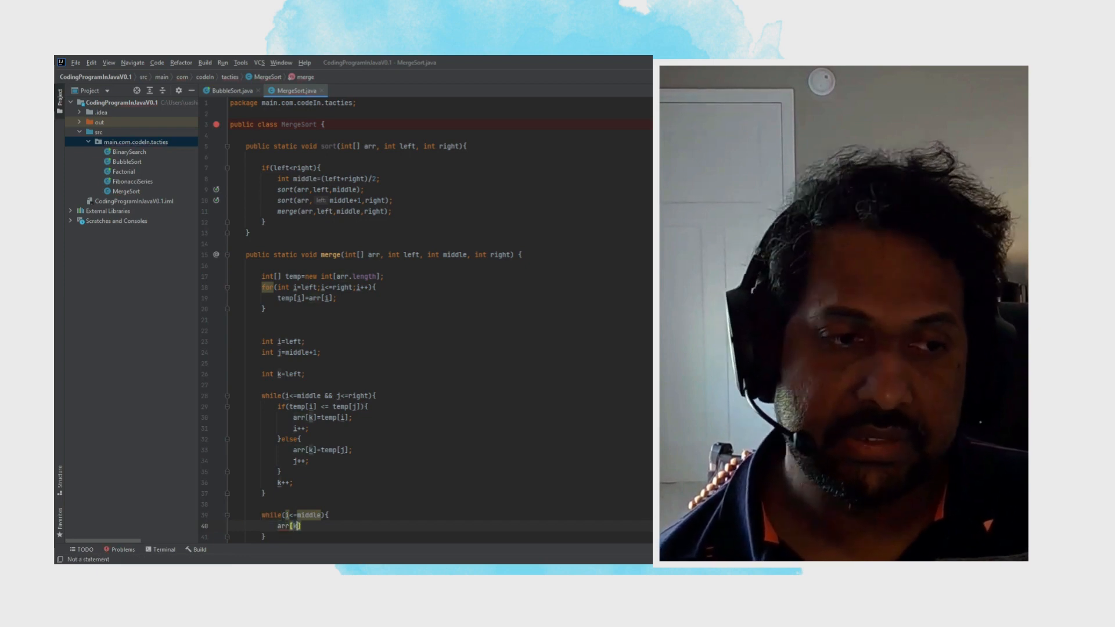
pyautogui.write('t')
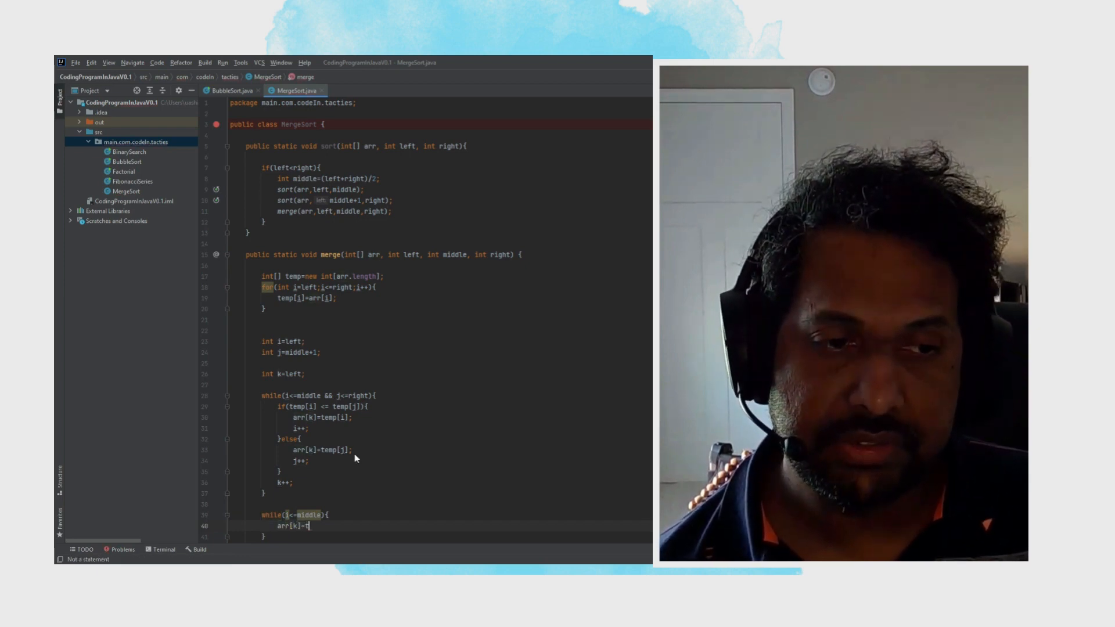
pyautogui.write('emp[')
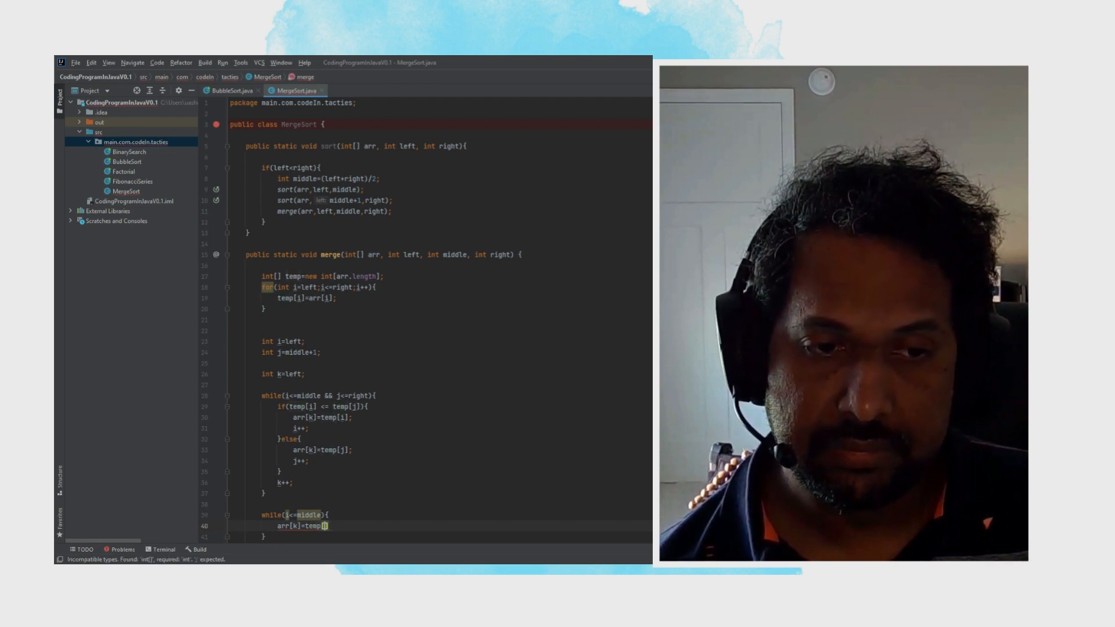
pyautogui.write('i')
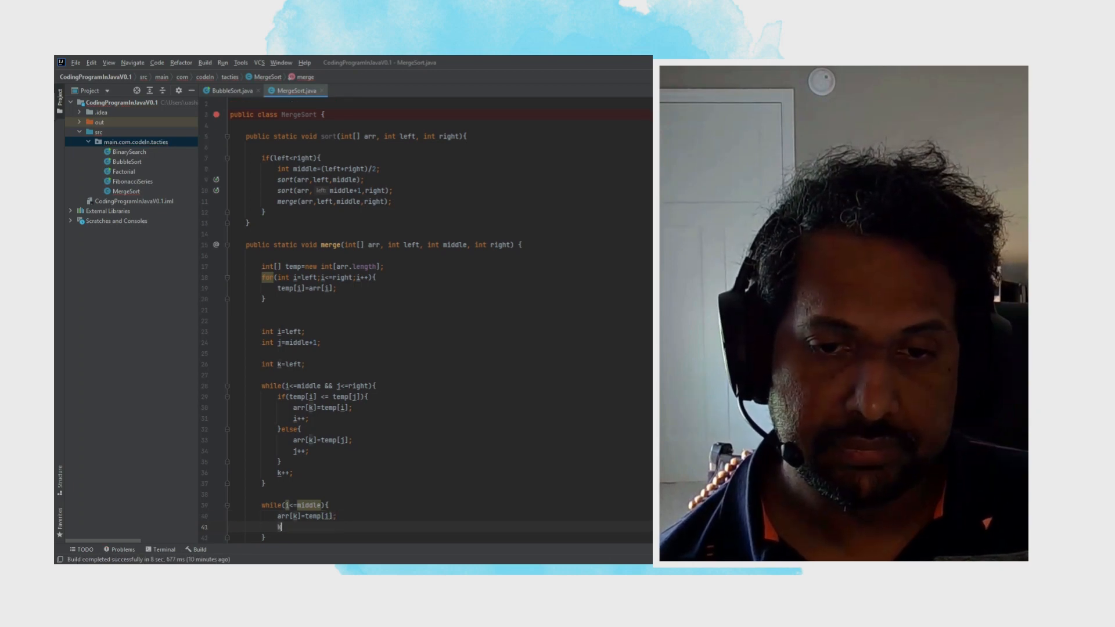
pyautogui.write('k++;')
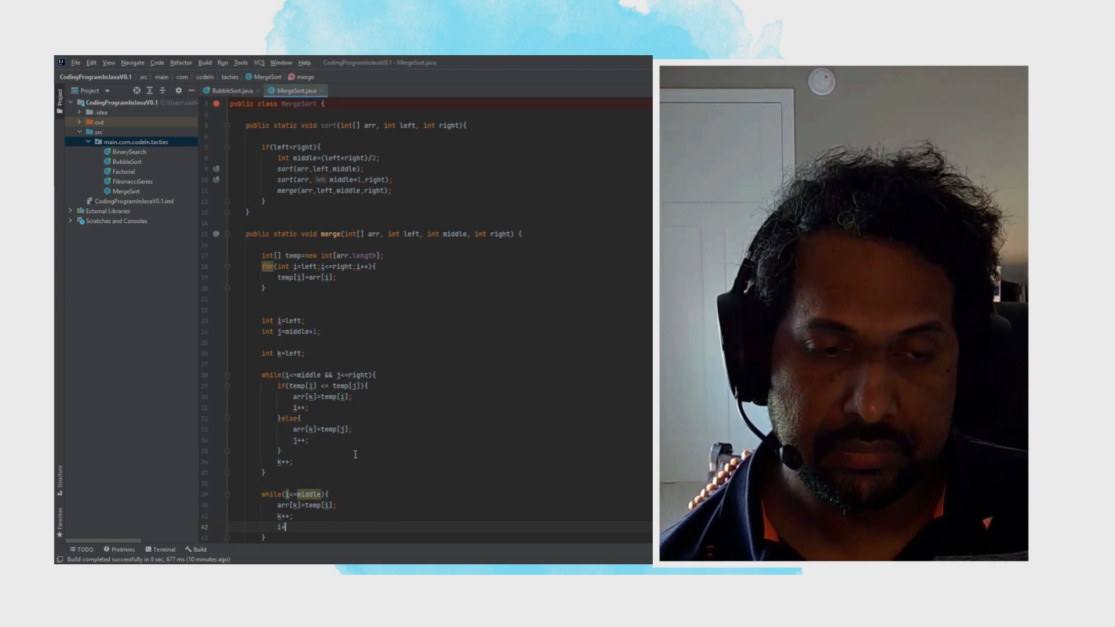
pyautogui.write('++;')
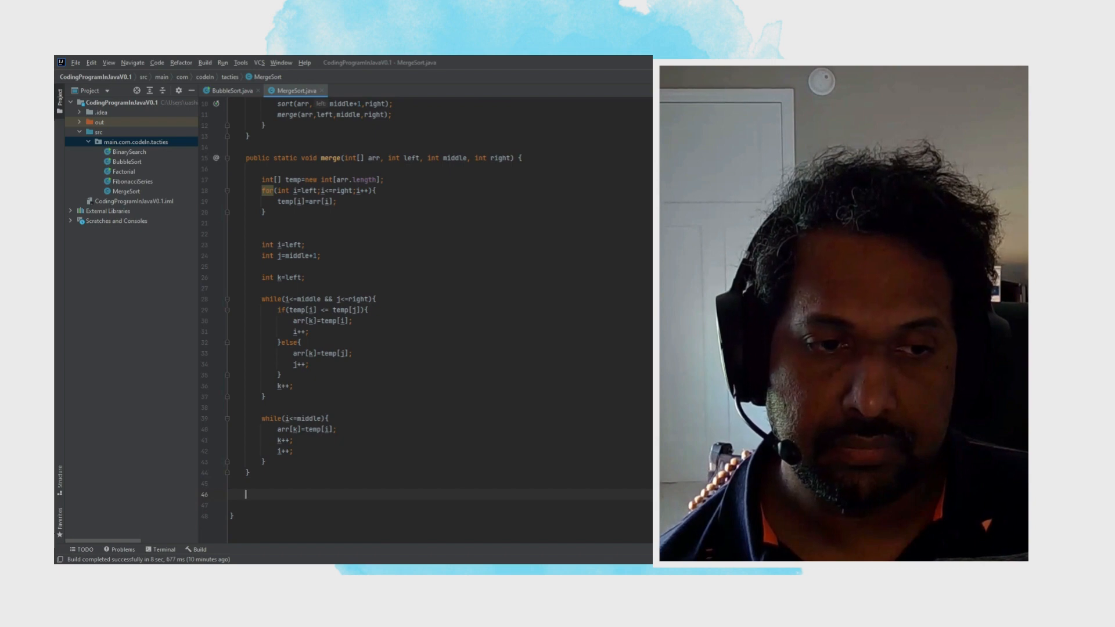
# Add a main method declaring int[] arr = {5,2,8,3,1,6};.
pyautogui.write('pbuli')
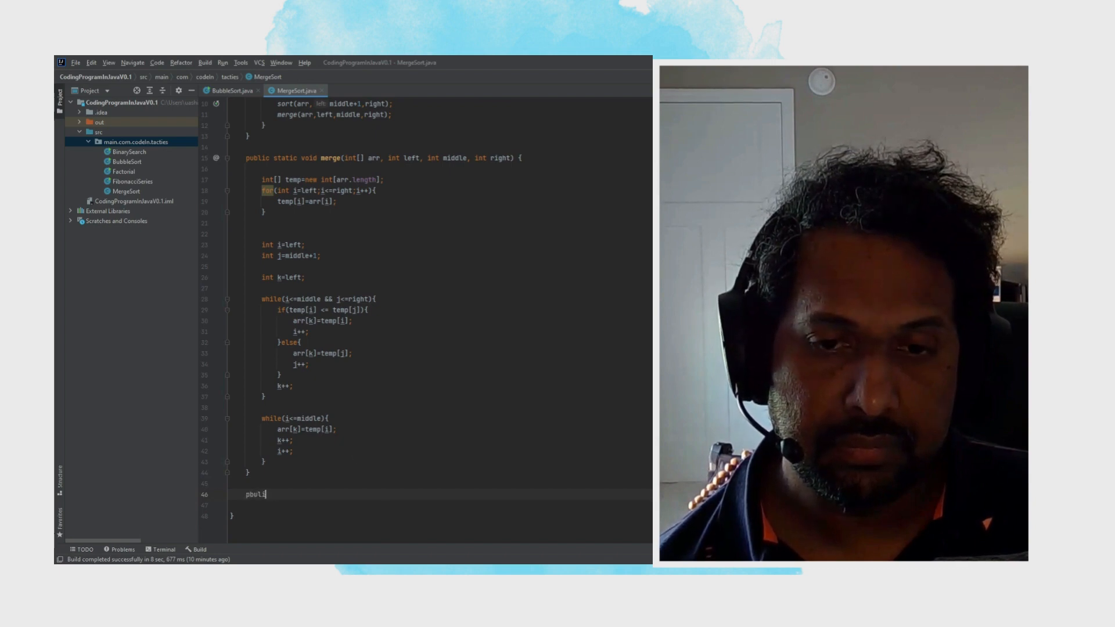
pyautogui.write('psv')
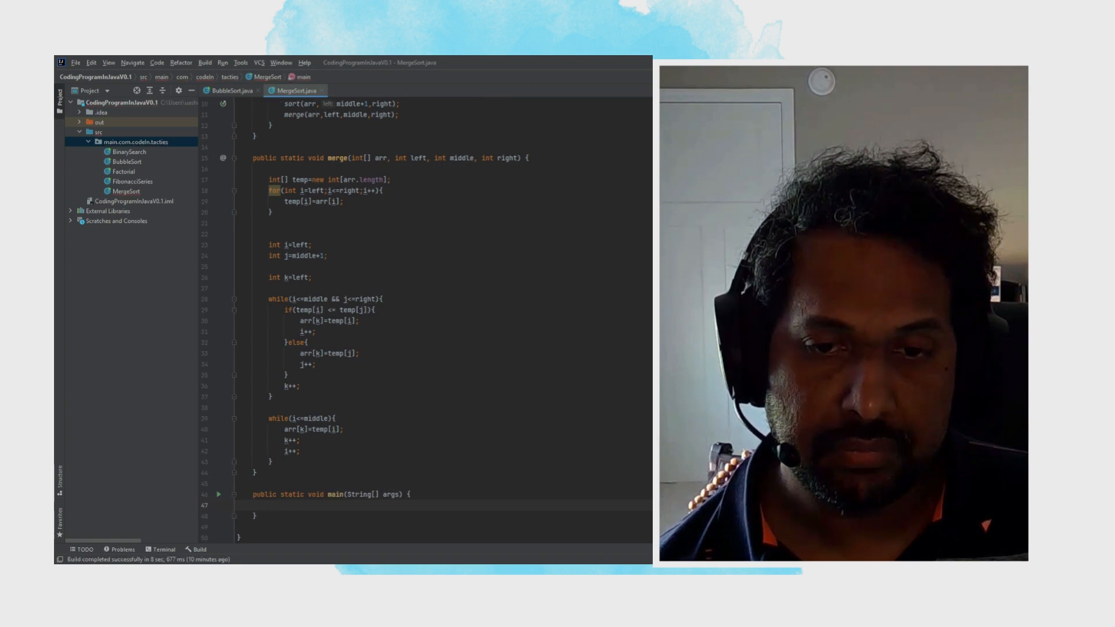
pyautogui.write('int')
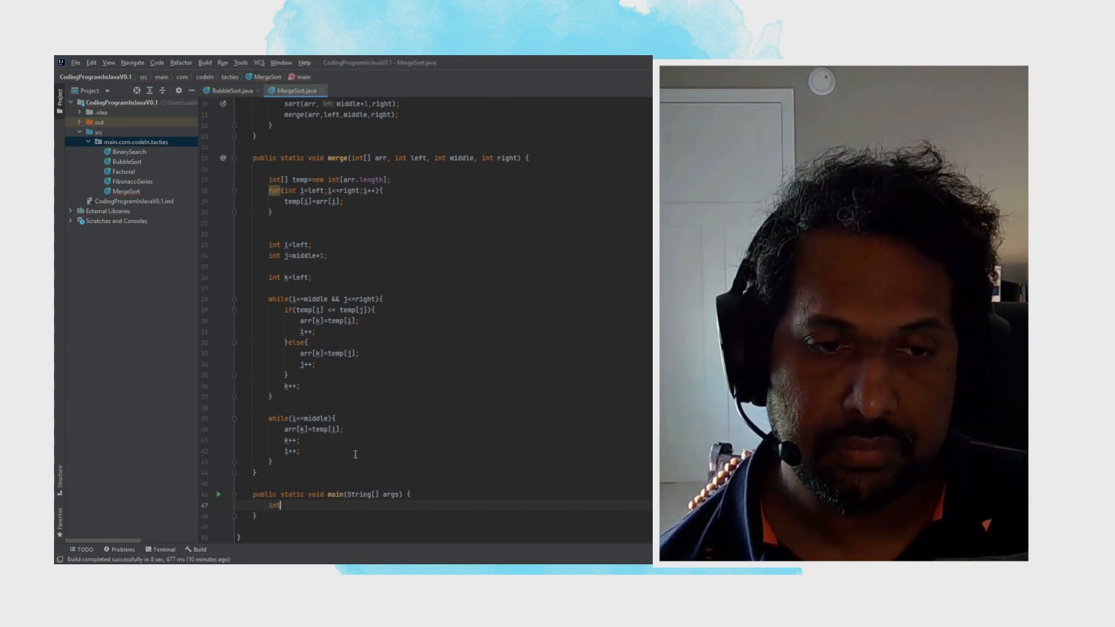
pyautogui.write('[]')
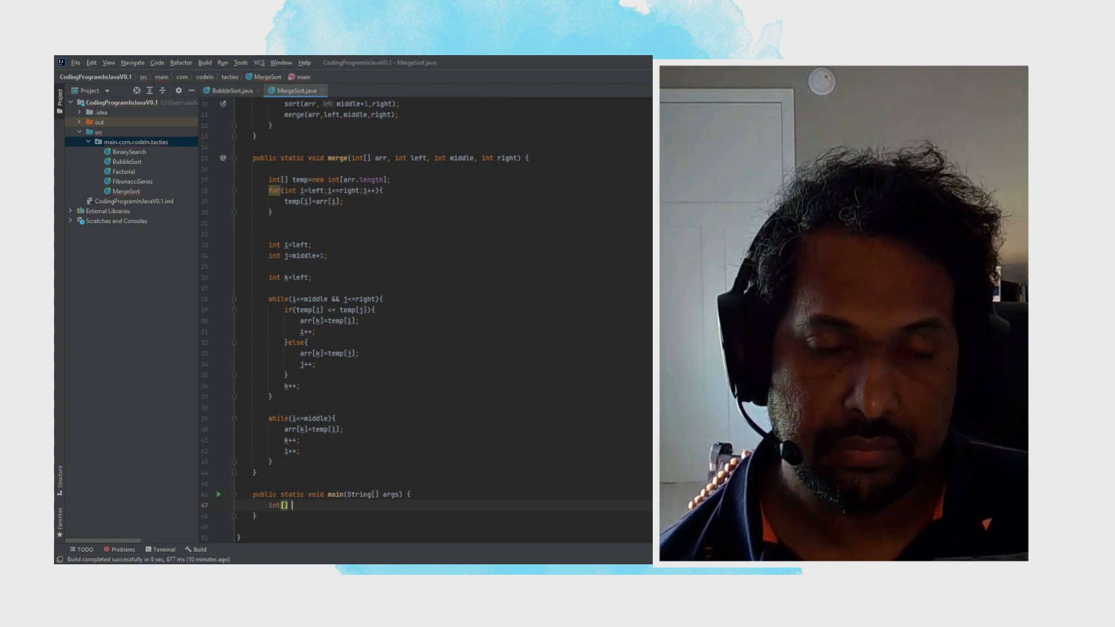
pyautogui.write('arr= {5,')
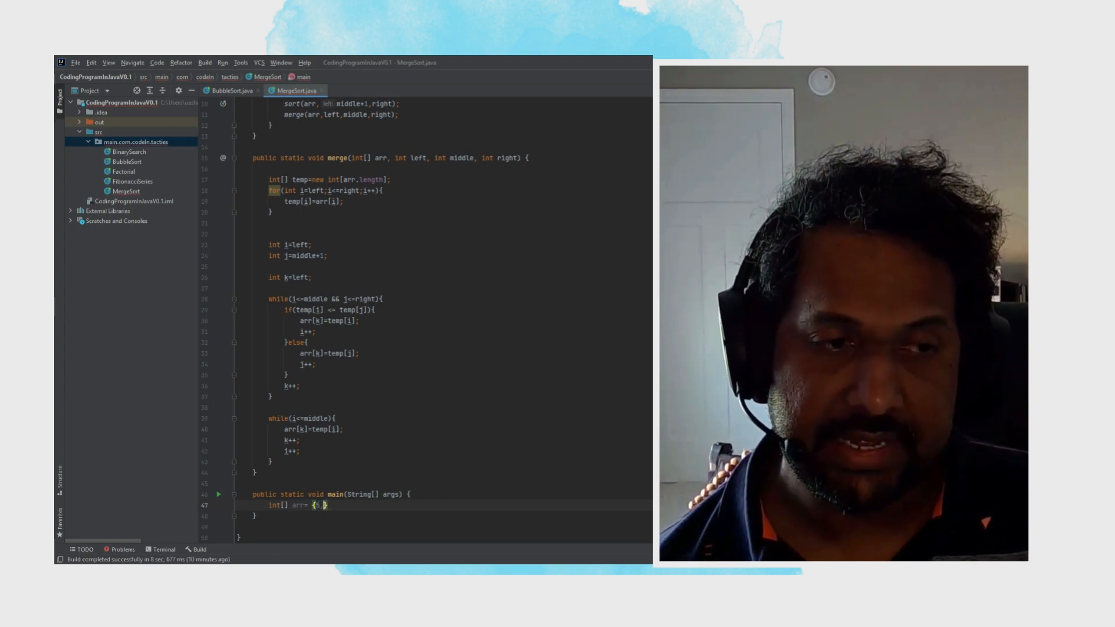
pyautogui.write('2,3')
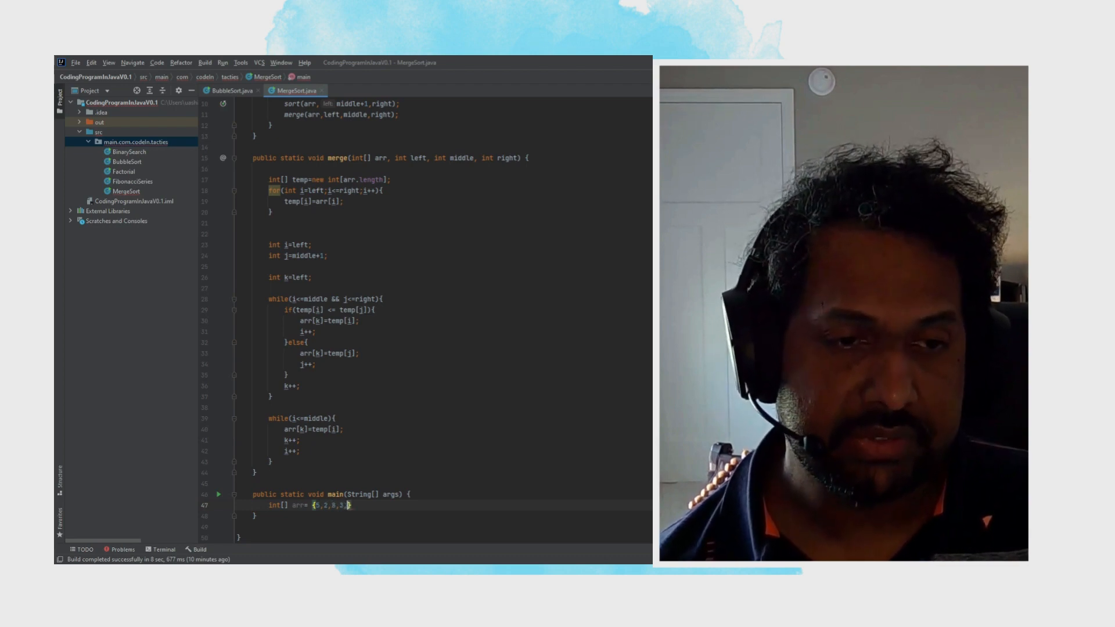
pyautogui.write('1,4')
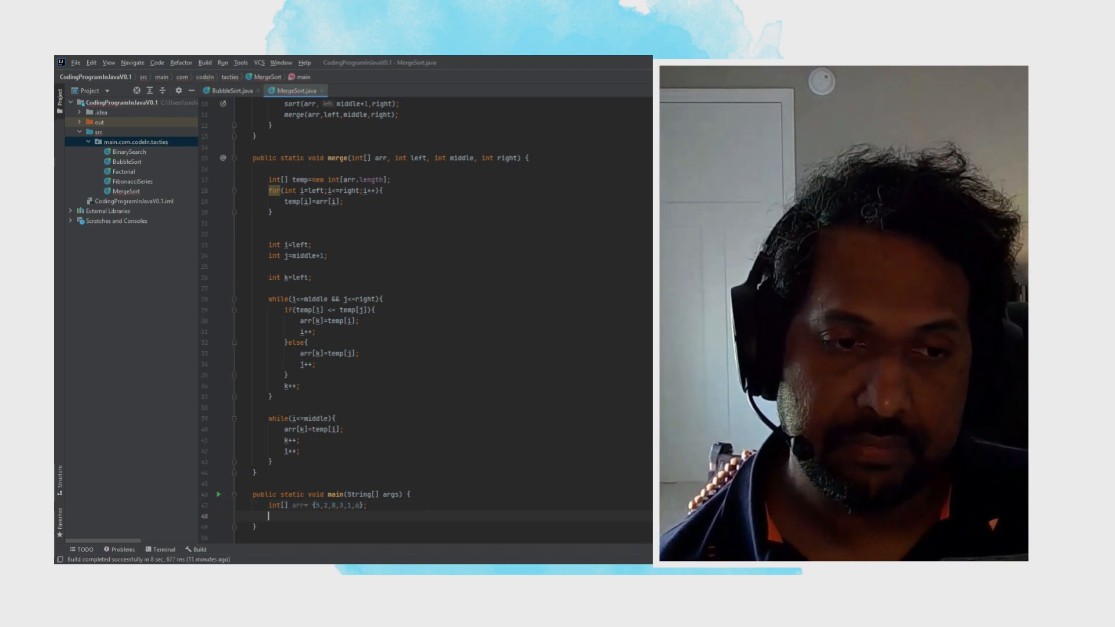
# Print the heading "Before Sorting :" with System.out.println.
pyautogui.write('System.out.println();')
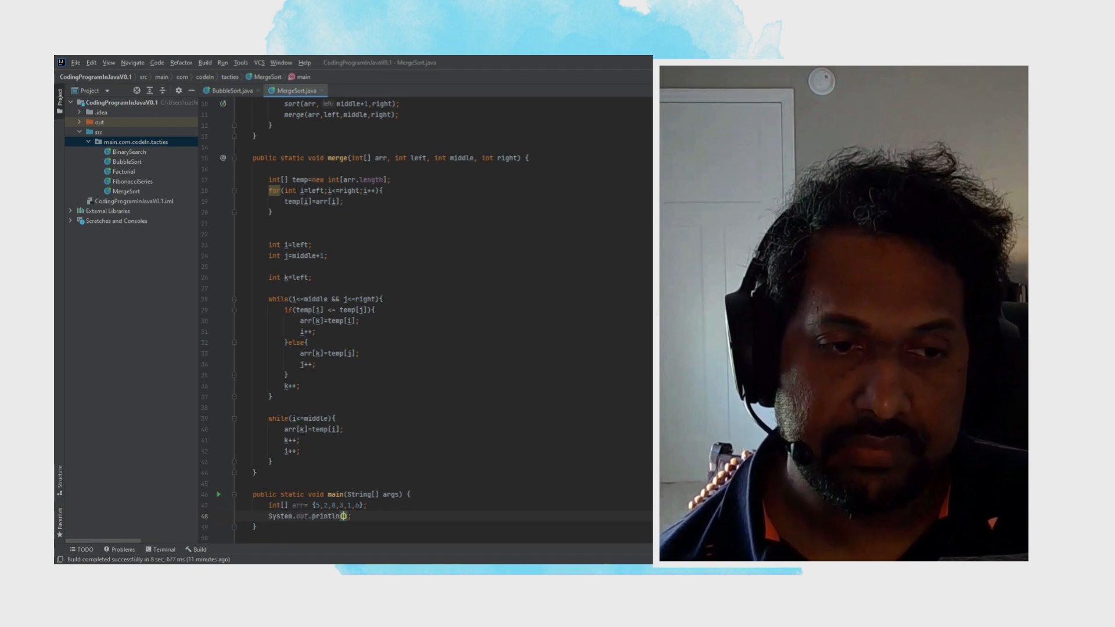
pyautogui.write('Befd')
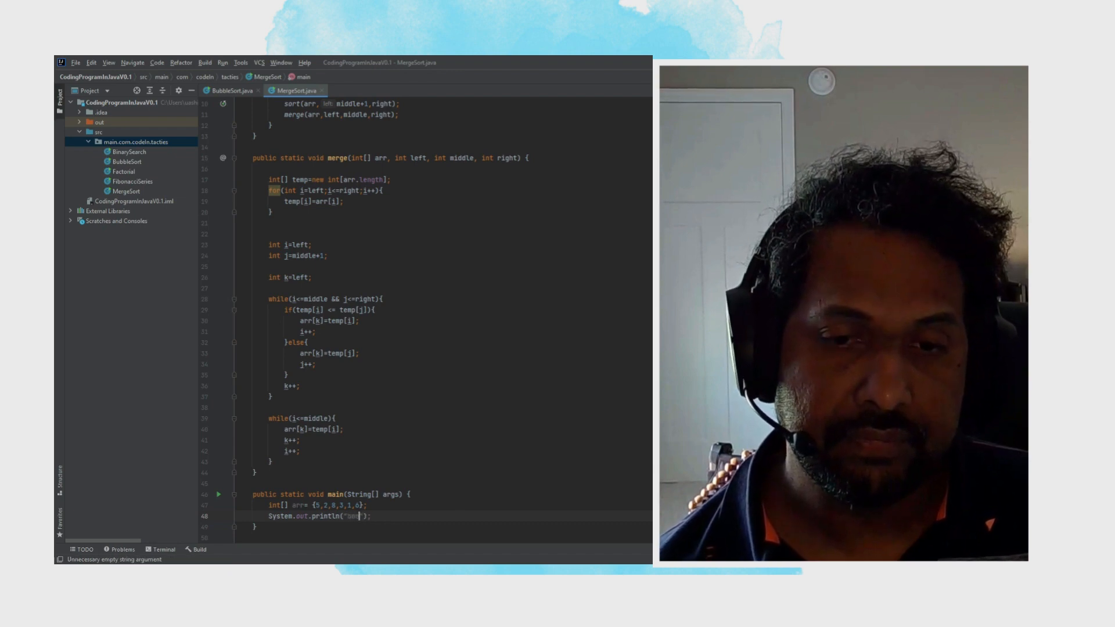
pyautogui.write('Before')
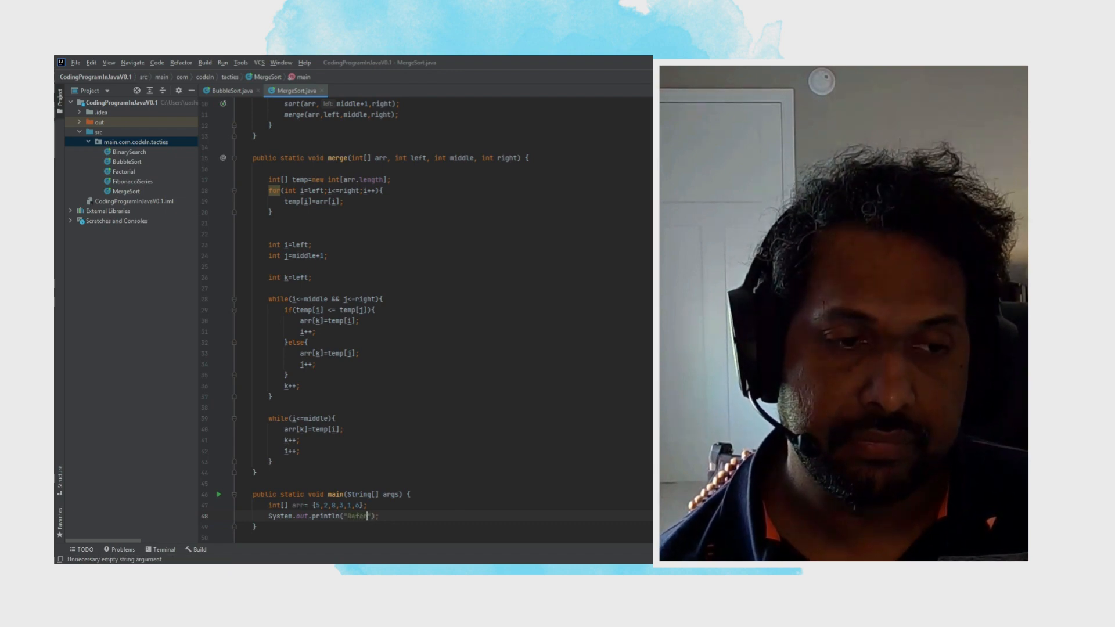
pyautogui.write('Shorting :')
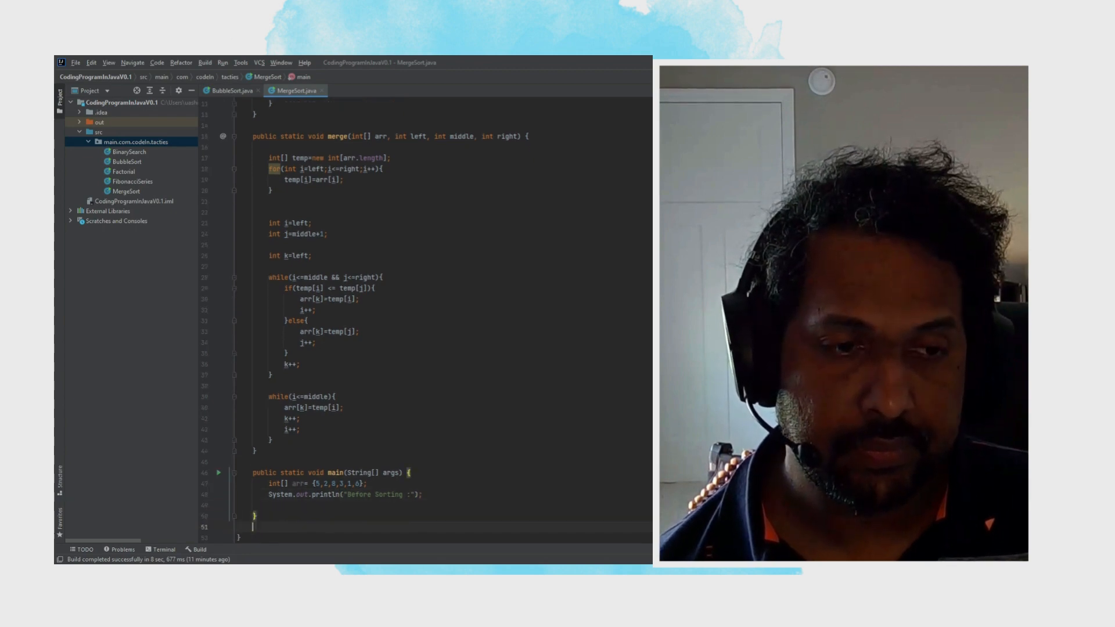
# Write for (int i : arr) { System.out.print(i + " "); } via the sout template, printing the unsorted array.
pyautogui.write('for (')
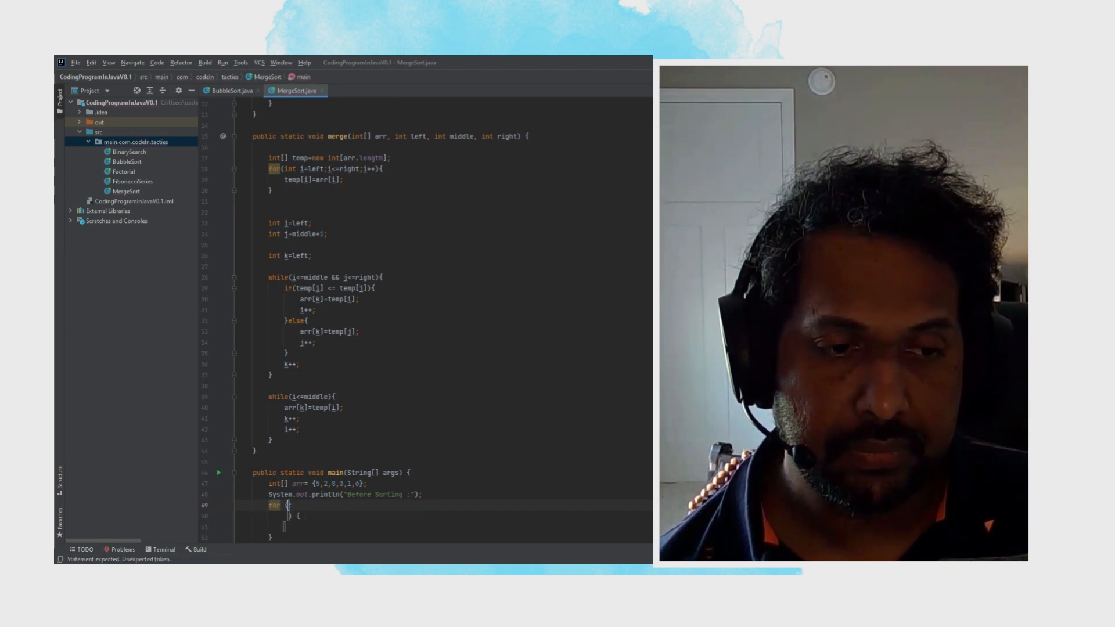
pyautogui.write('int i: a')
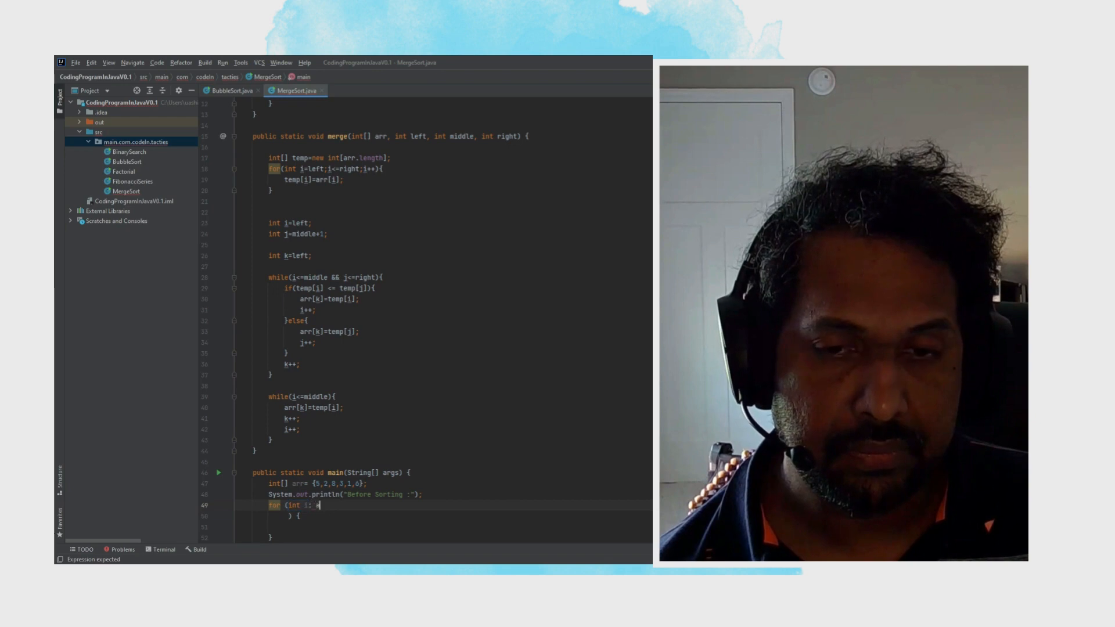
pyautogui.write('rr) {')
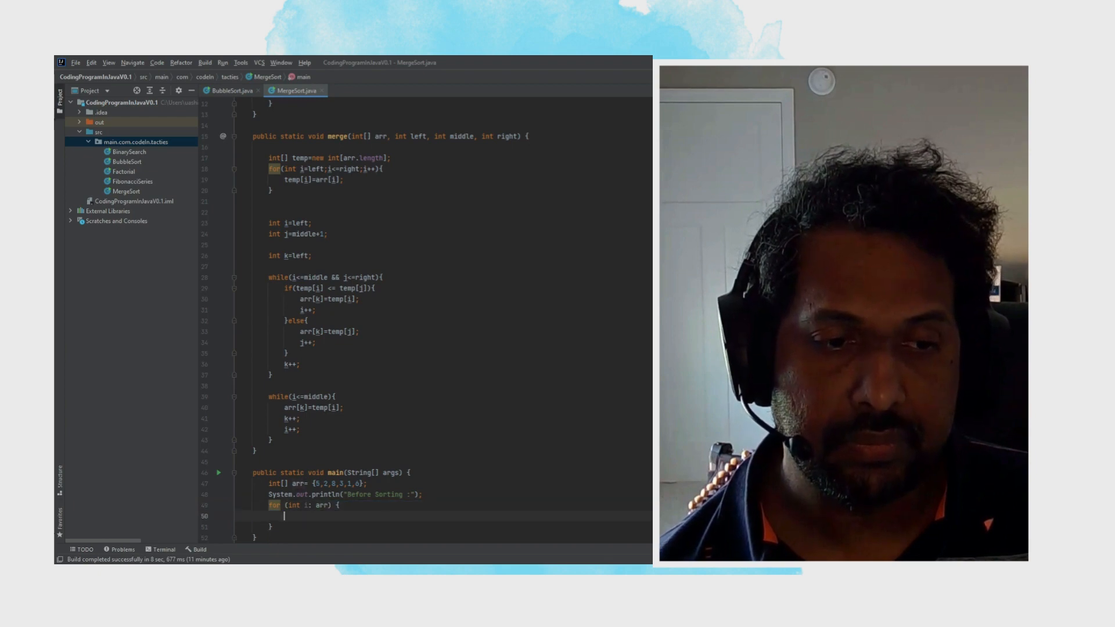
pyautogui.write('sout')
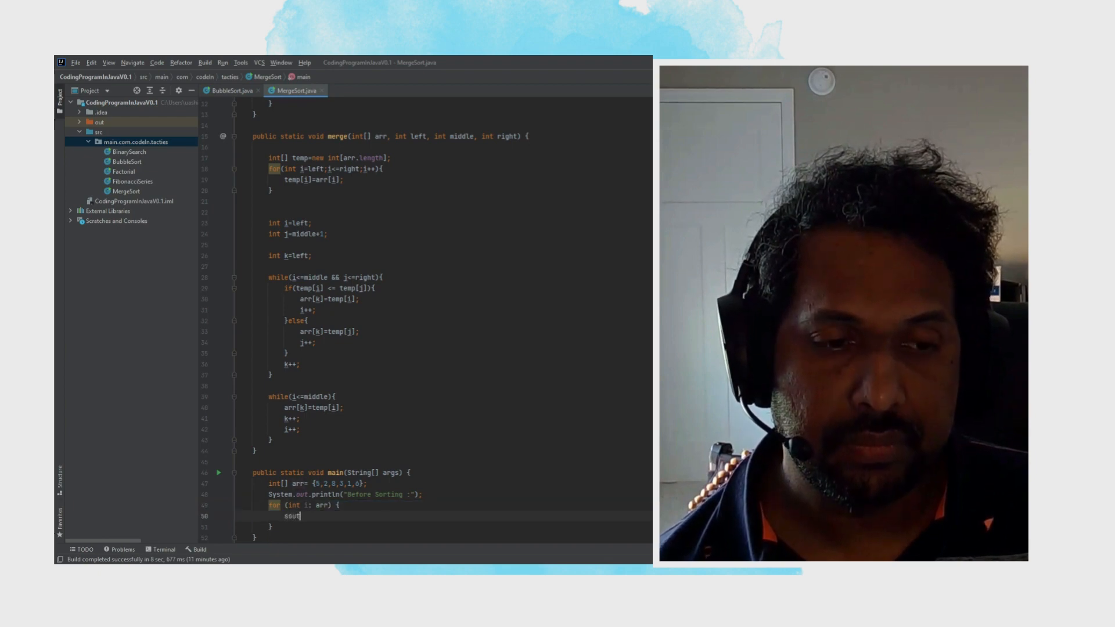
pyautogui.press('Tab')
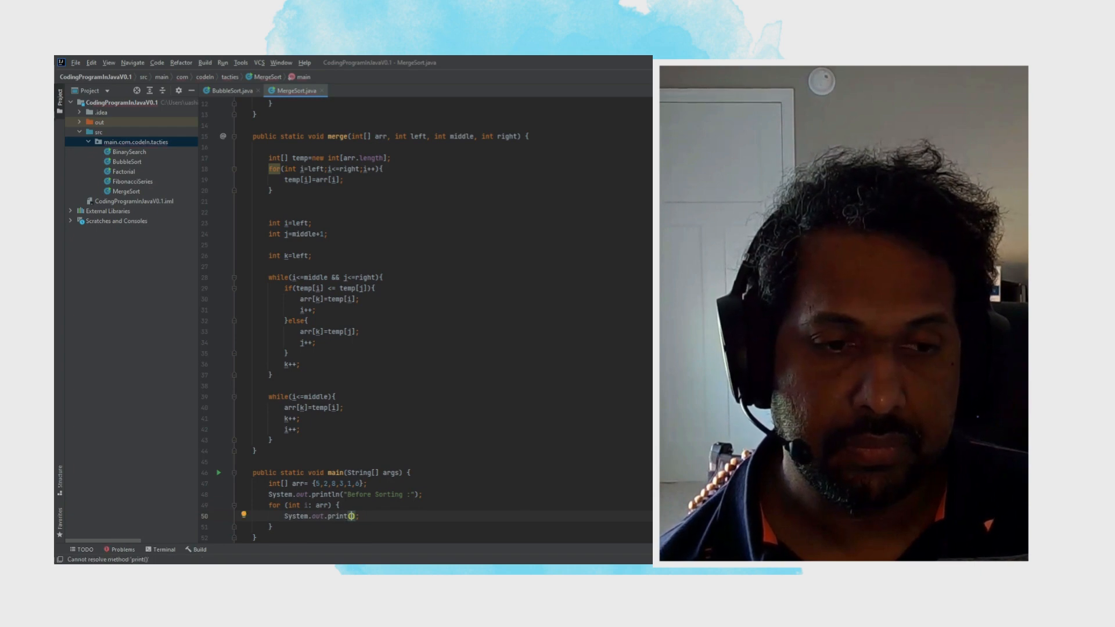
pyautogui.write('i+')
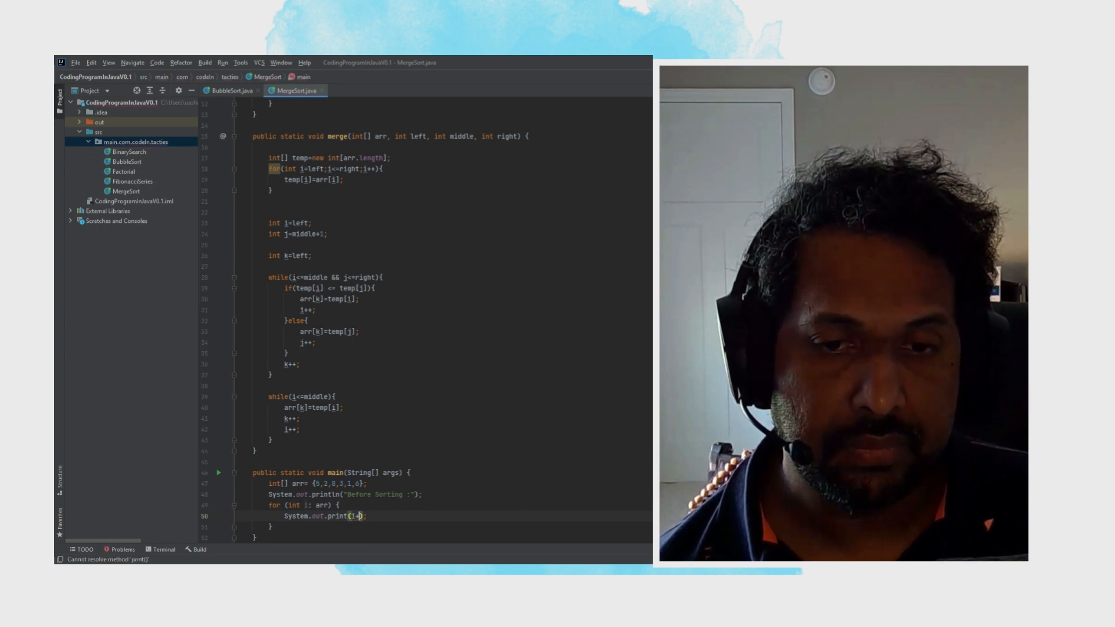
pyautogui.write('" "')
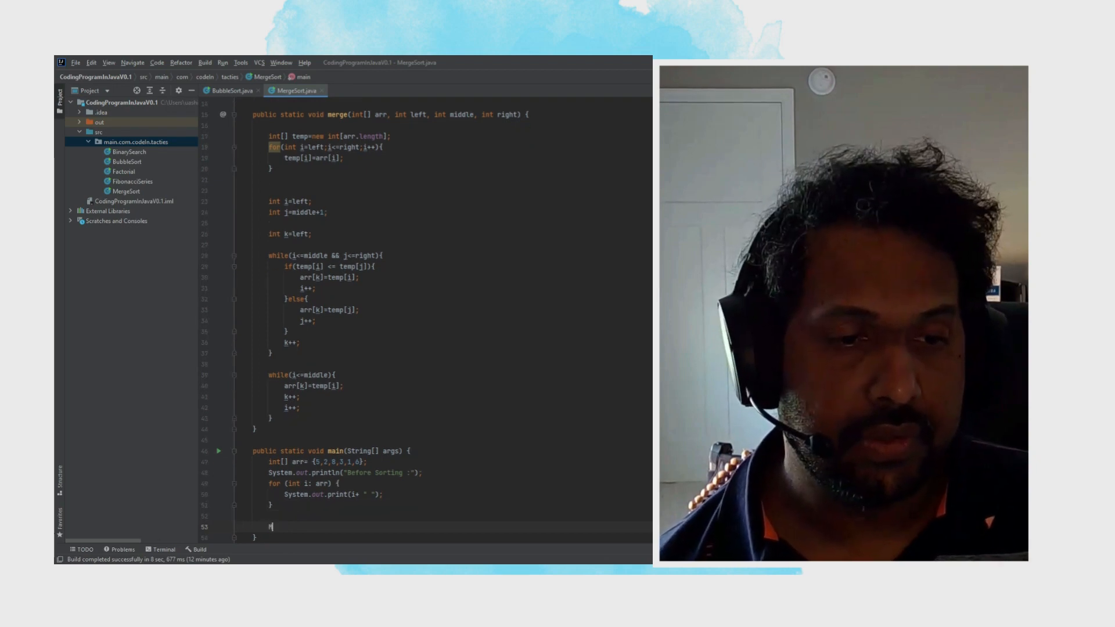
# Call MergeSort.sort(arr, 0, arr.length-1) on the whole array.
pyautogui.write('MergeSort.')
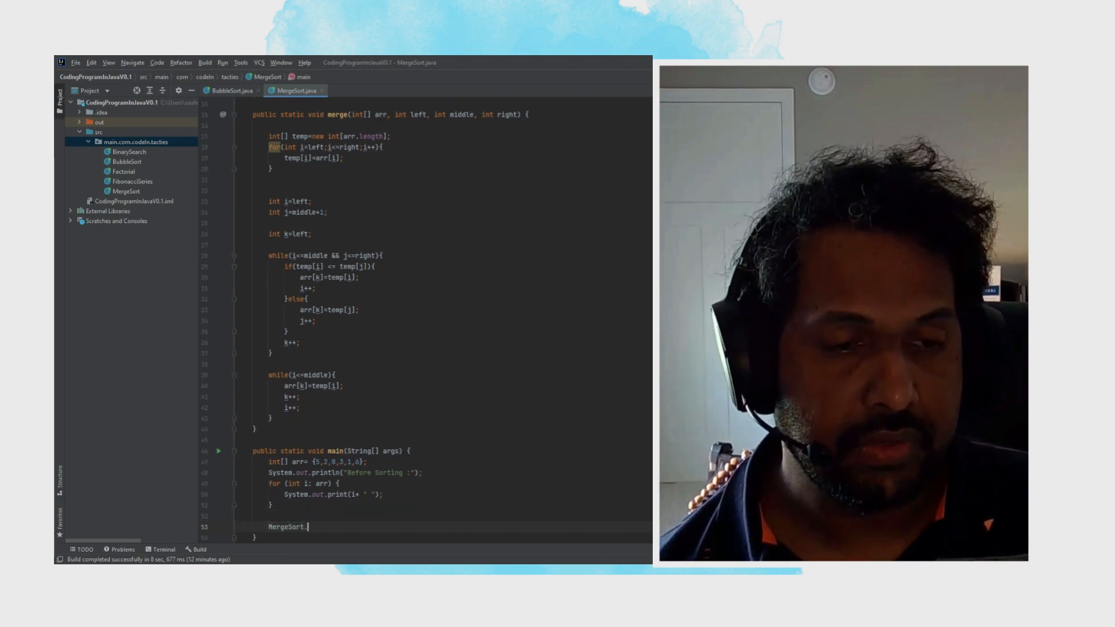
pyautogui.write('sort();')
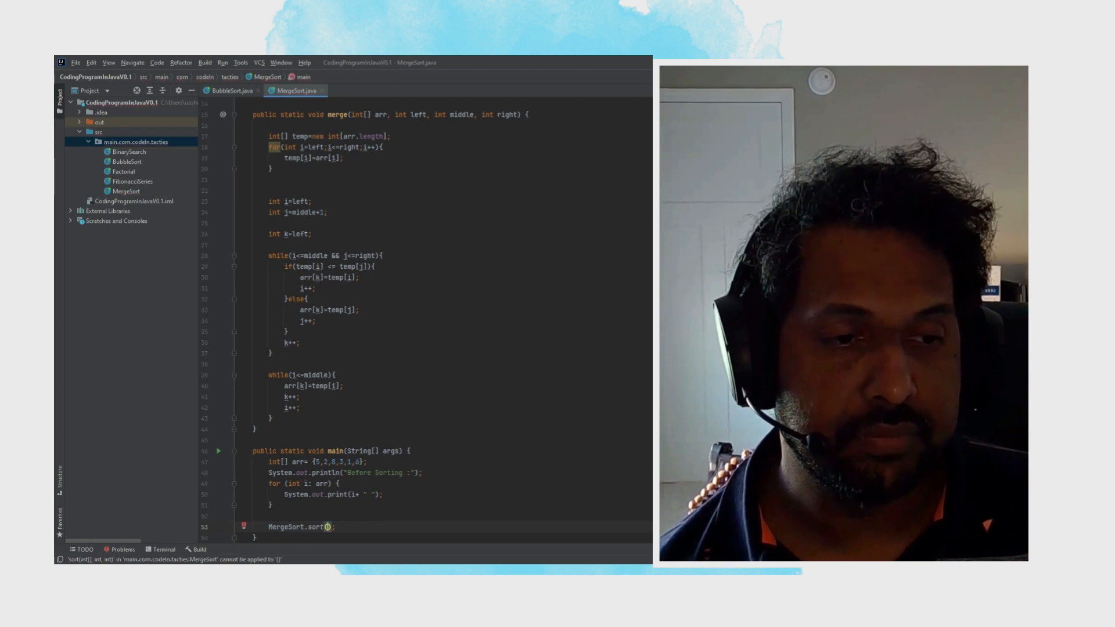
pyautogui.write('arr, 0,')
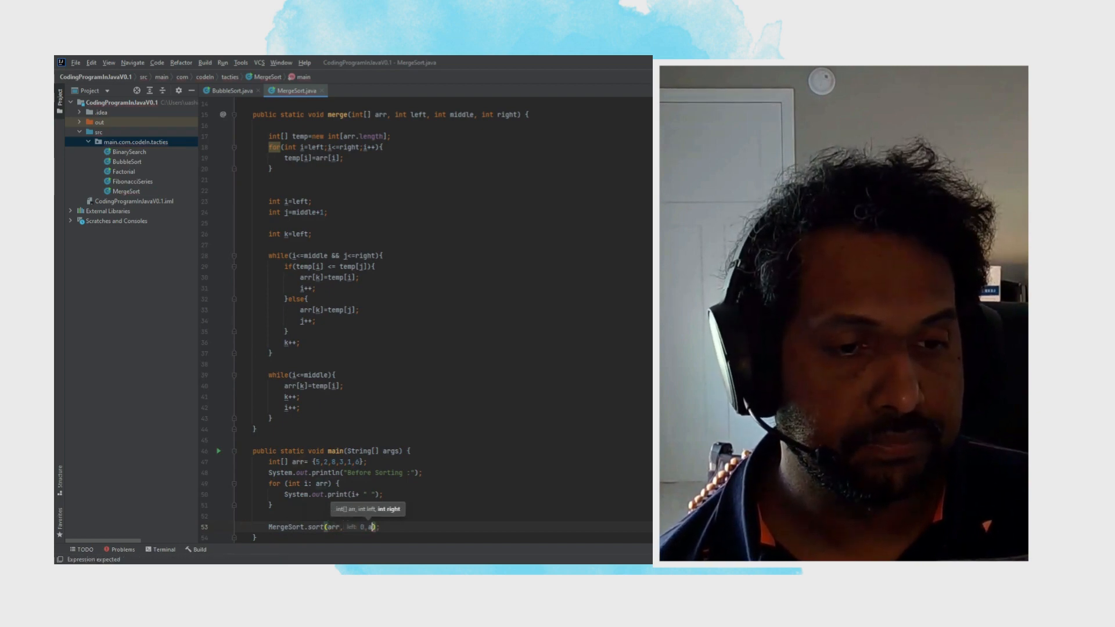
pyautogui.write('arr.length-1')
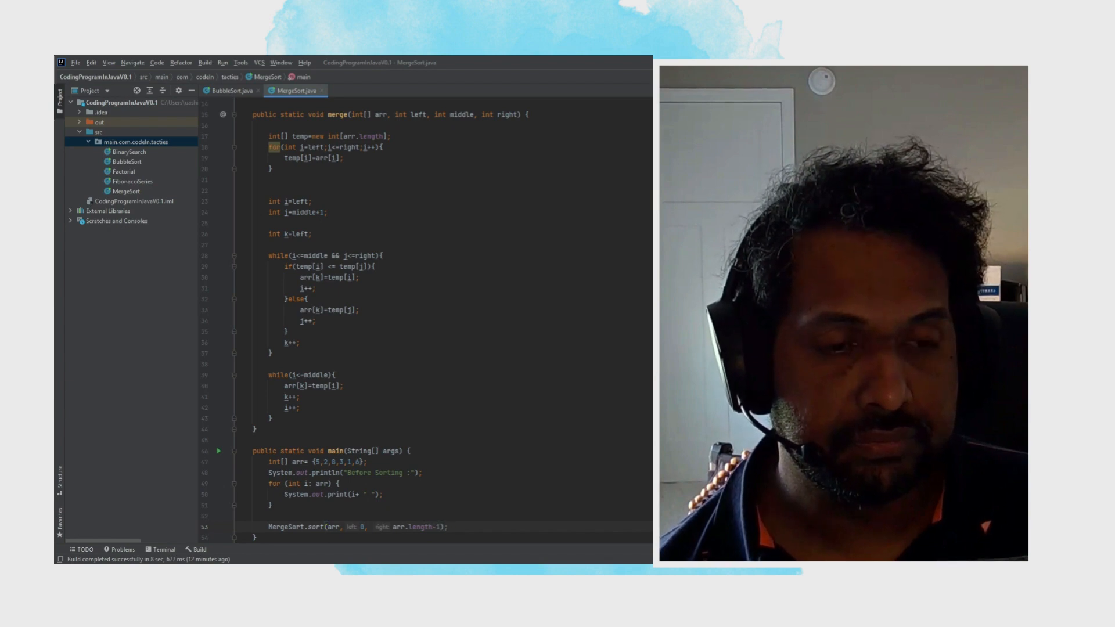
pyautogui.click(448, 526)
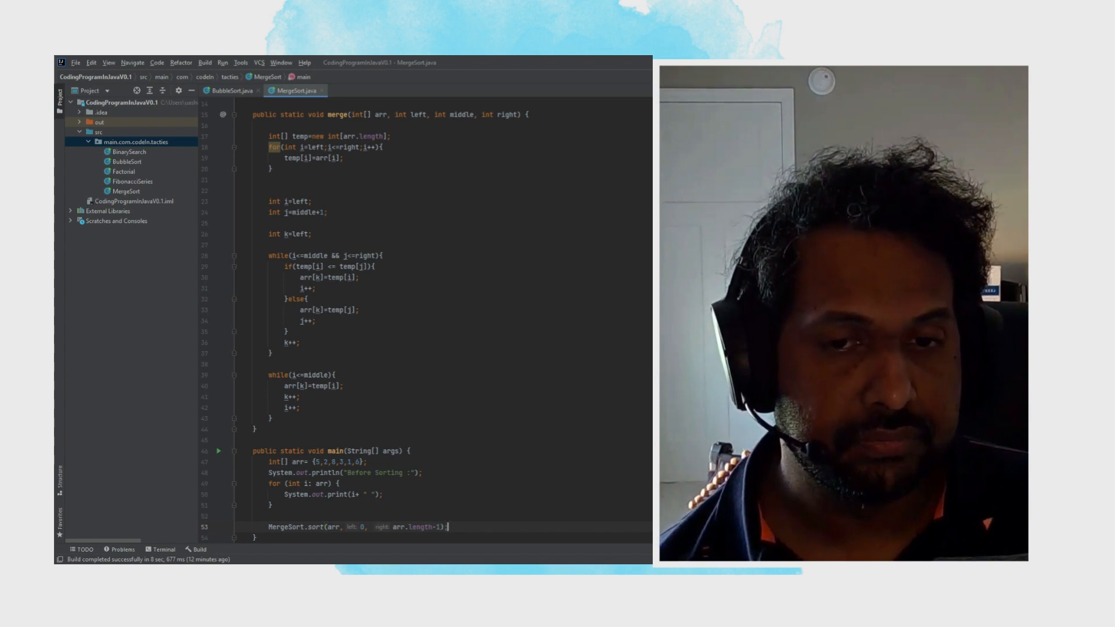
# Add System.out.println("\n After sorting:") after the sort call.
pyautogui.scroll(-3)
pyautogui.write('System.out.println("\\n A");')
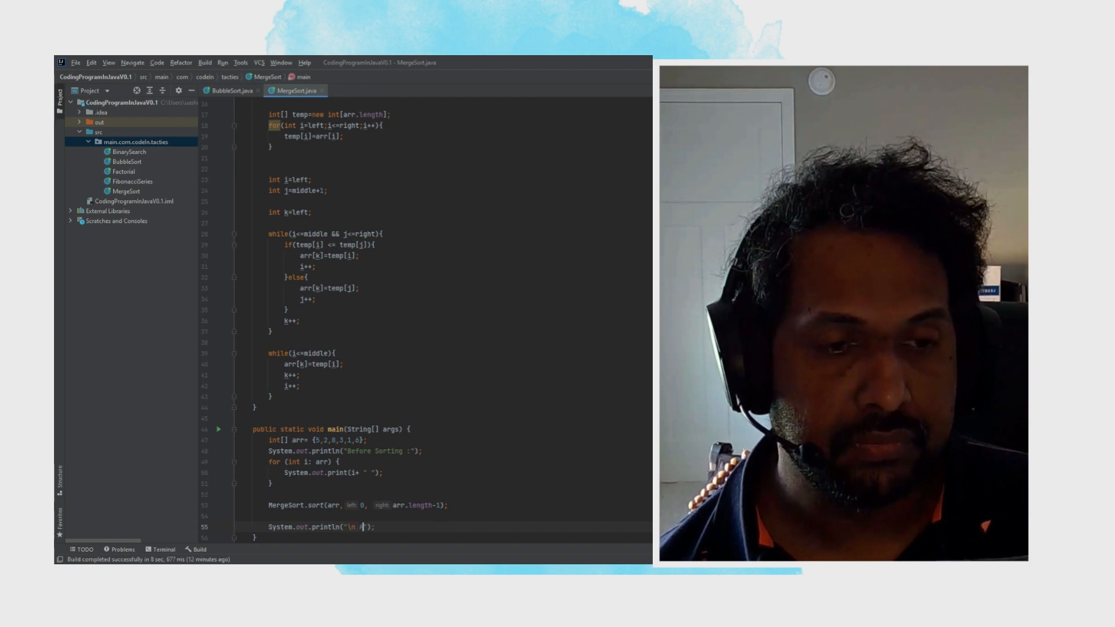
pyautogui.write('After S')
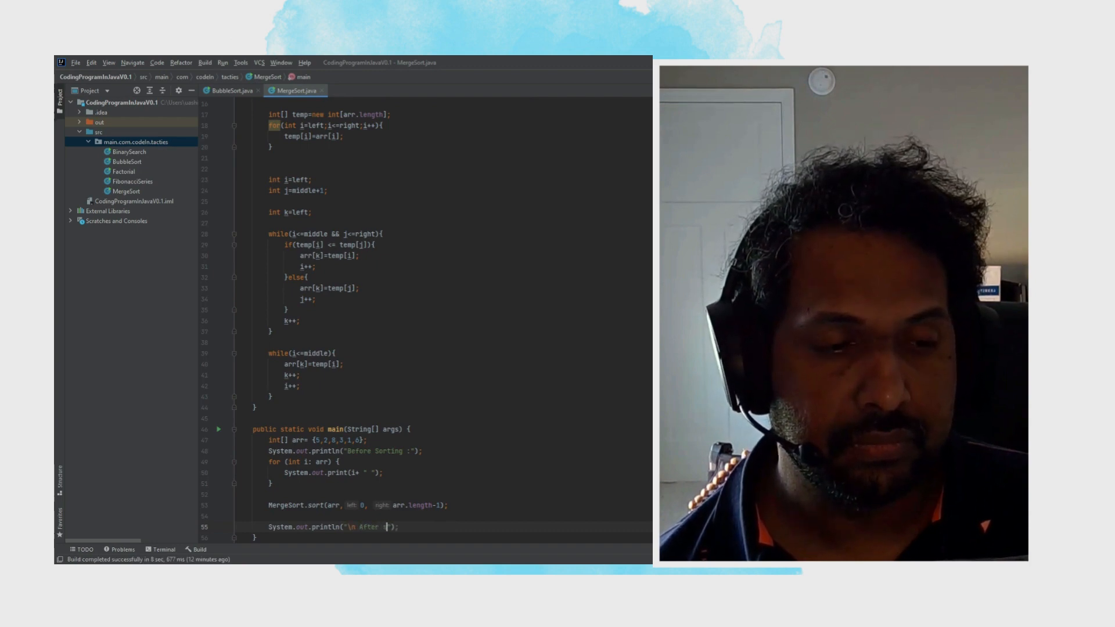
pyautogui.write('sorting')
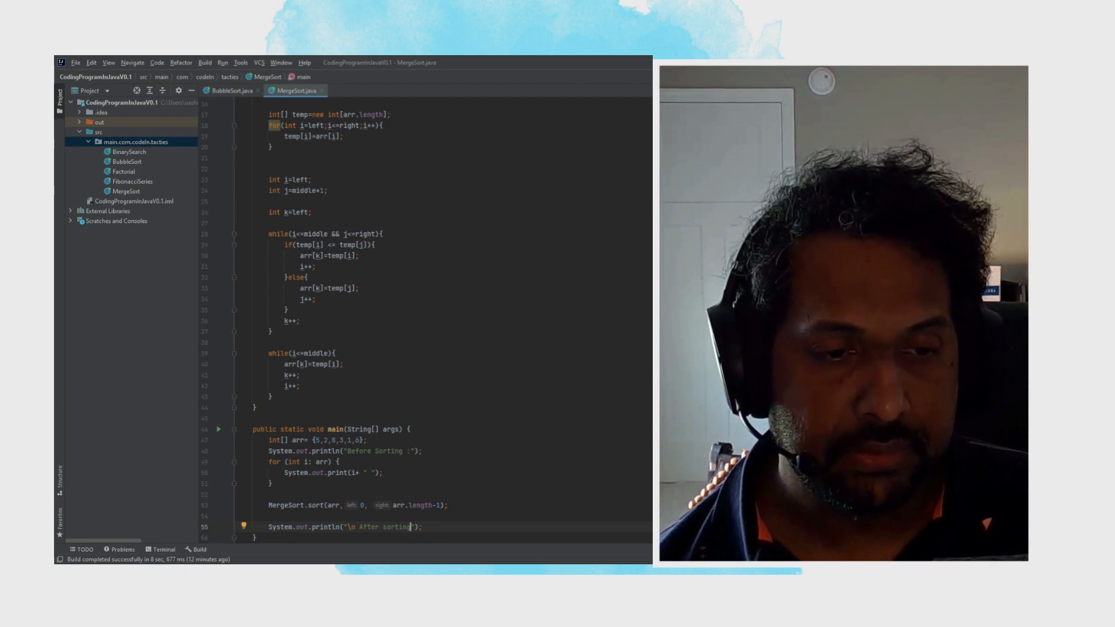
pyautogui.write(':')
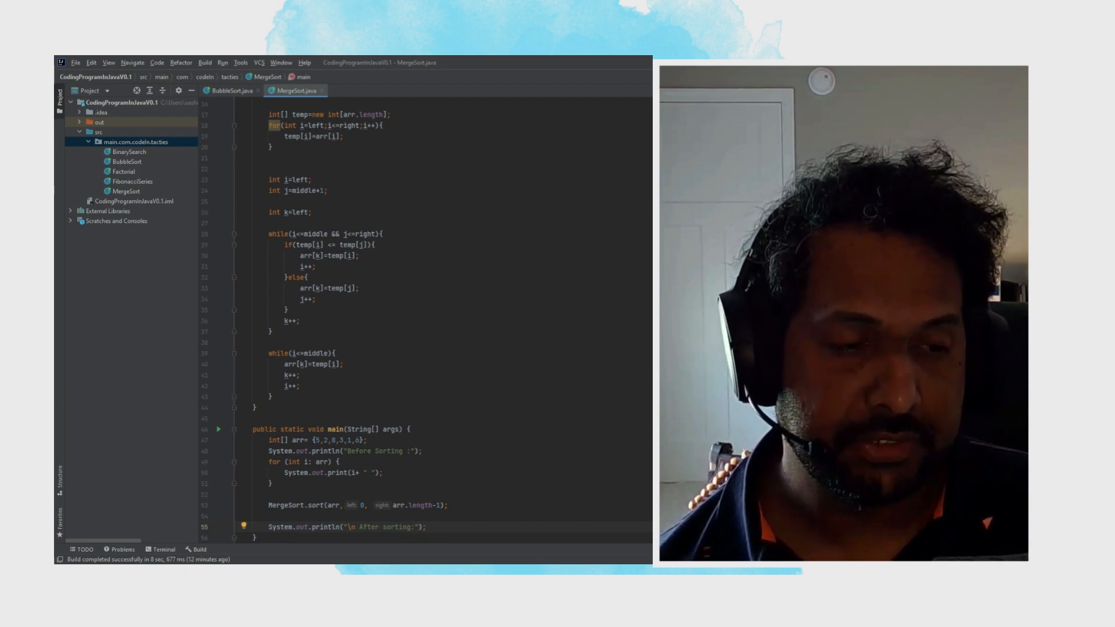
pyautogui.scroll(-3)
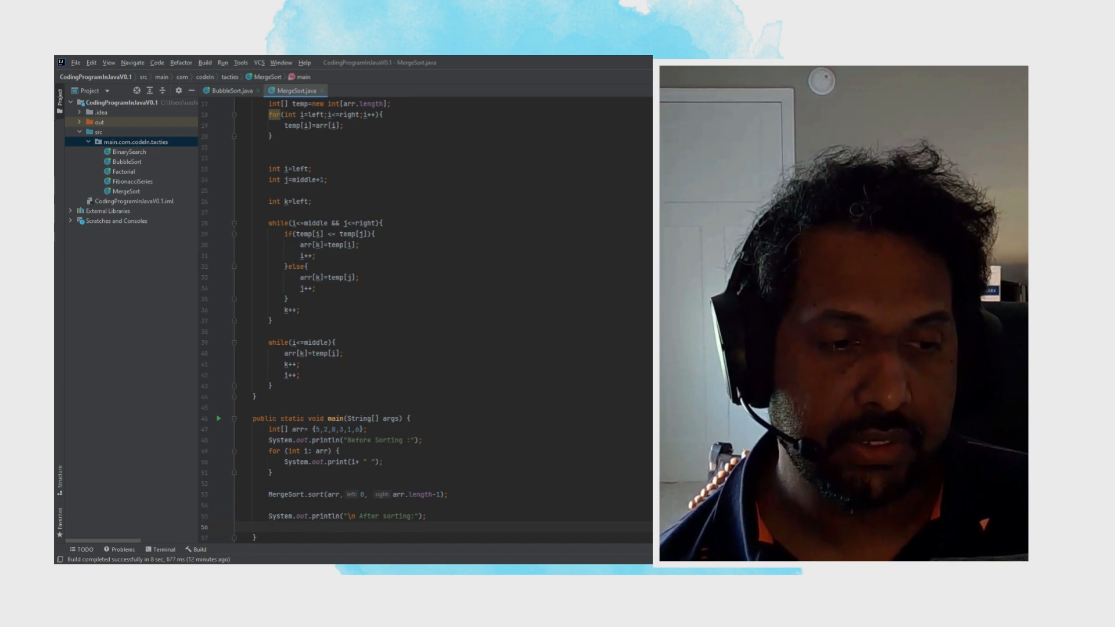
# Write a second for (int i : arr) loop printing each sorted element with System.out.print(i + " ").
pyautogui.write('for(i)')
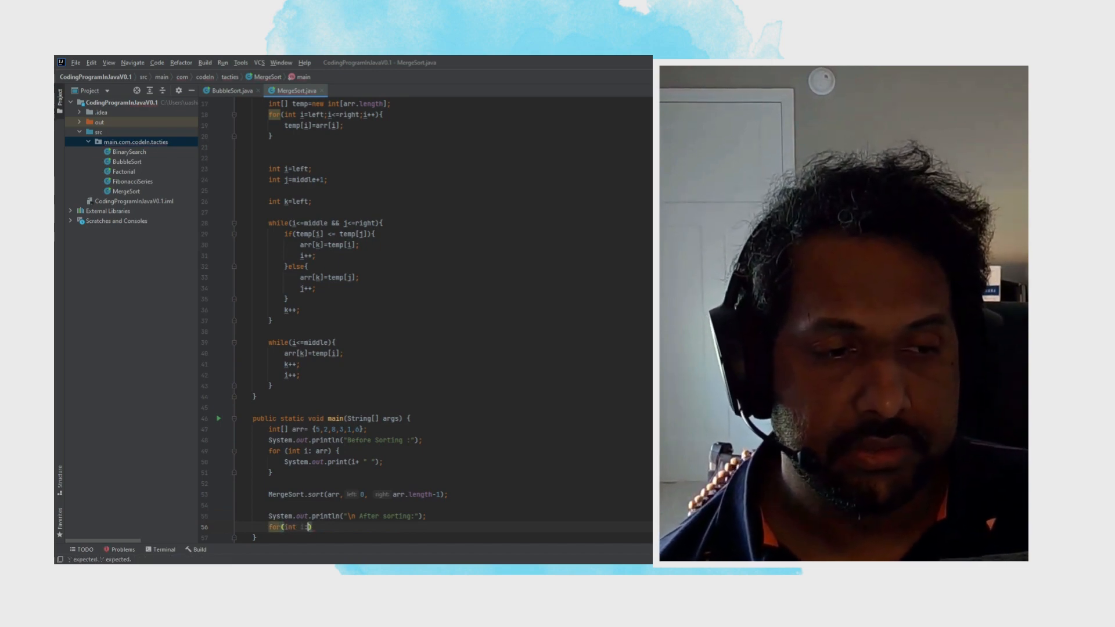
pyautogui.write('arr)')
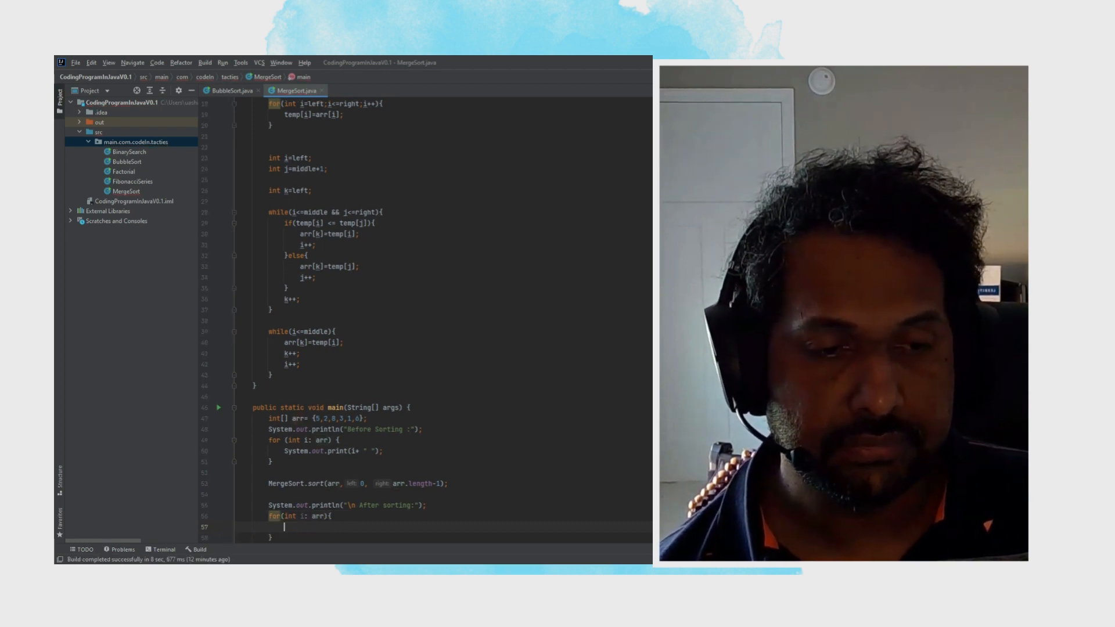
pyautogui.write('sou')
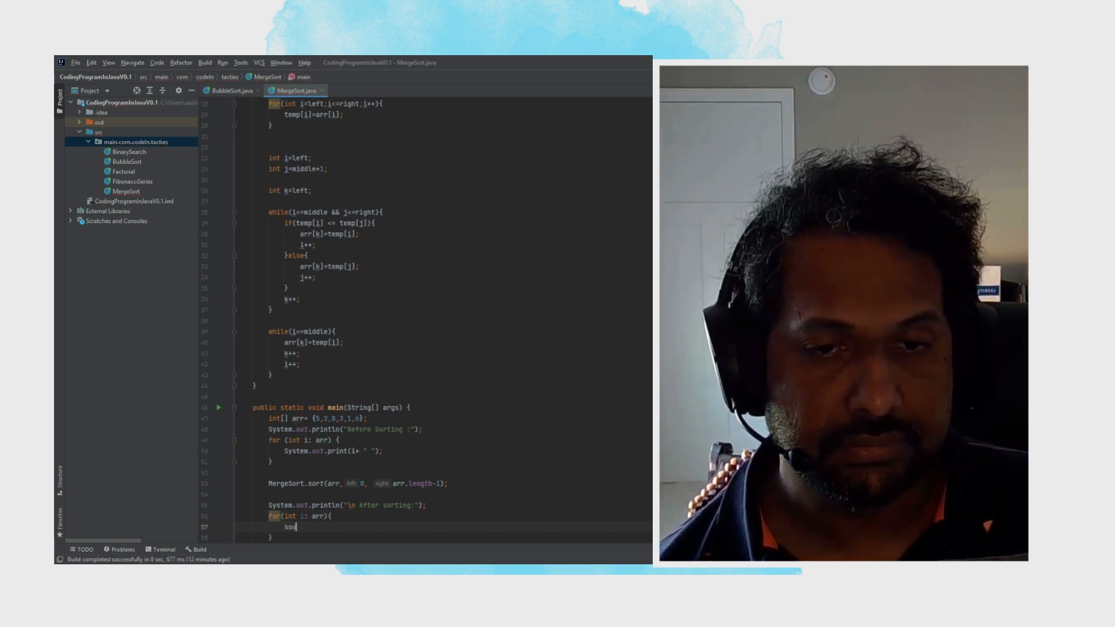
pyautogui.write('t')
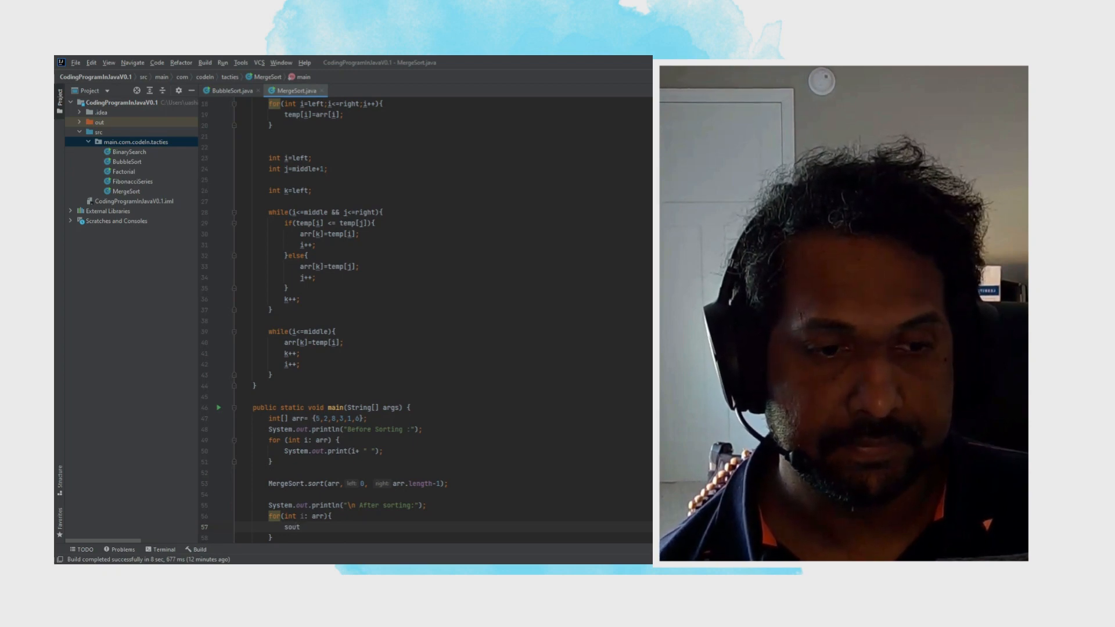
pyautogui.write('System.out.println();')
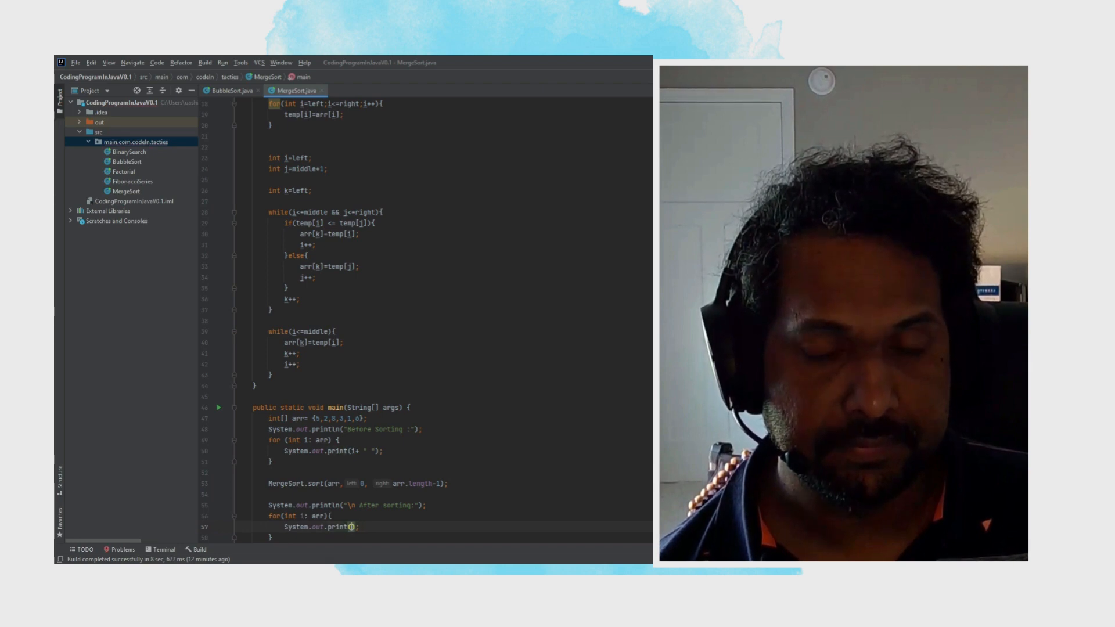
pyautogui.write('i+')
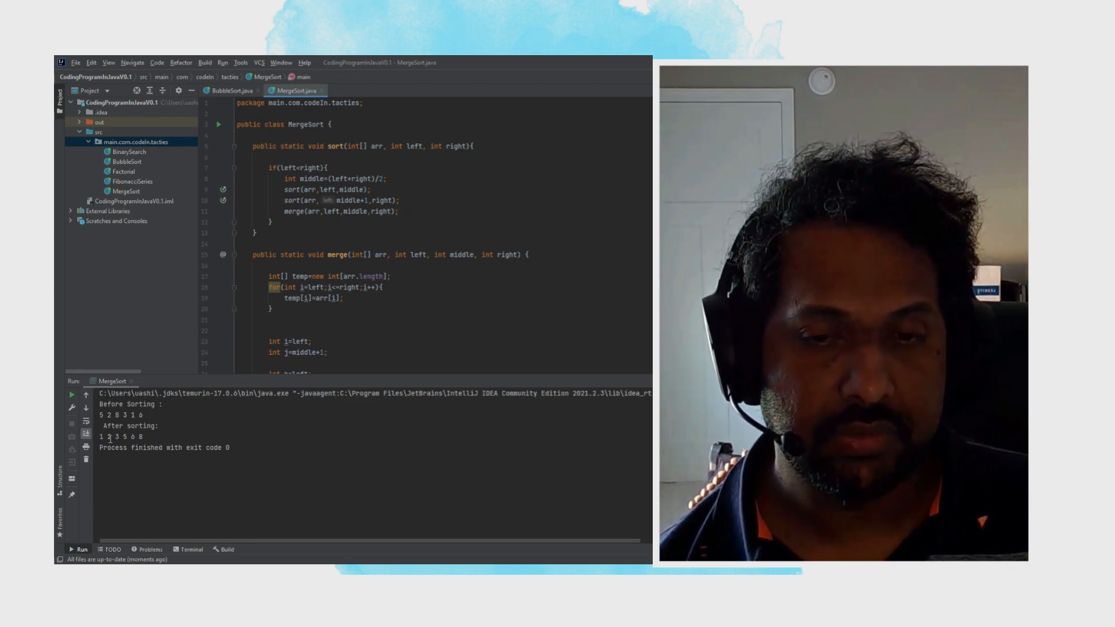
# Run MergeSort.main() and confirm the console shows 5 2 8 3 1 6 then 1 2 3 5 6 8.
pyautogui.scroll(-3)
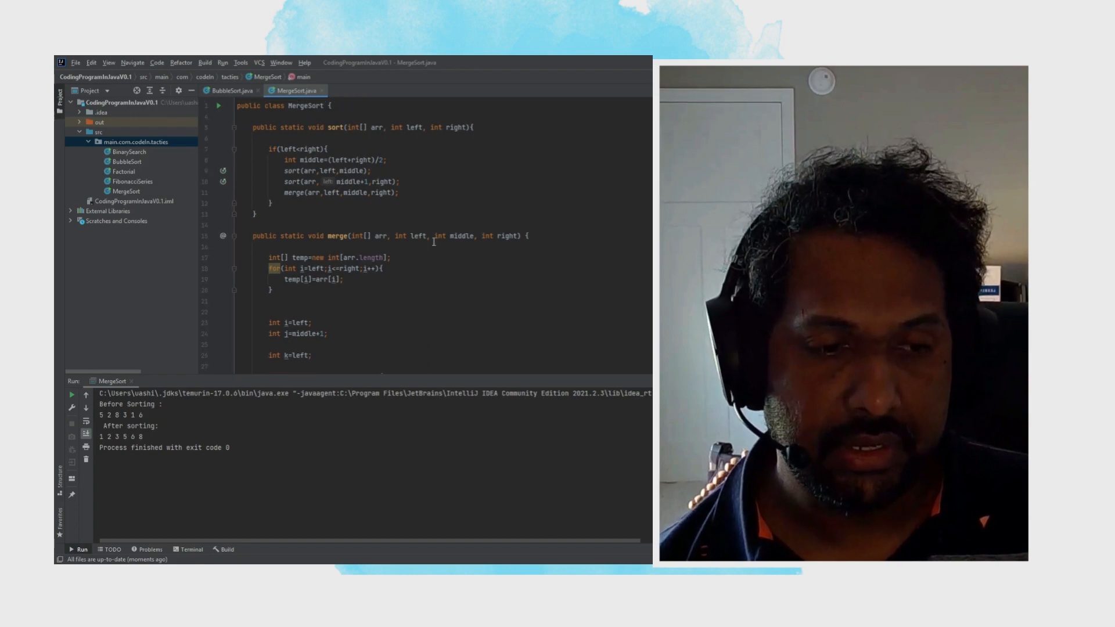